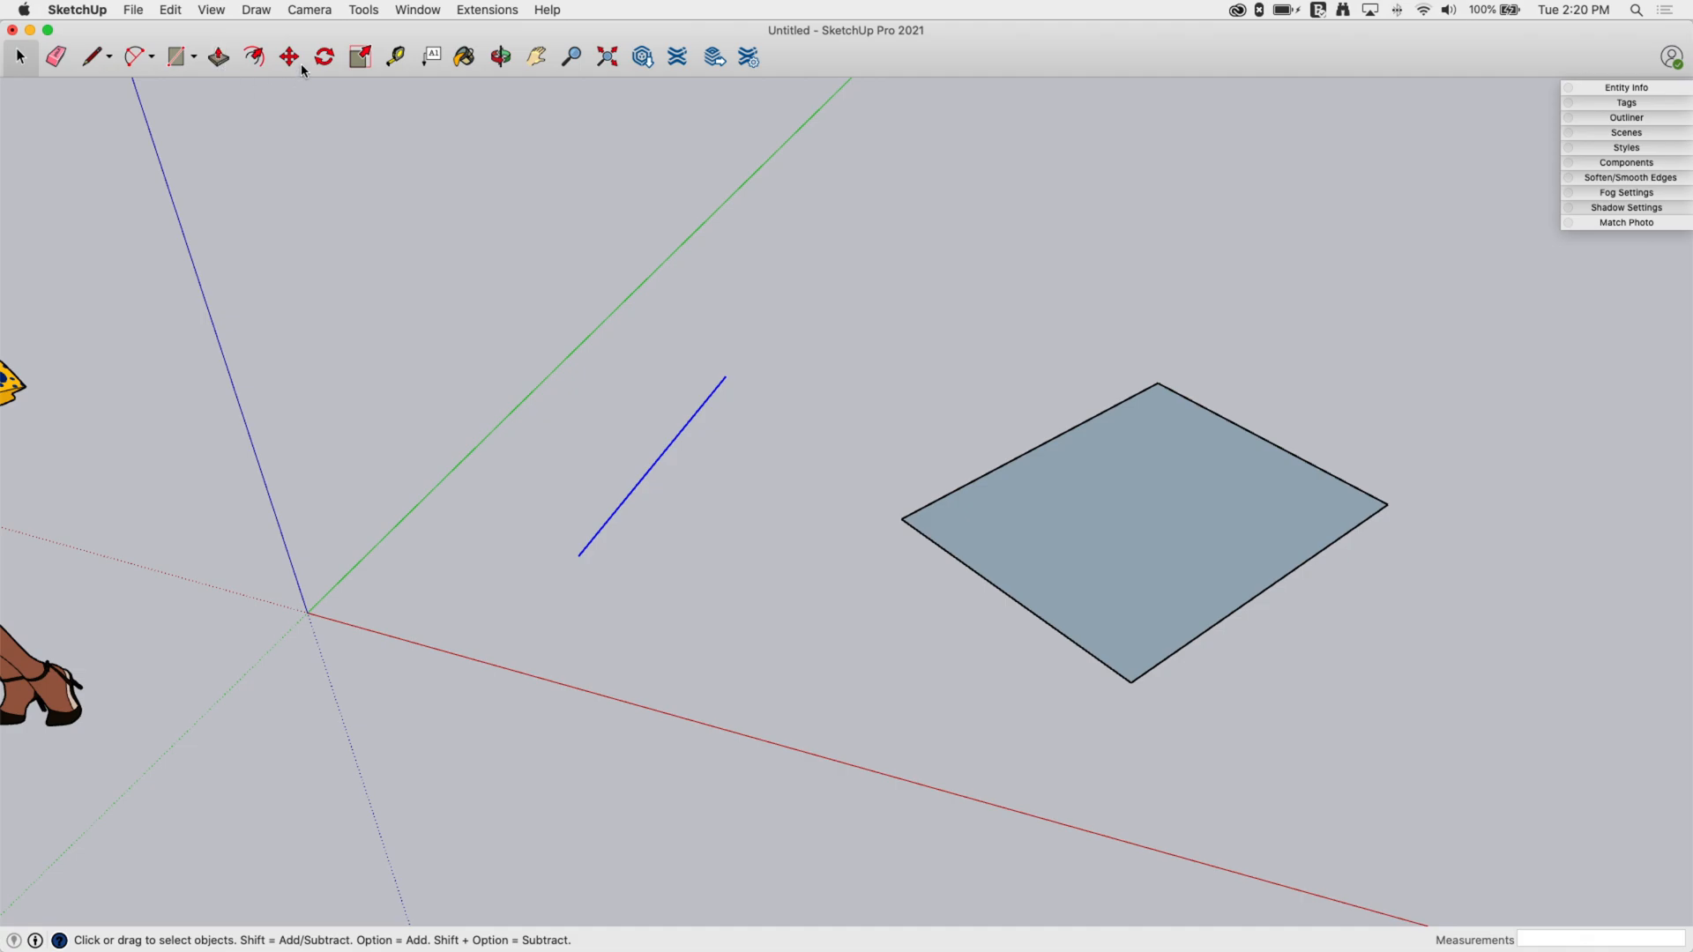
Step: Slide the blue line with Move, locked to the vertical axis via the Up arrow
left_click(288, 56)
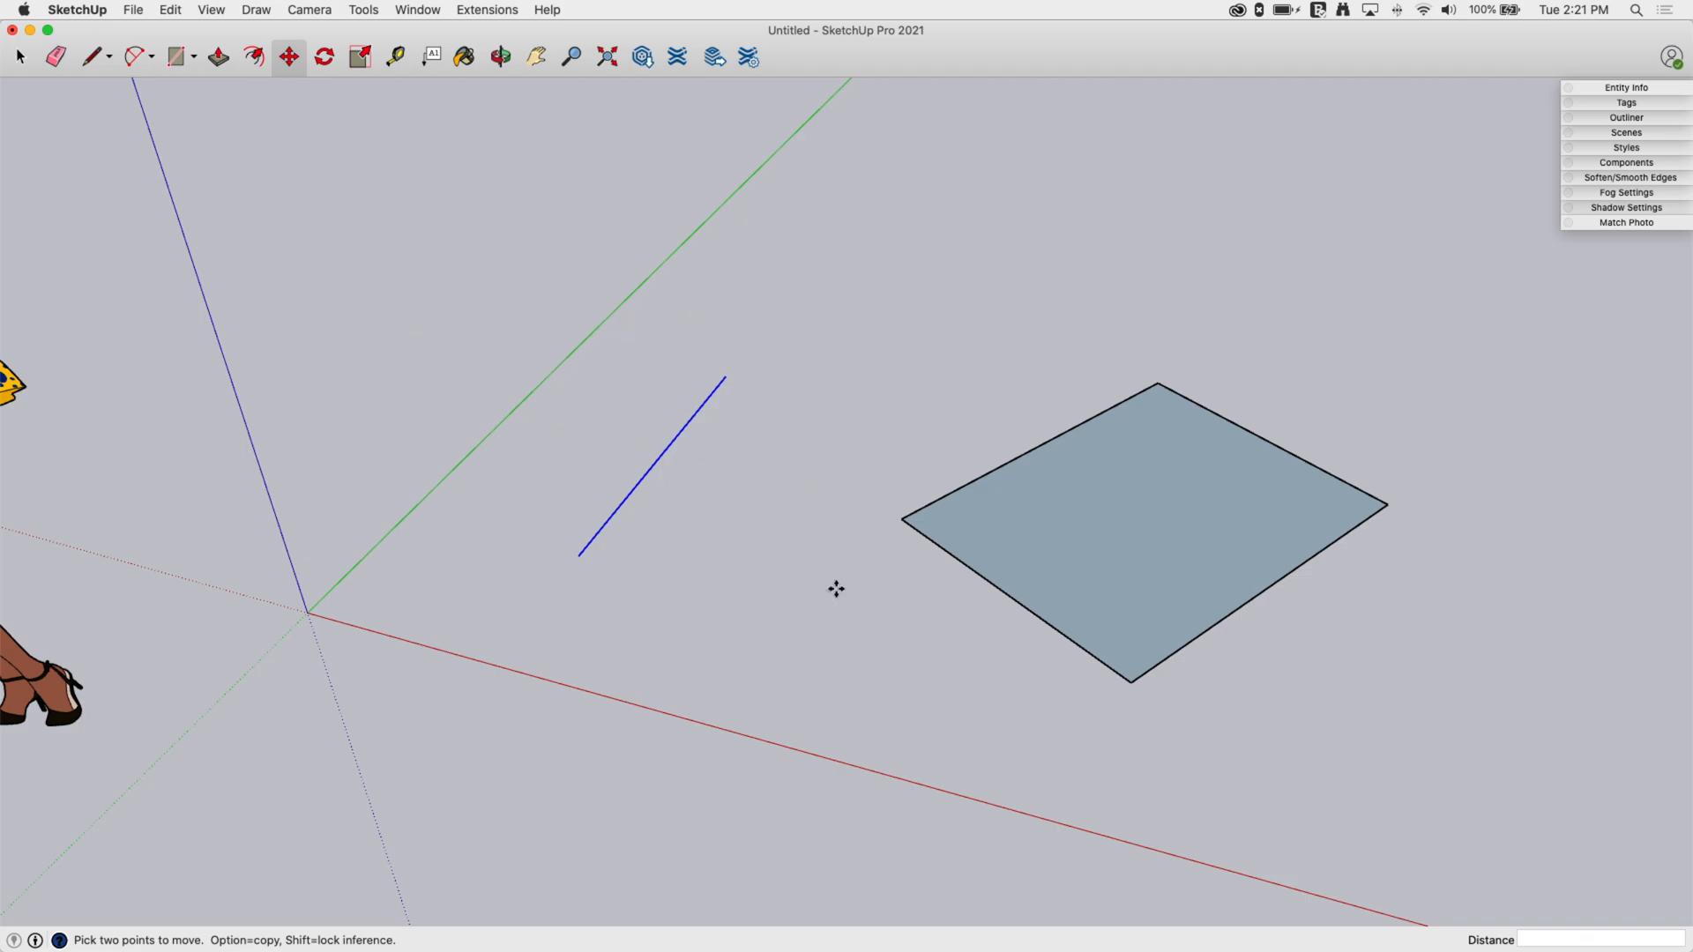
mouse_move(657, 459)
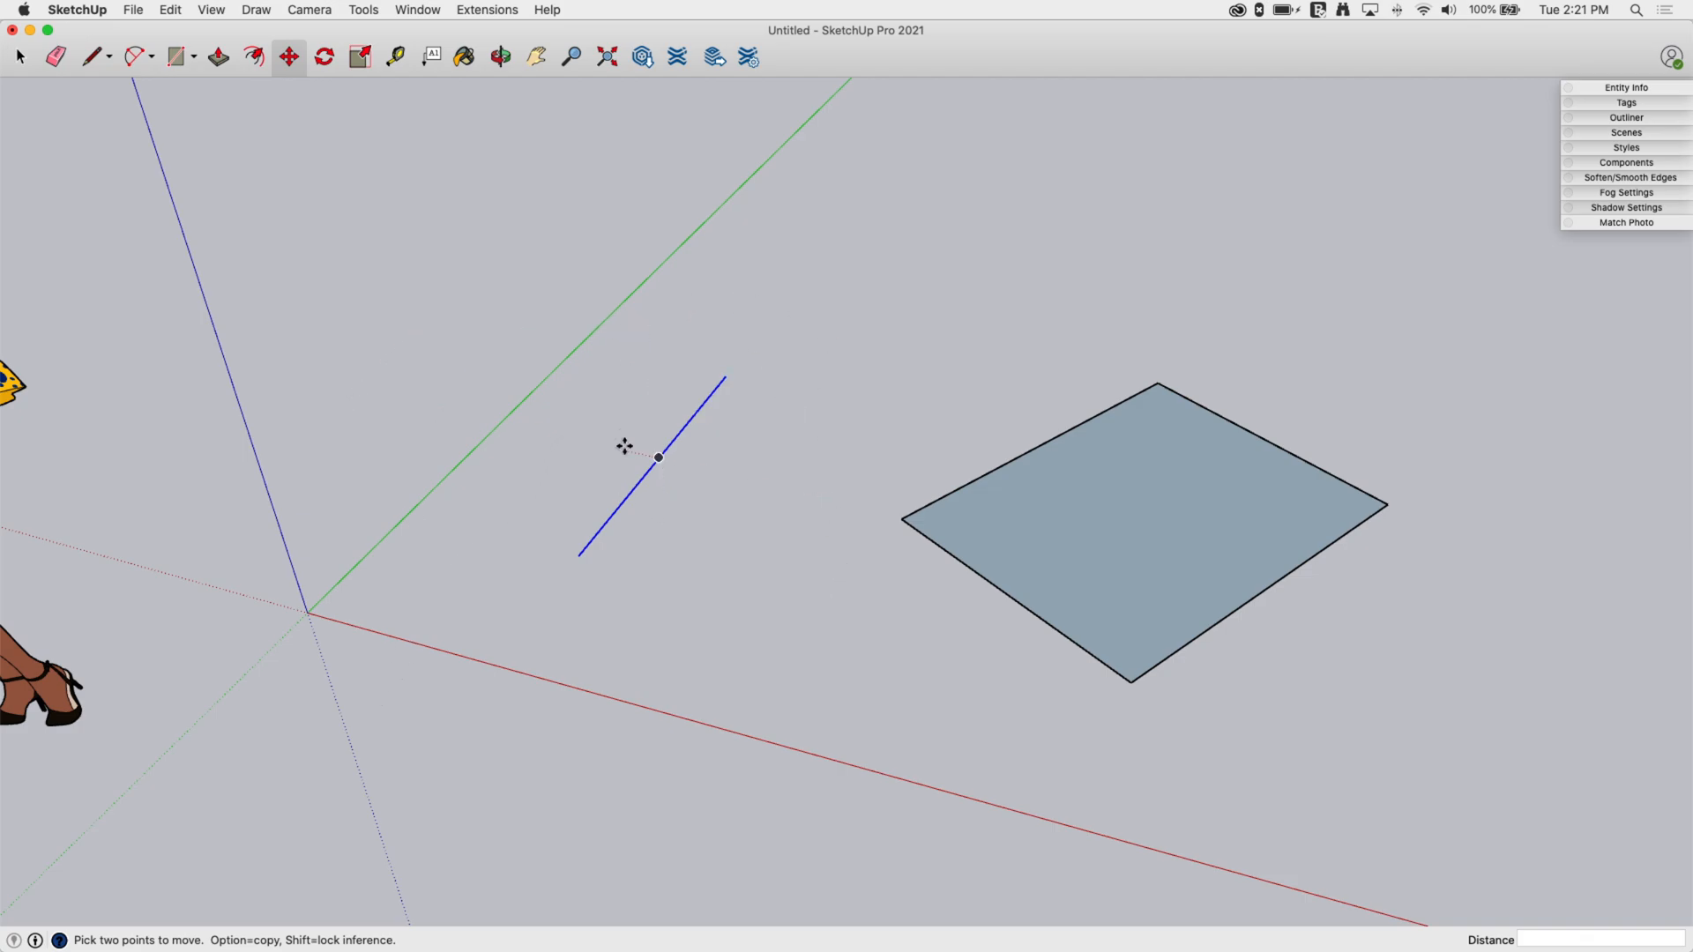
left_click(580, 559)
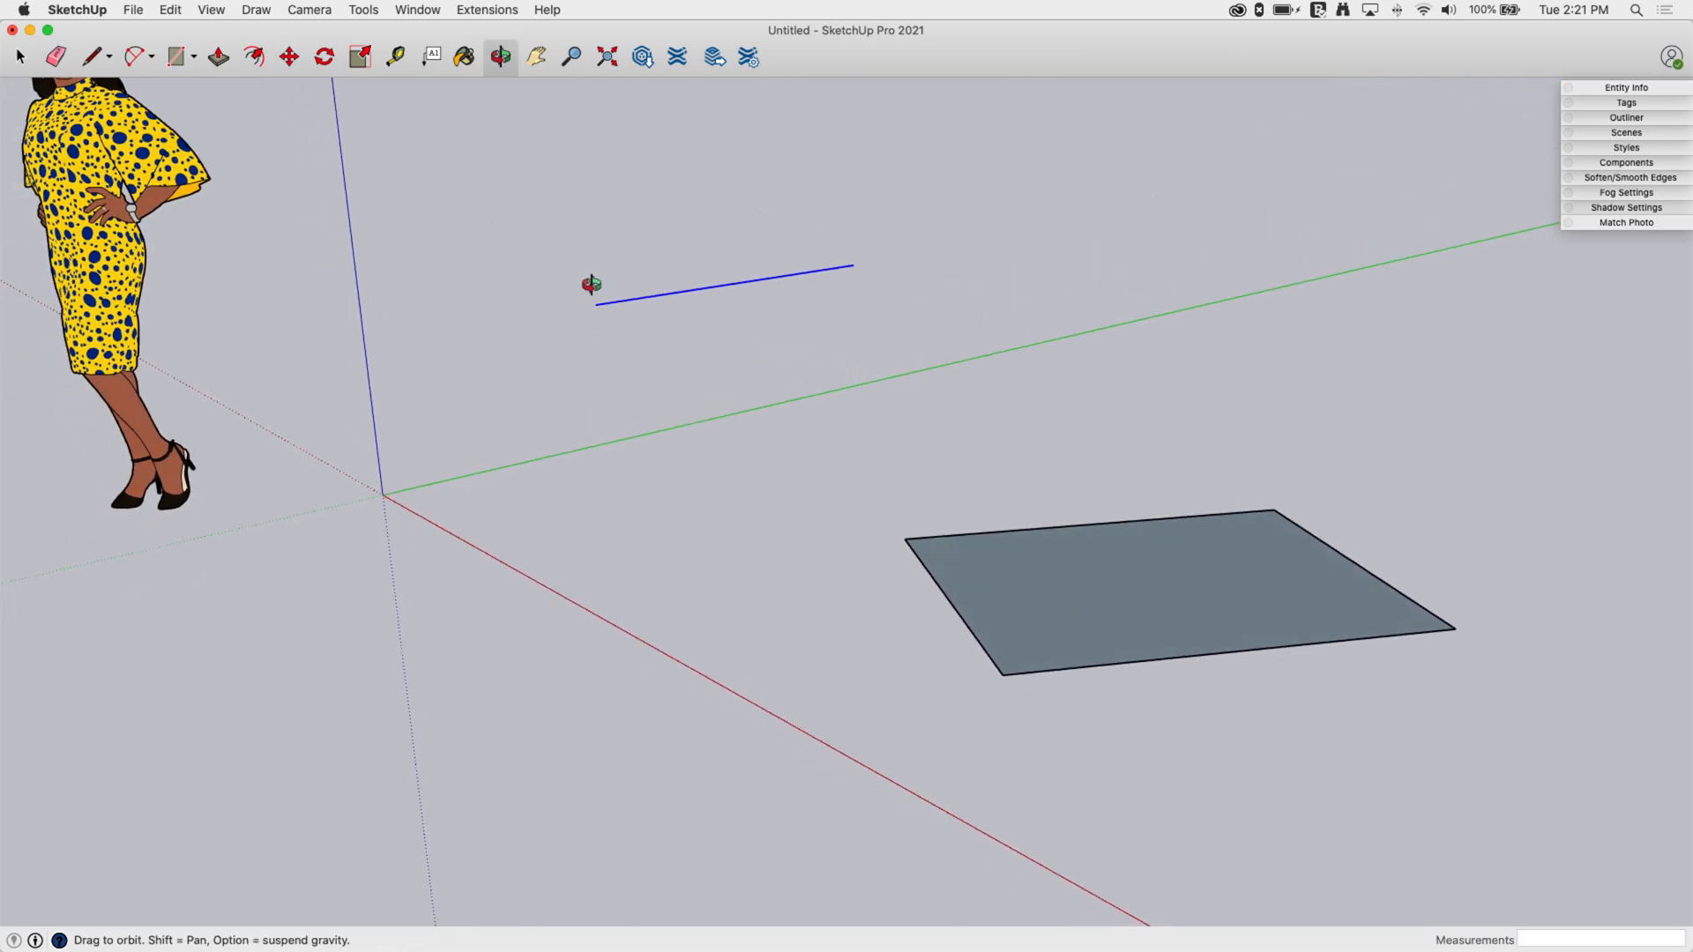
left_click(287, 57)
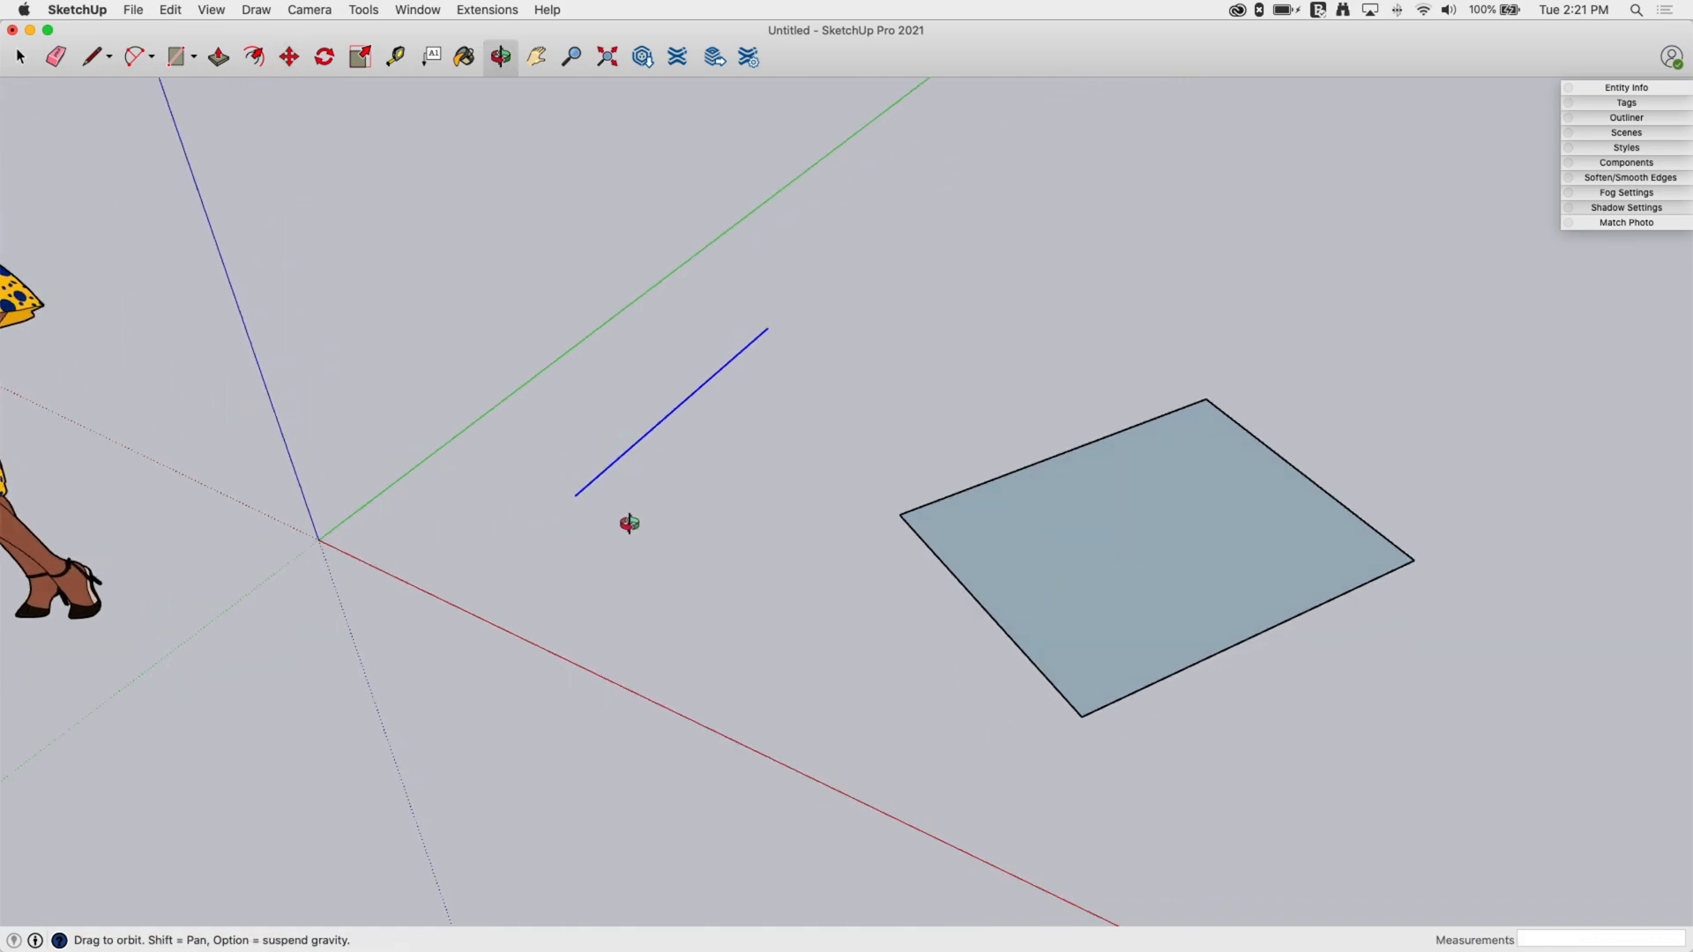
left_click(288, 56)
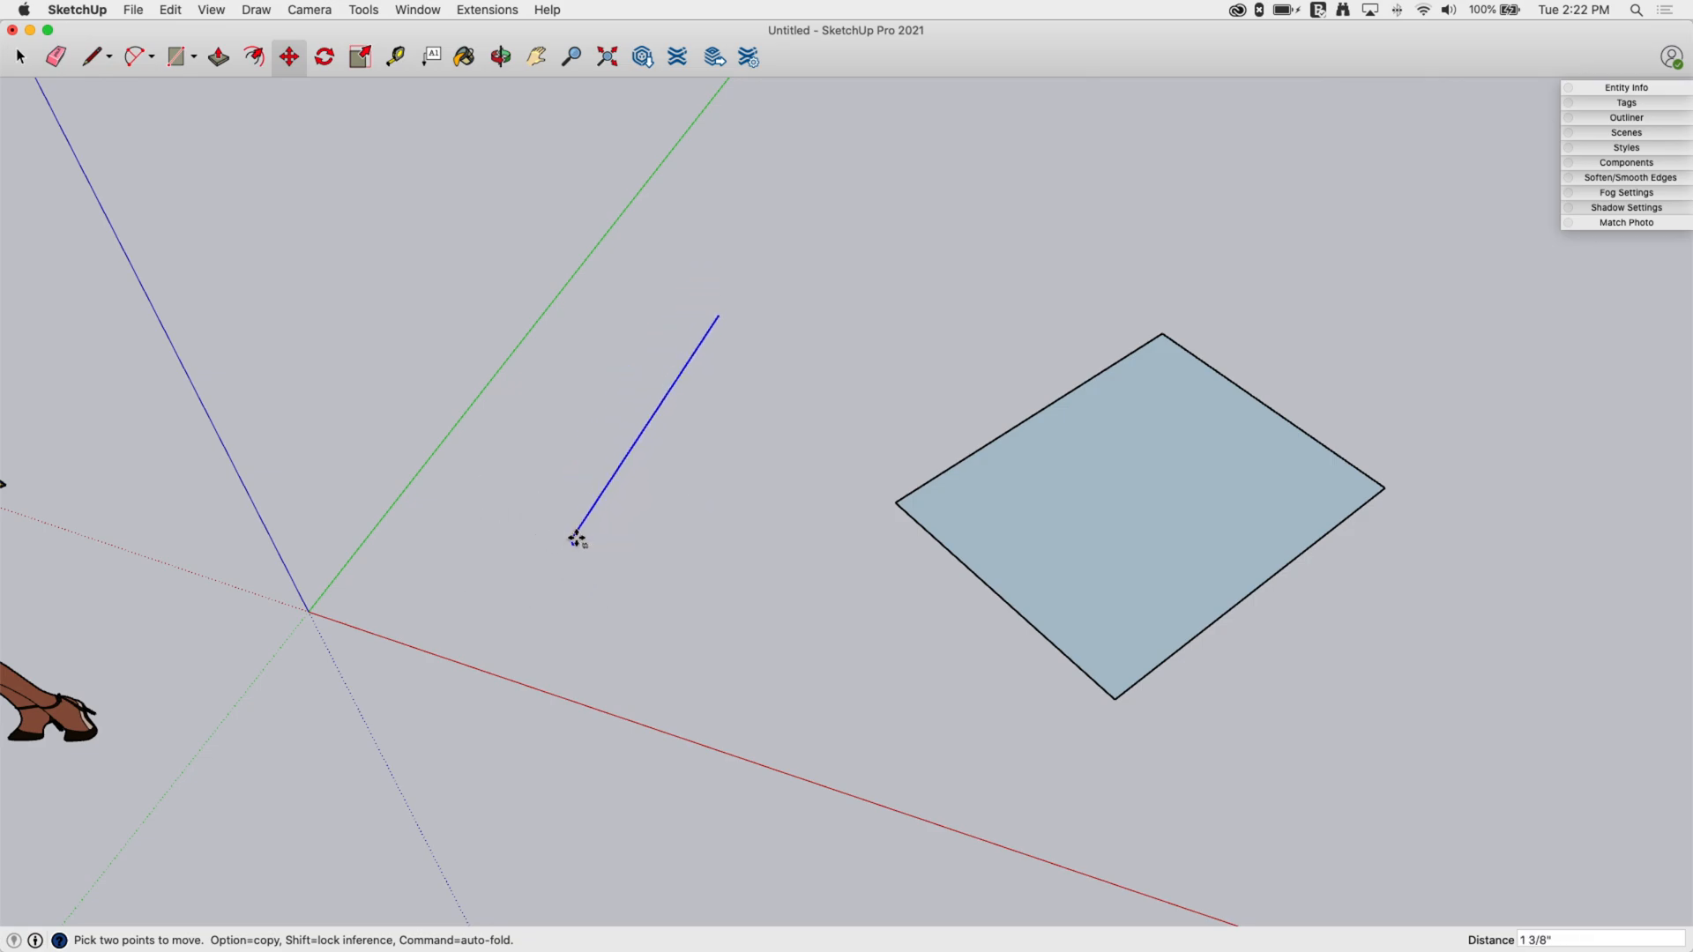
key("up")
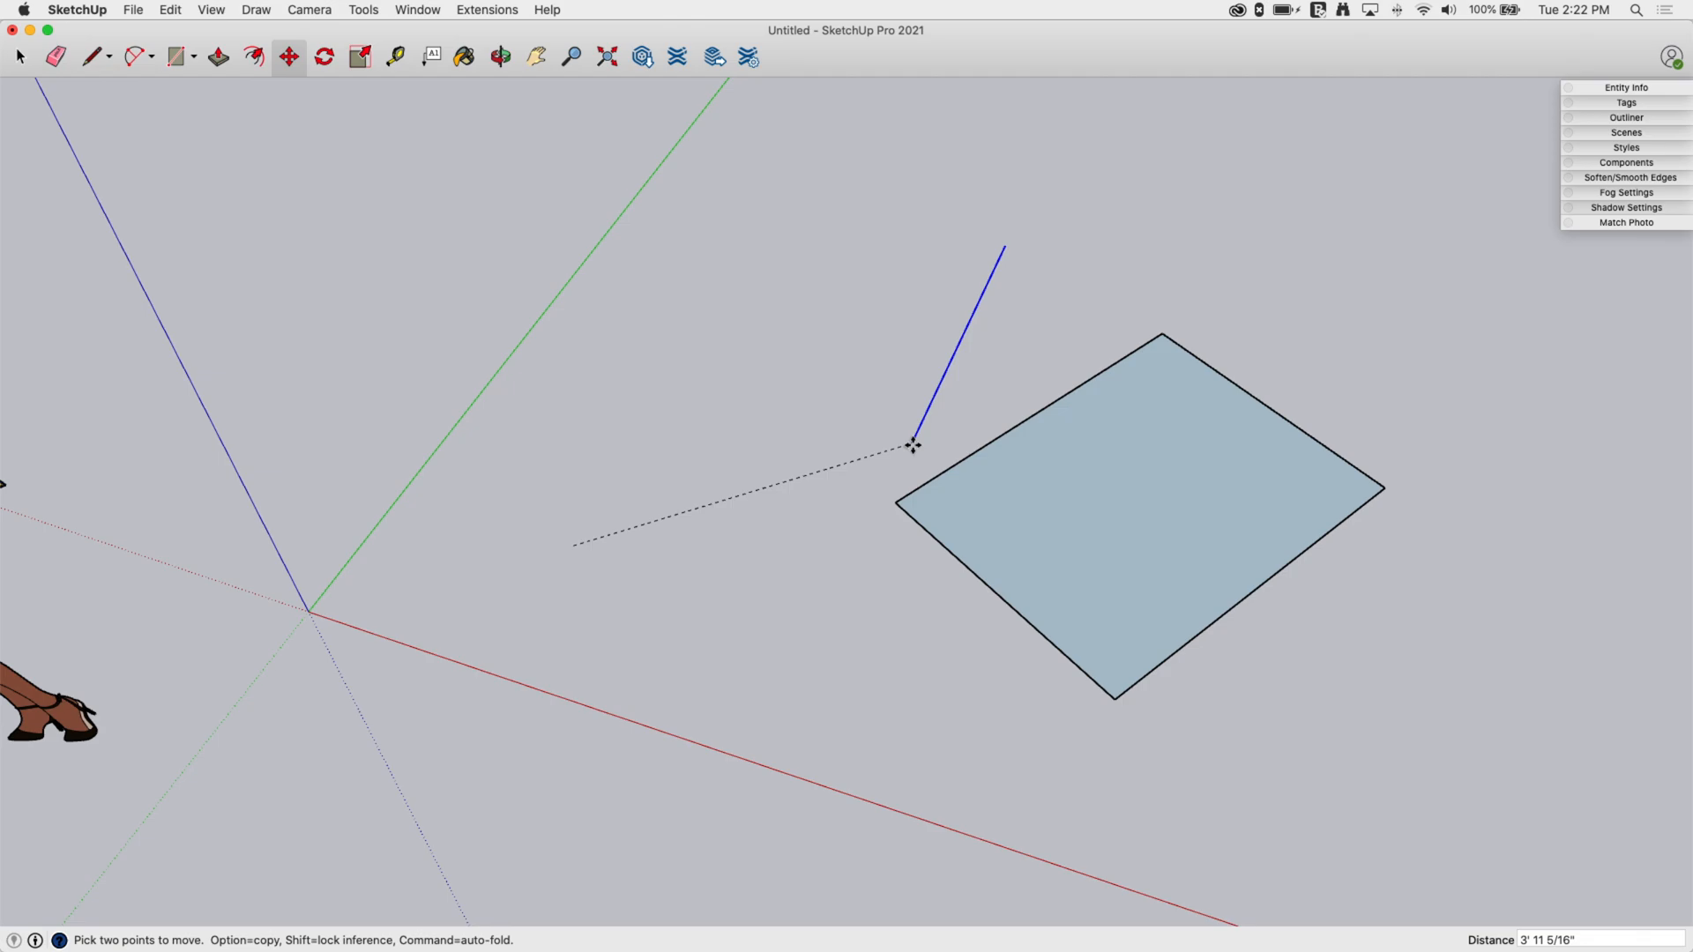
mouse_move(940, 473)
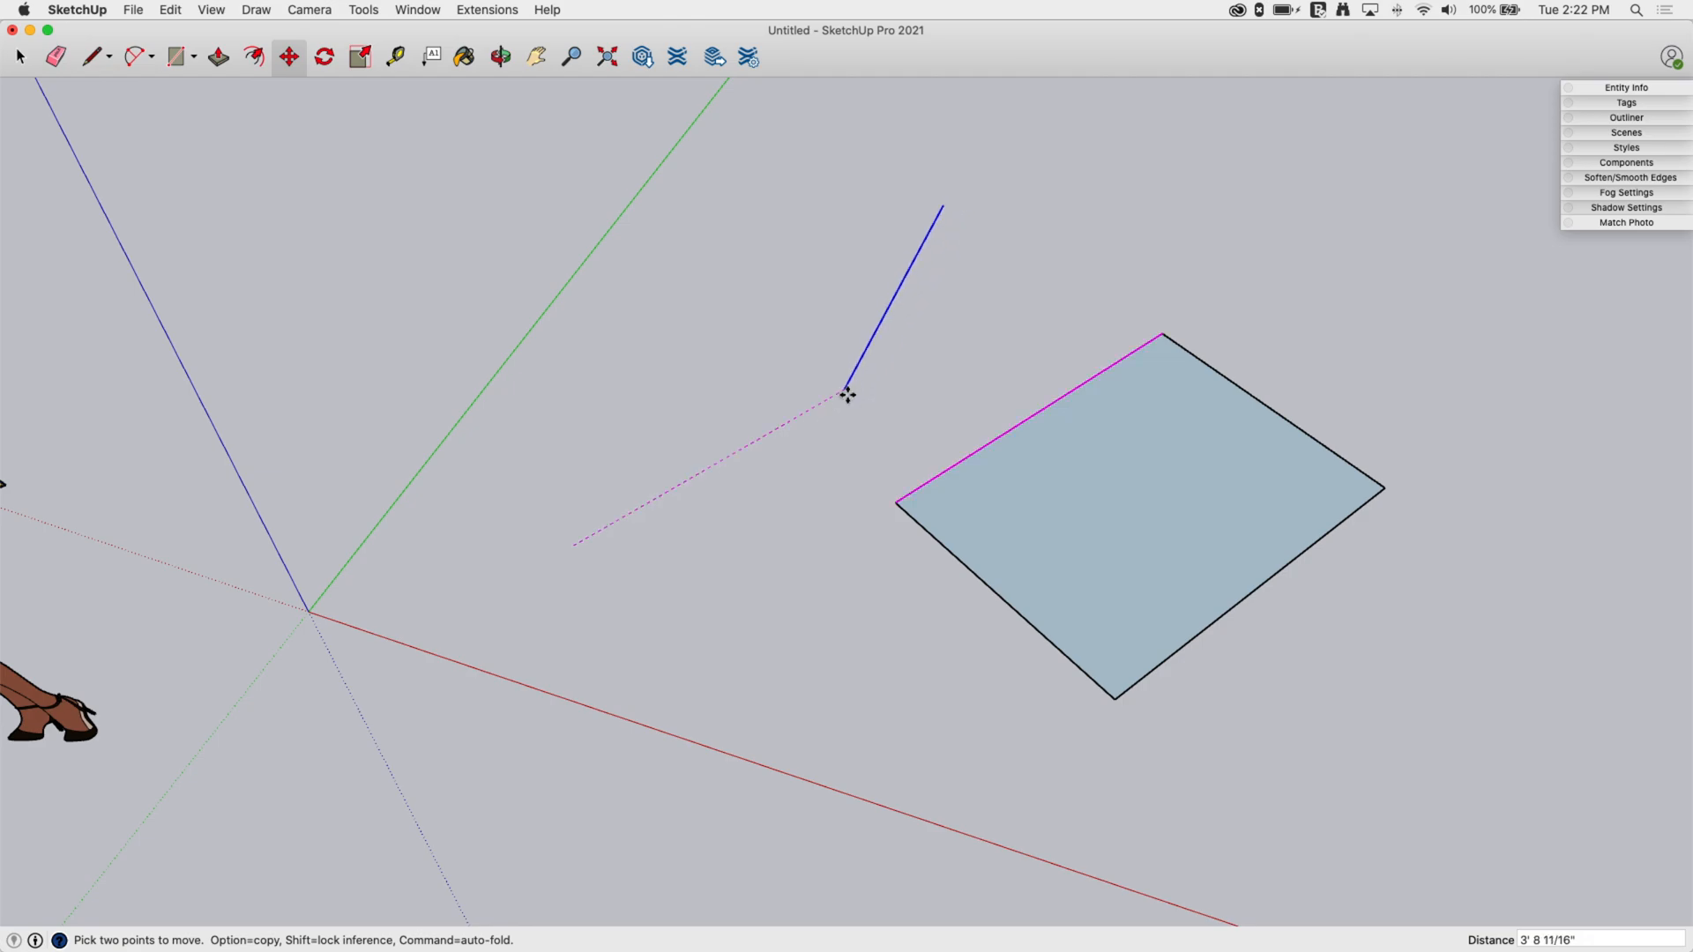
mouse_move(883, 358)
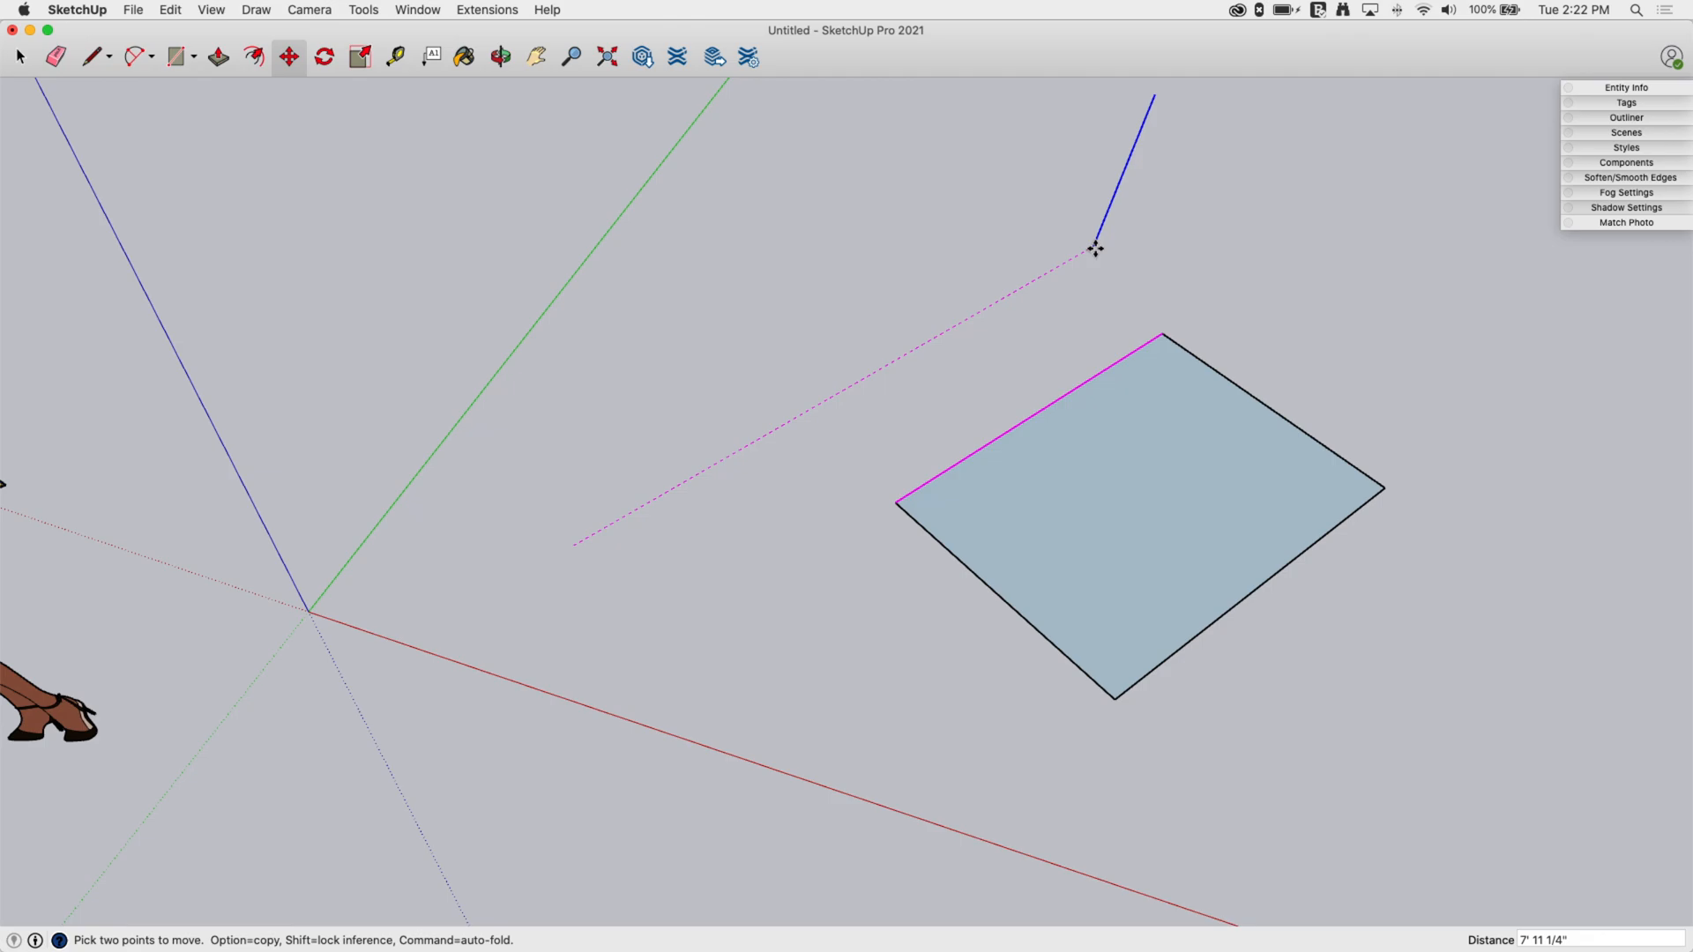
mouse_move(861, 379)
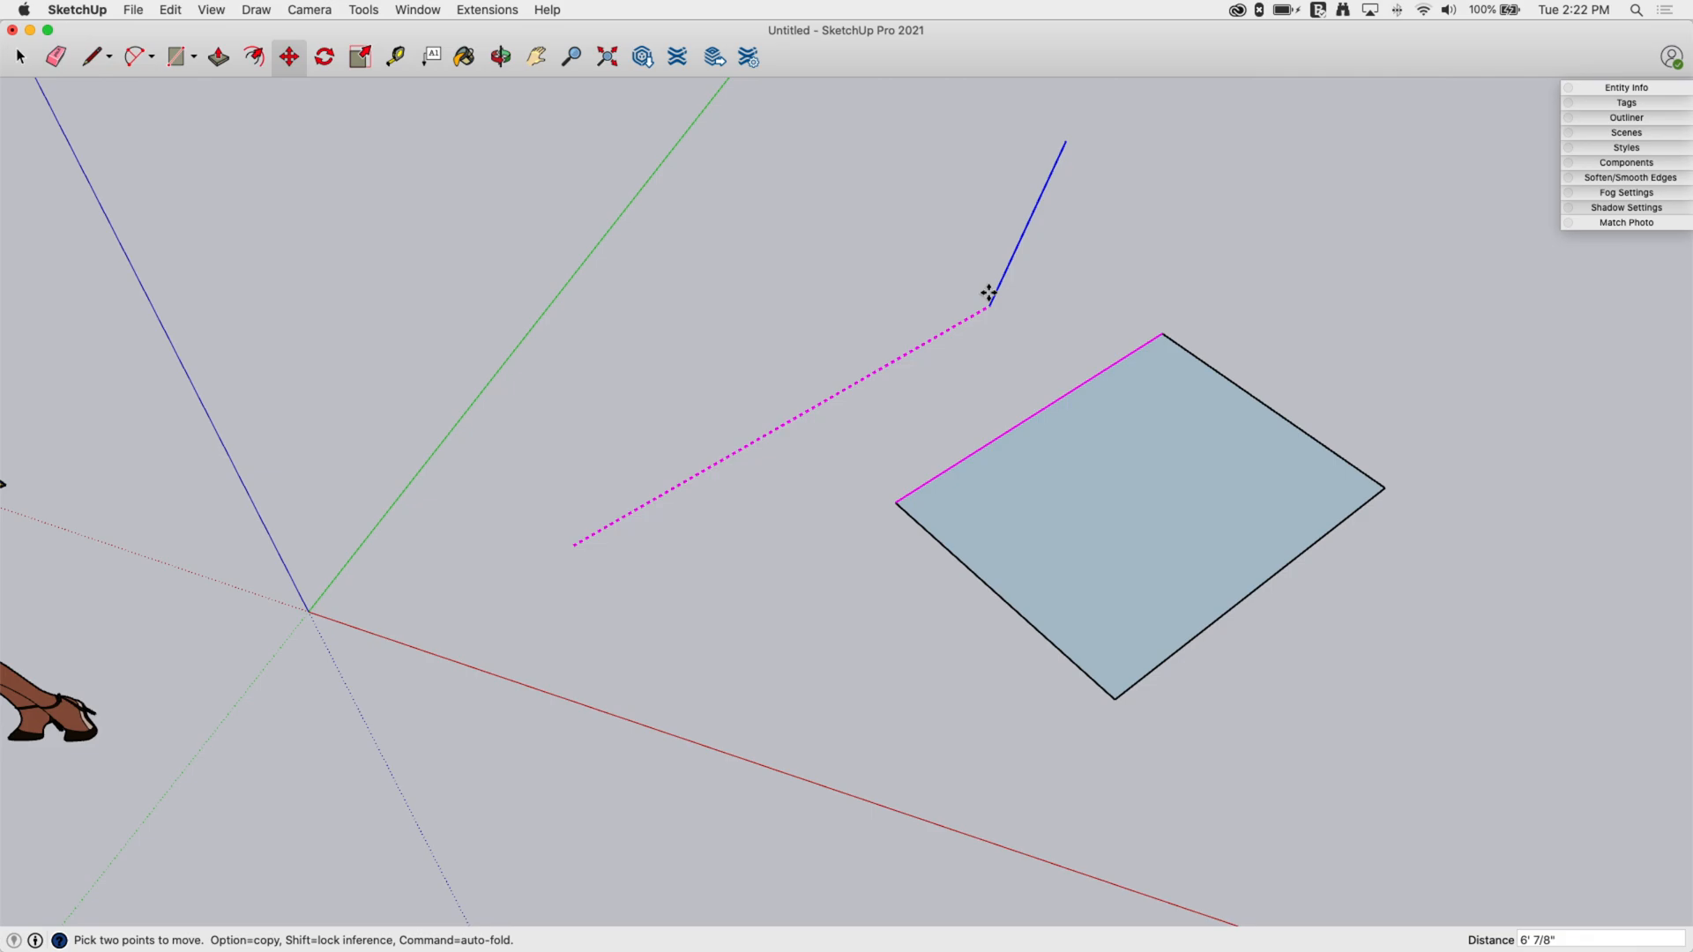
mouse_move(910, 356)
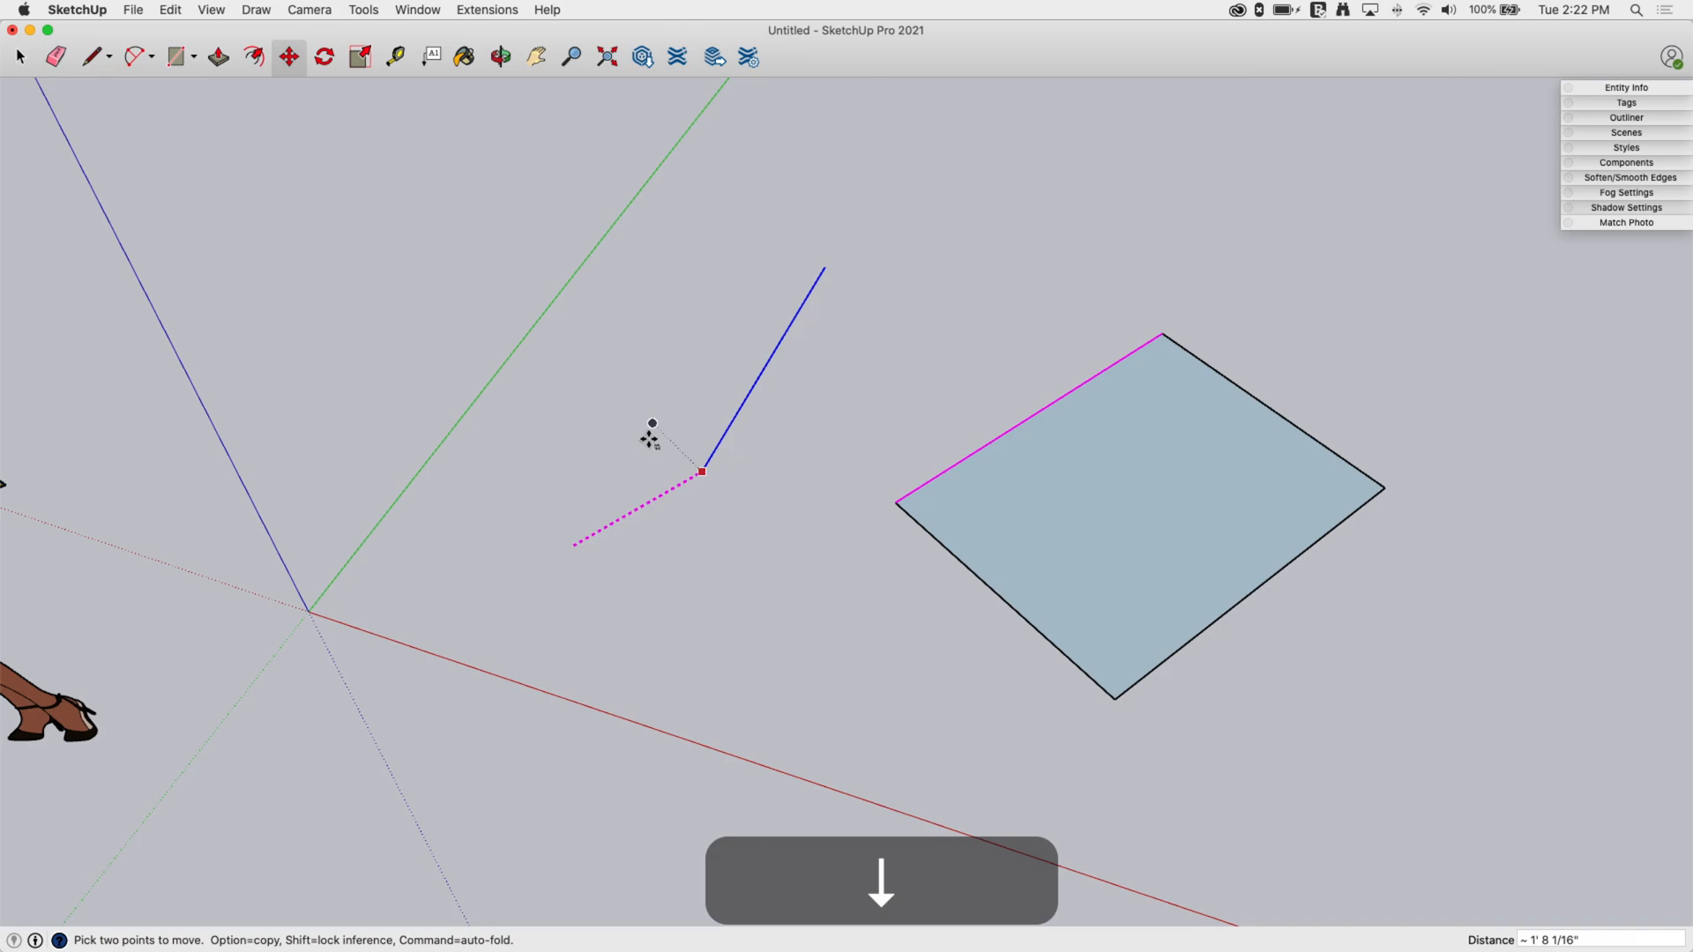
left_click_drag(702, 473, 1098, 238)
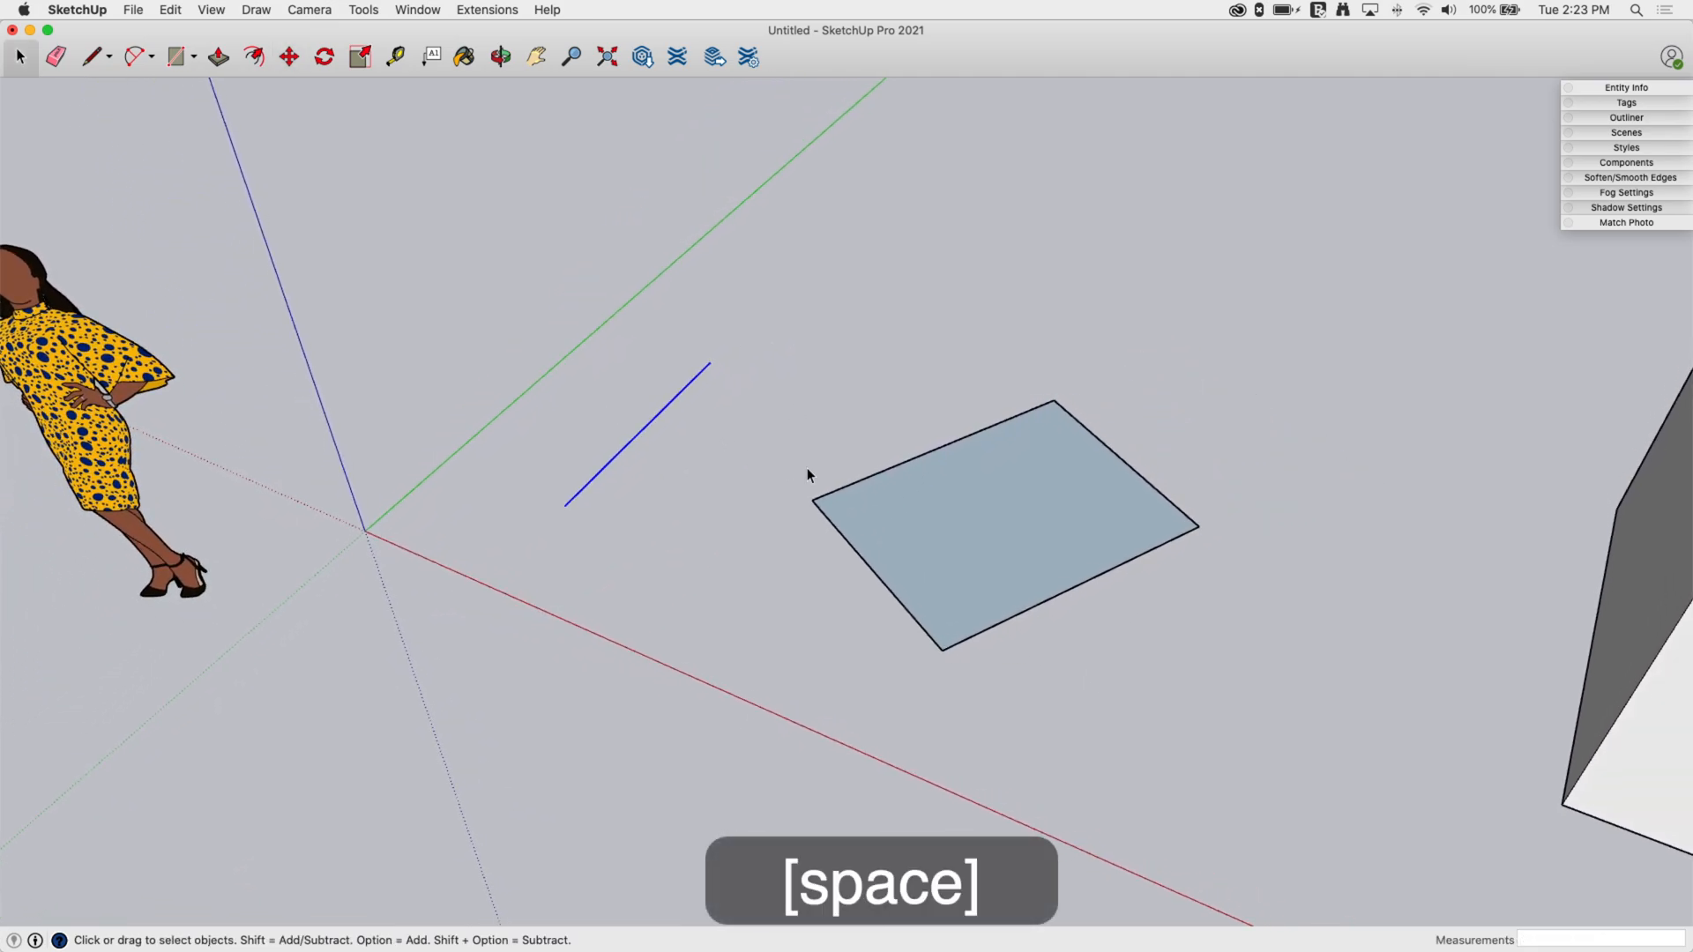
Step: Select the square face and shift it a short distance across the ground
left_click(969, 469)
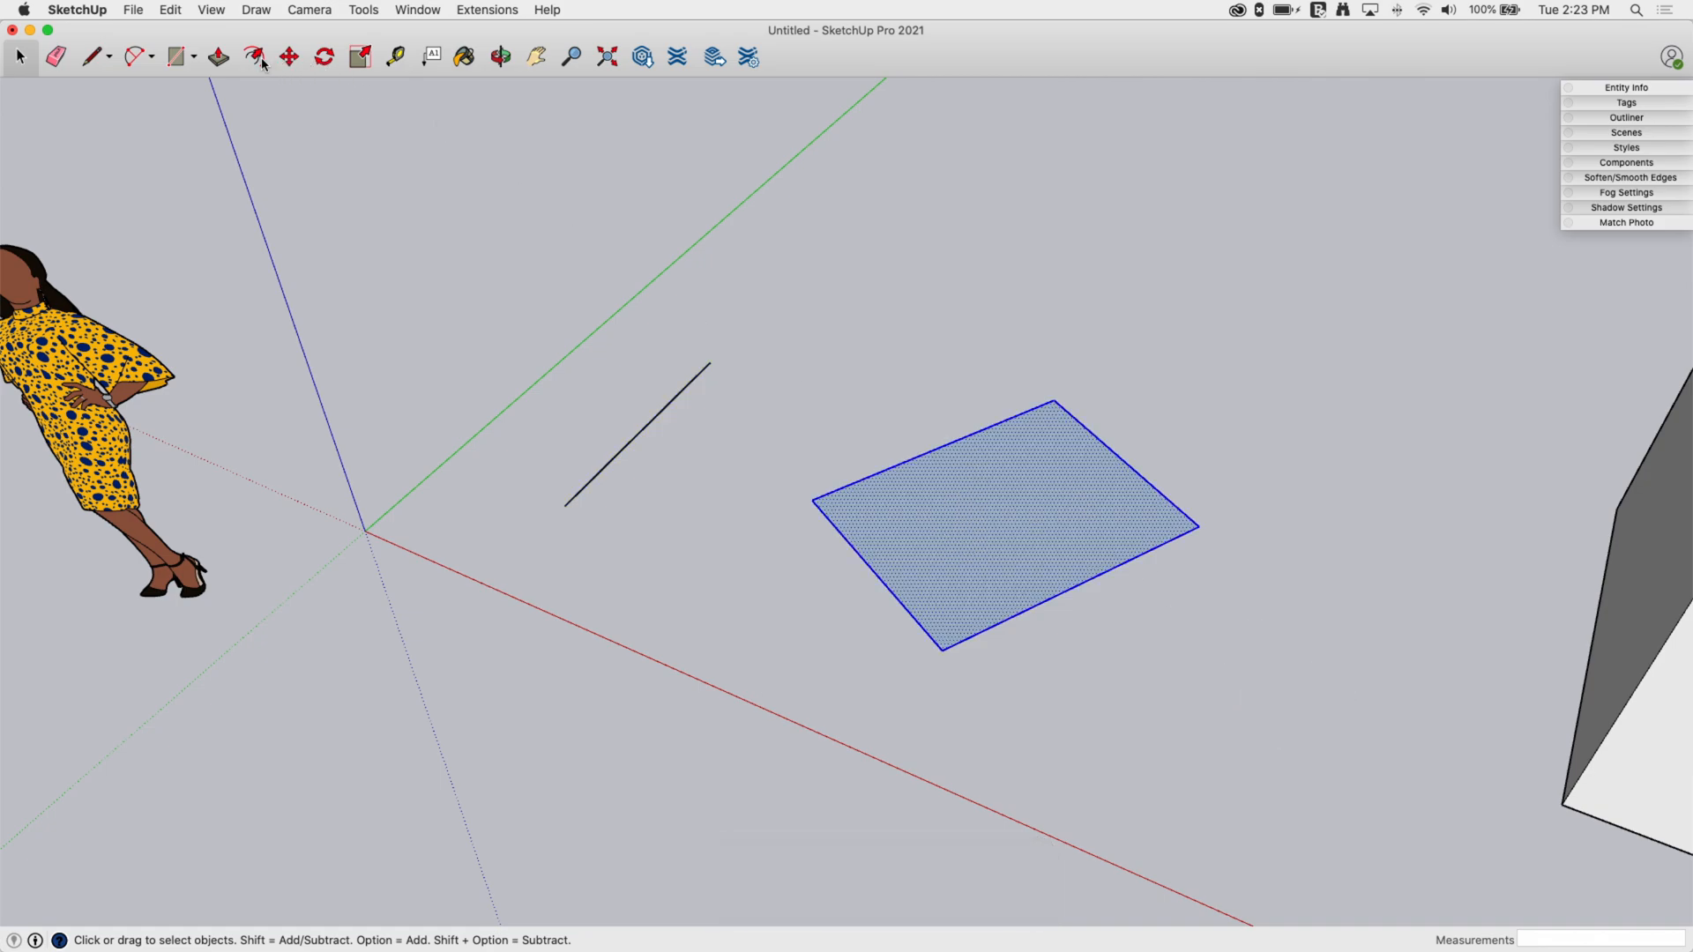
left_click(287, 56)
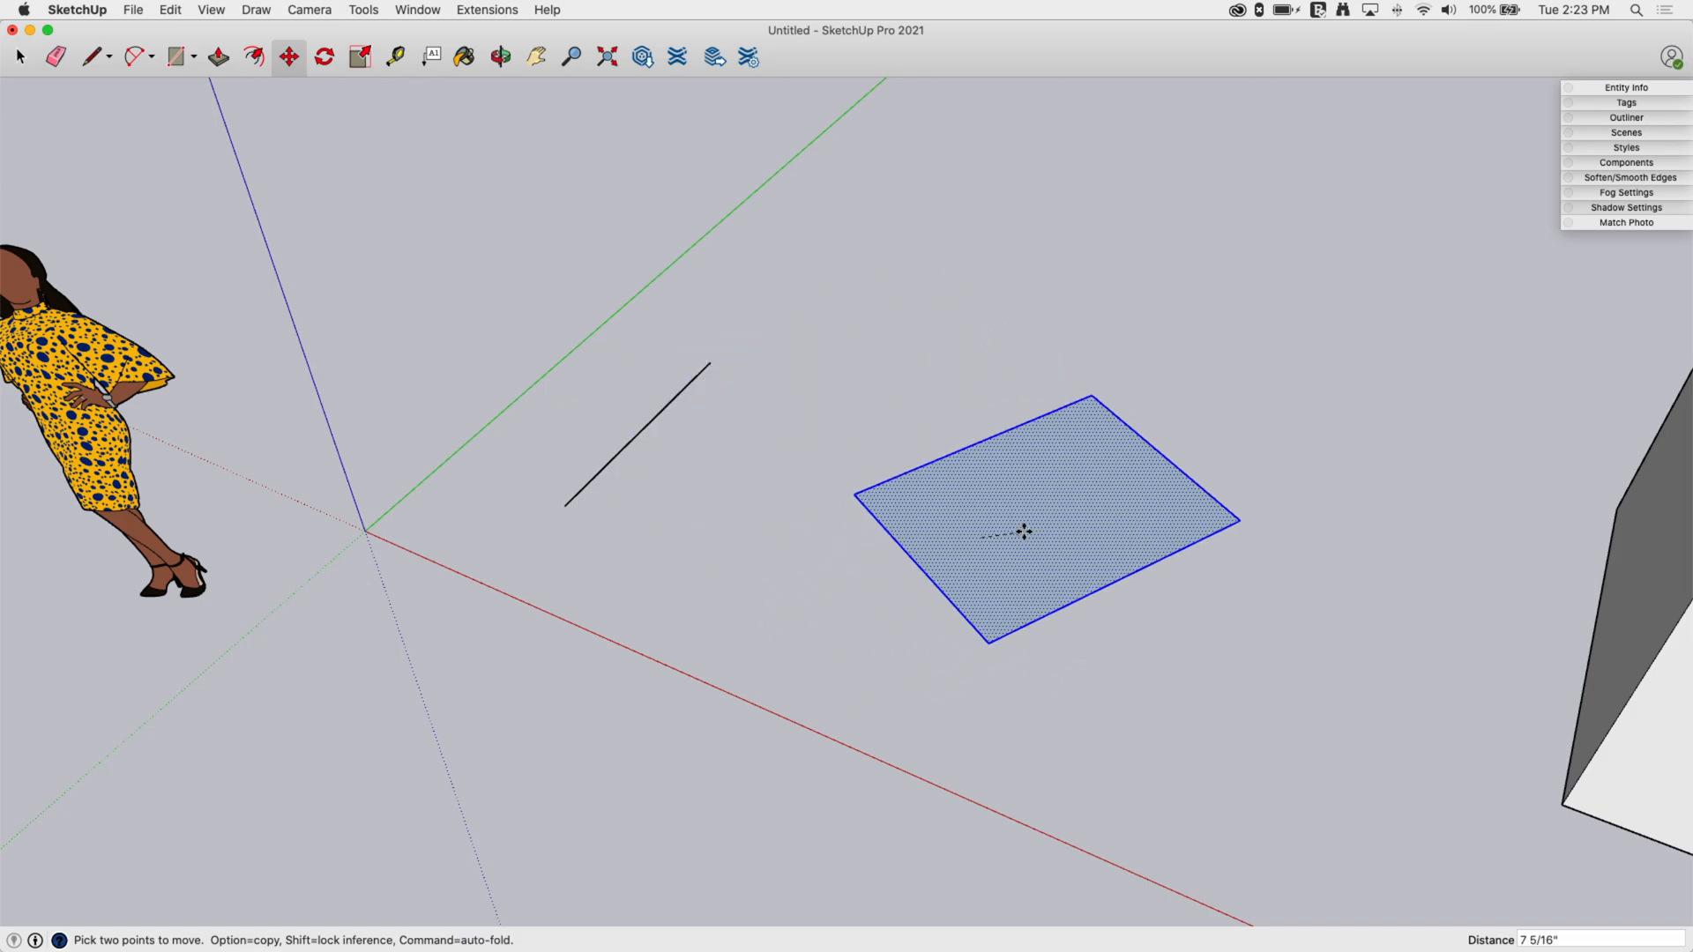
left_click_drag(1023, 531, 1186, 553)
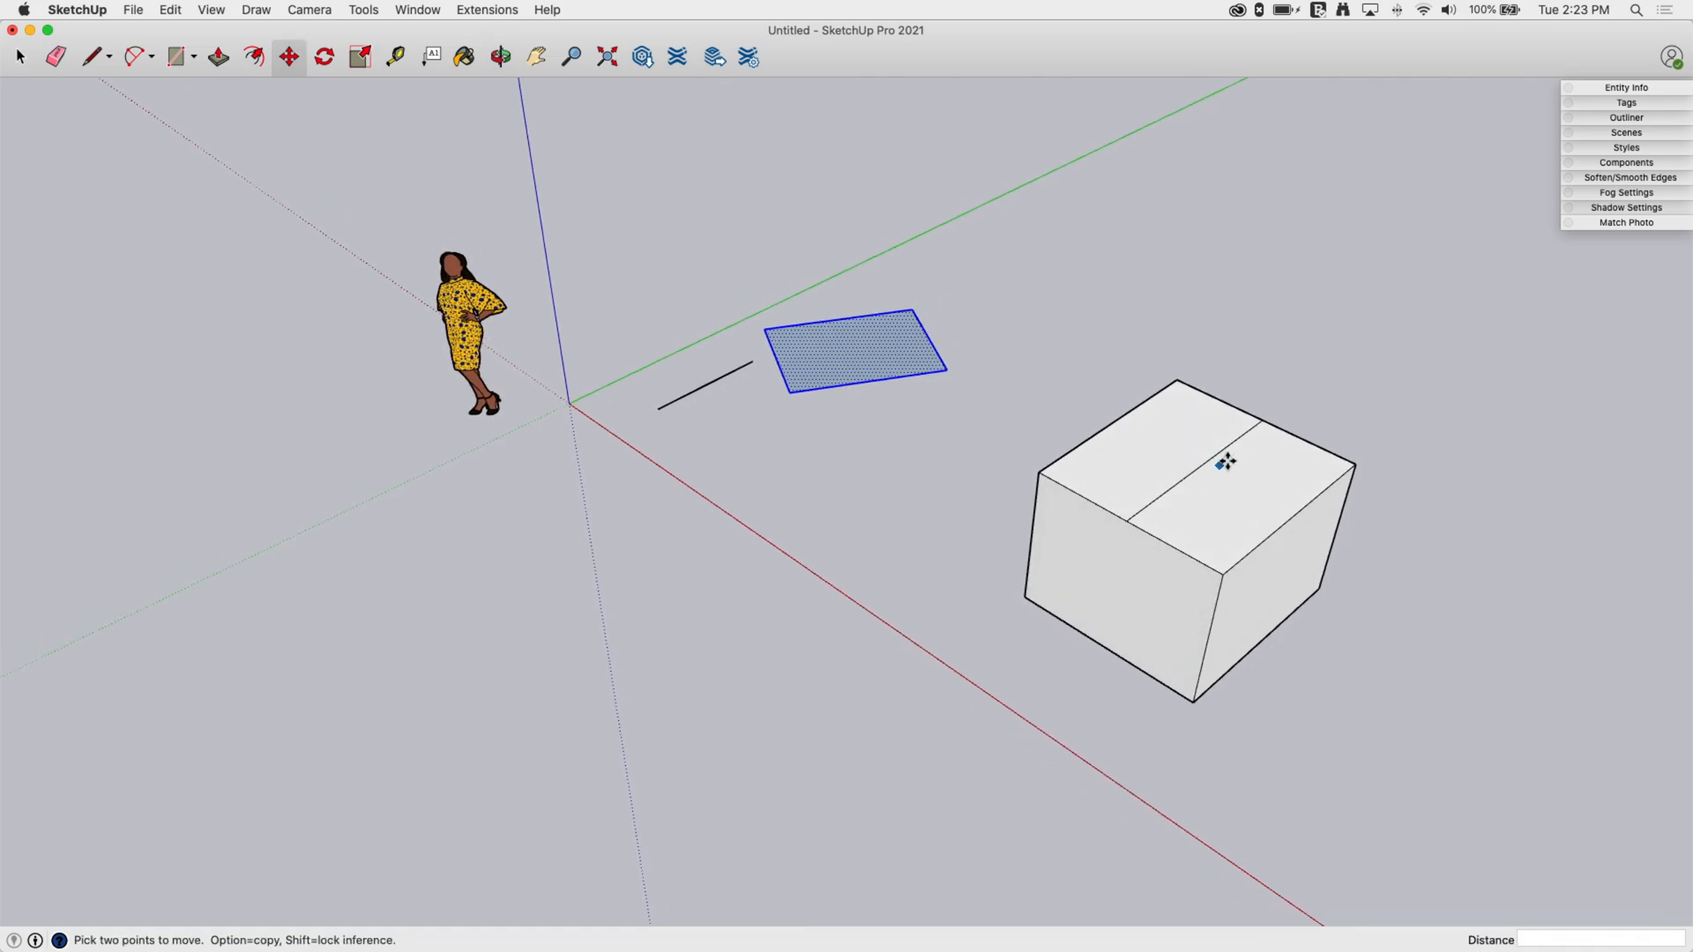
mouse_move(1204, 464)
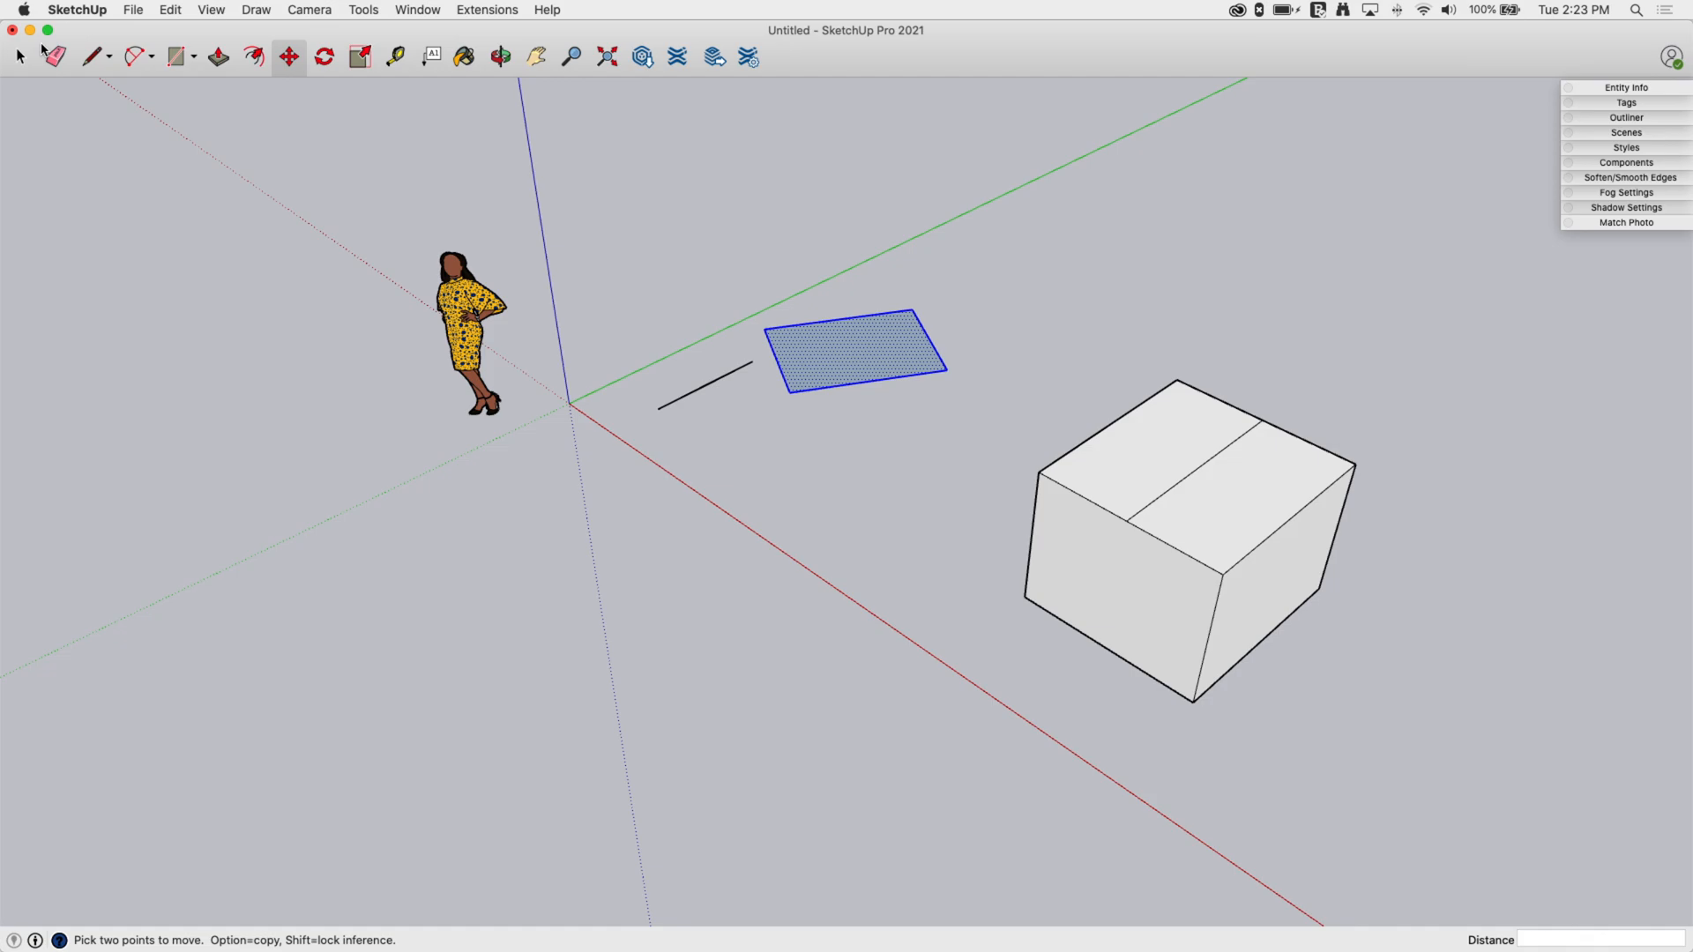
left_click(18, 57)
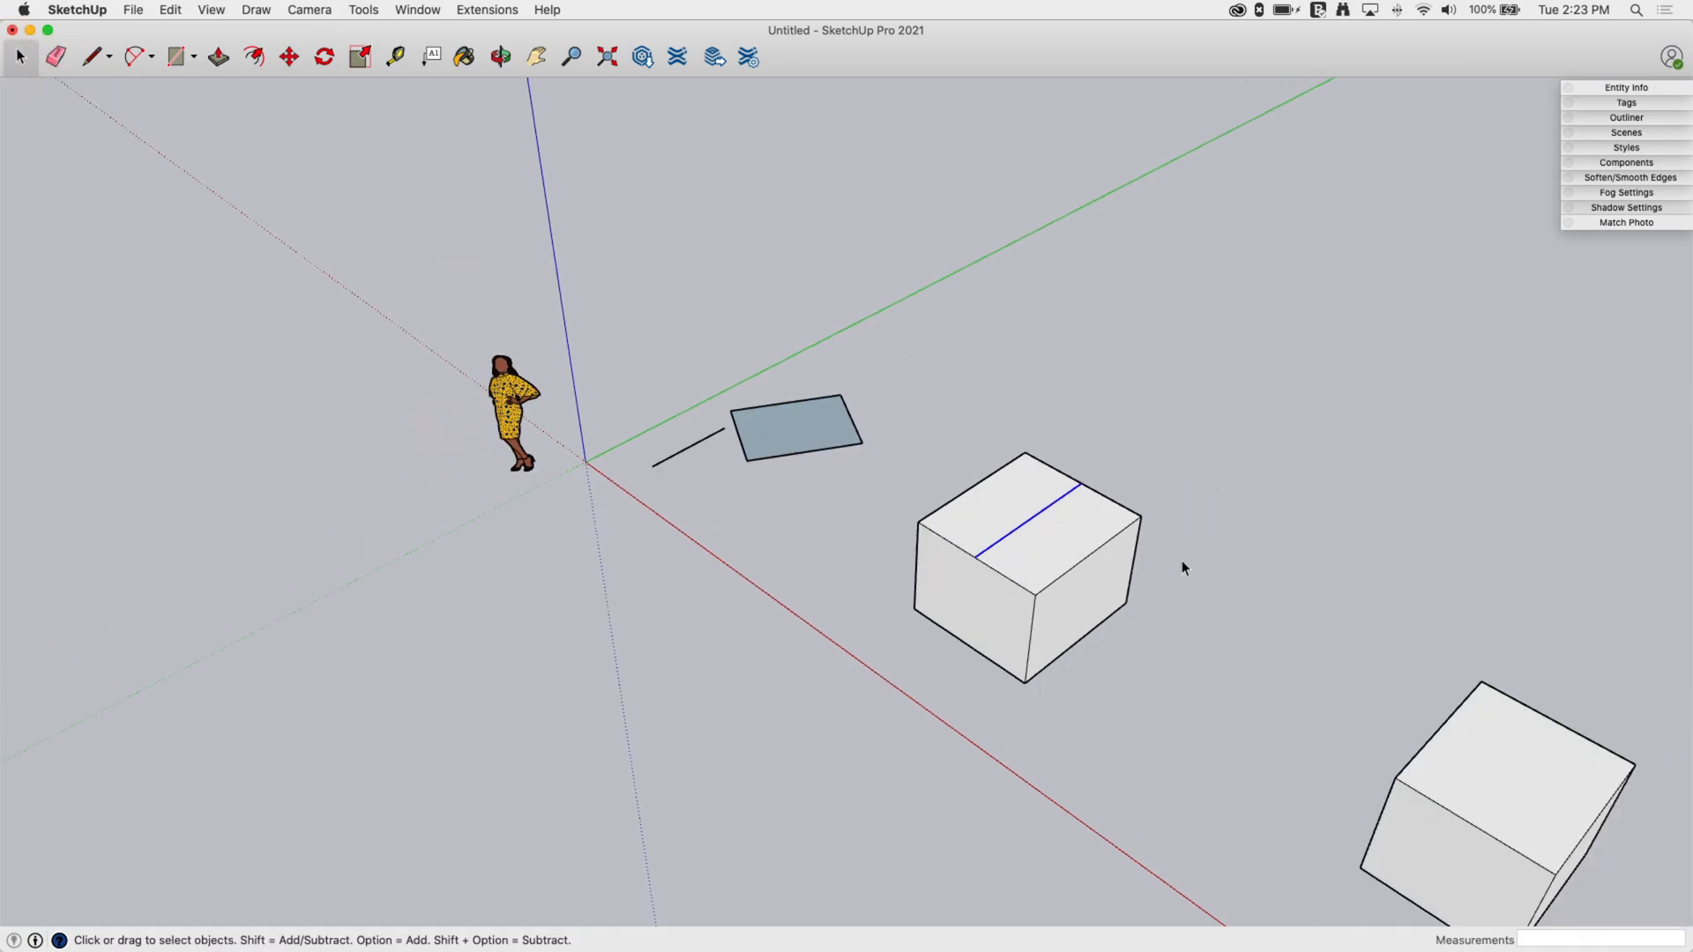
left_click(499, 57)
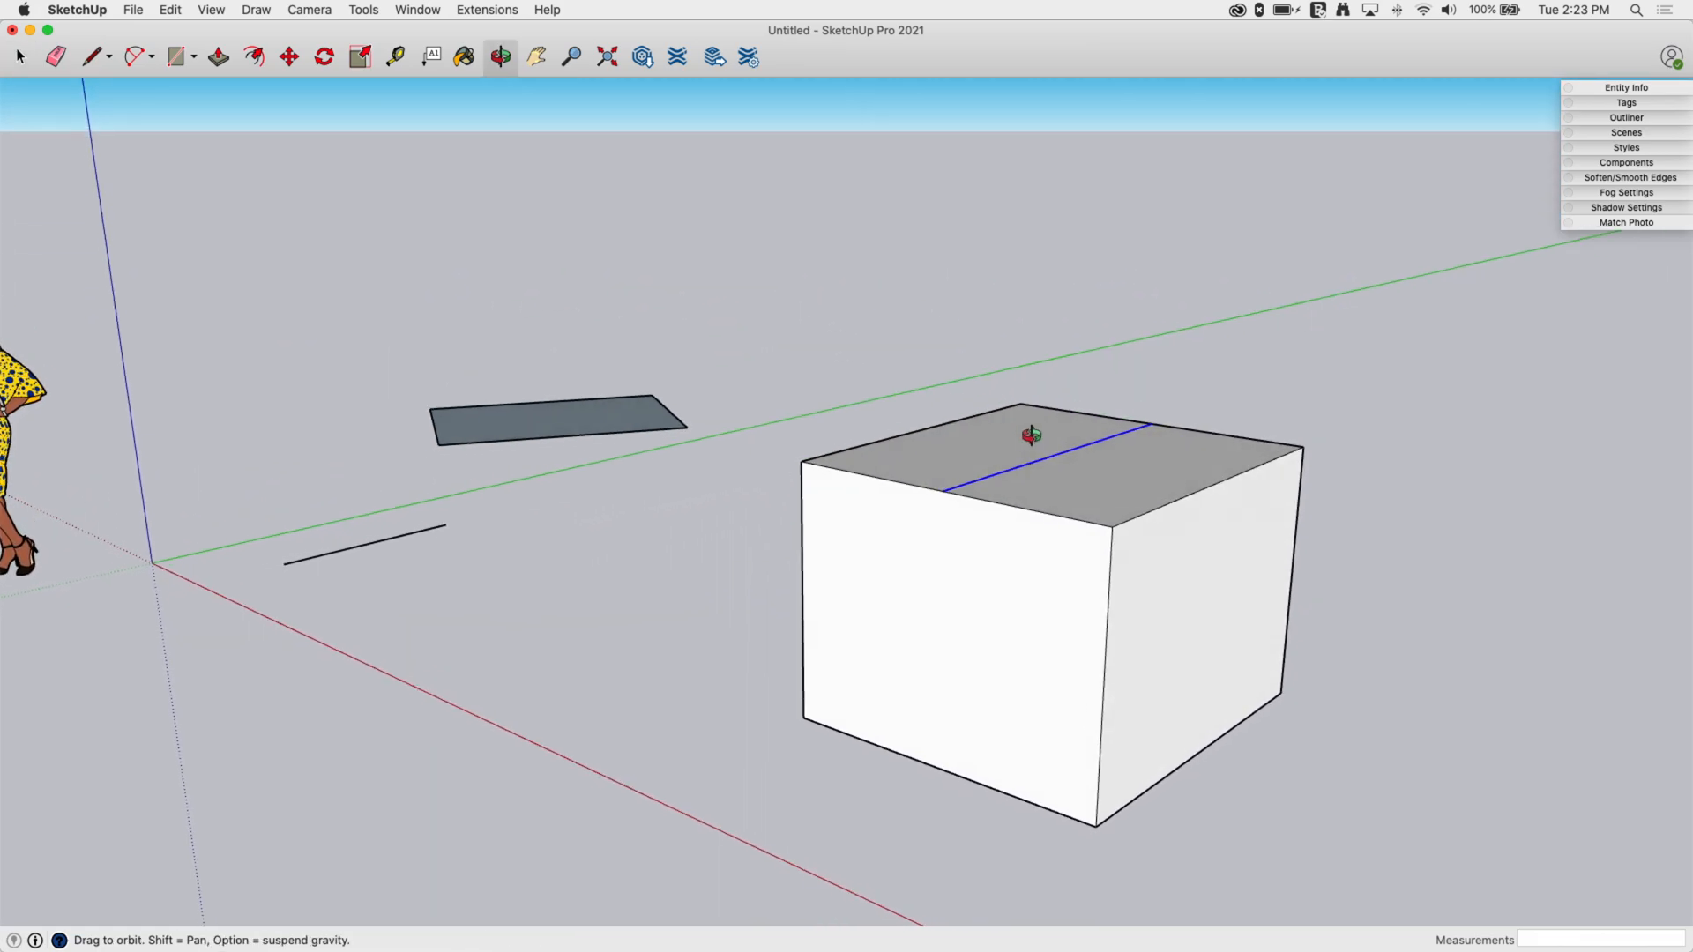
left_click(20, 57)
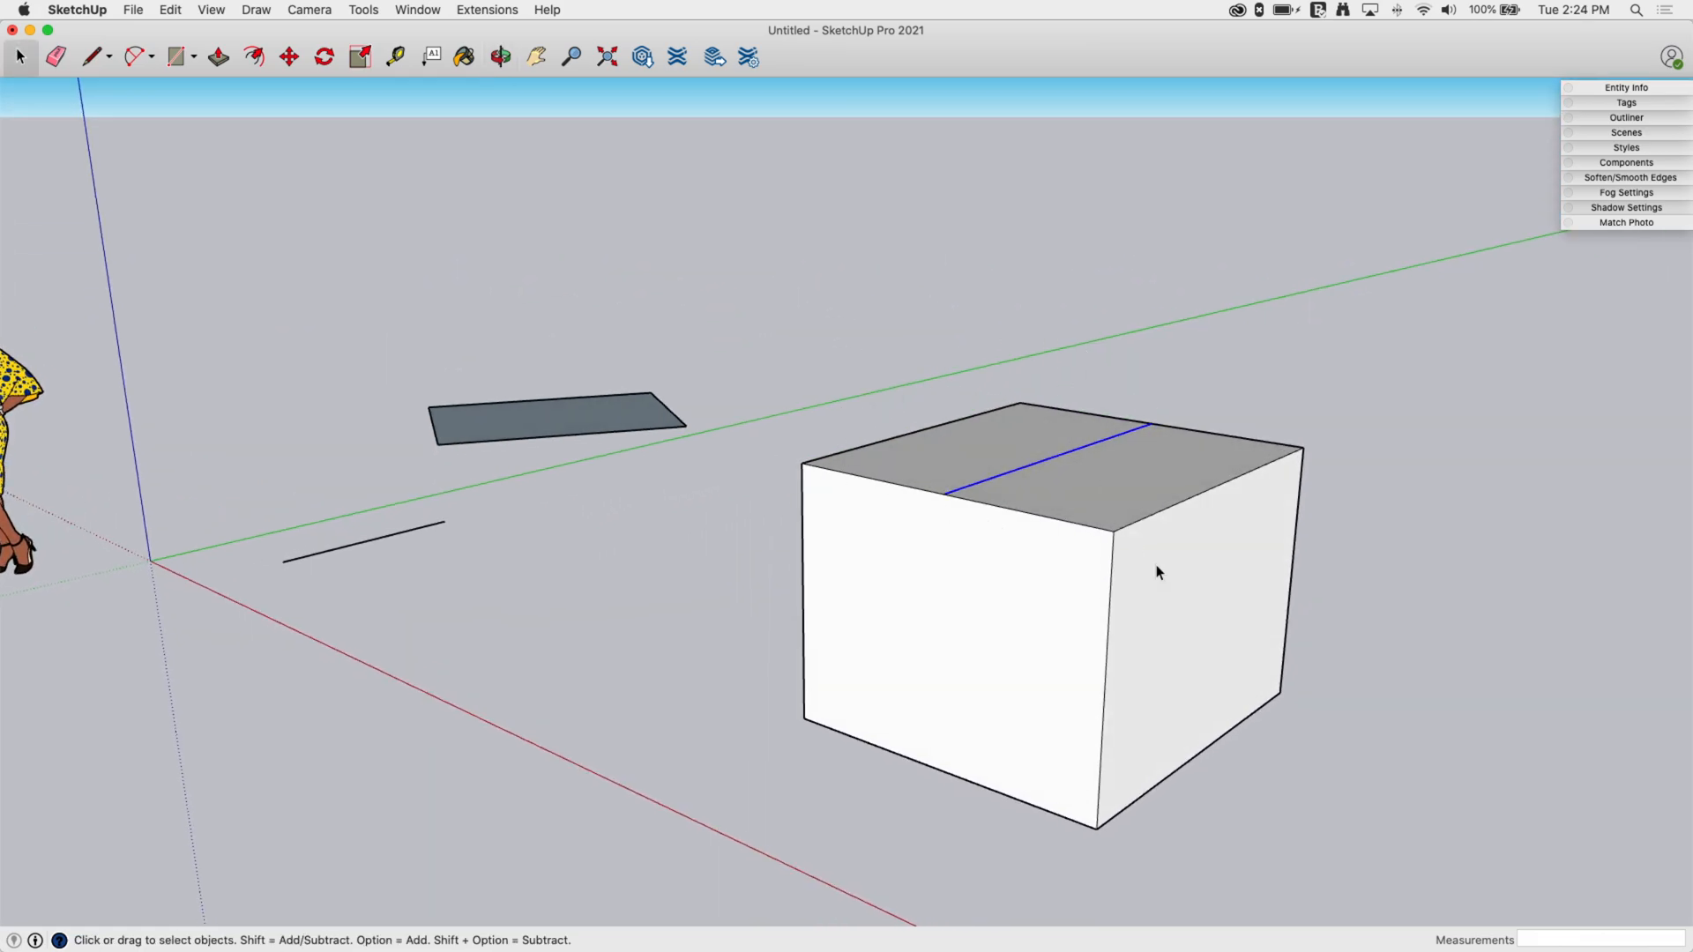
mouse_move(1026, 451)
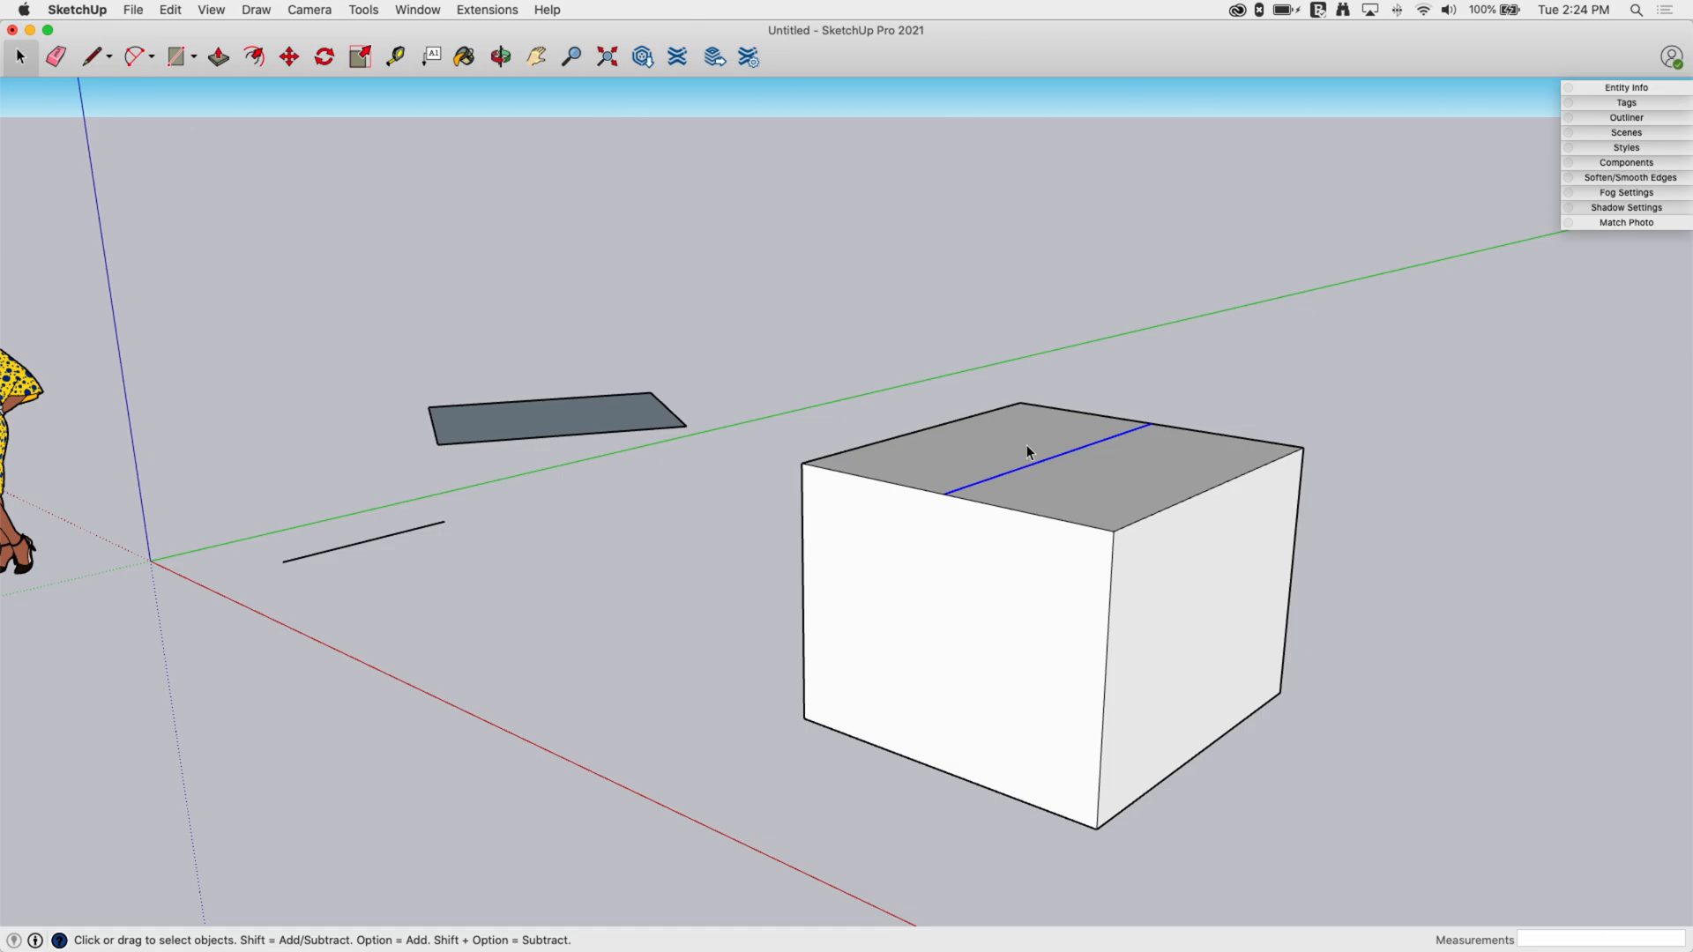
left_click(287, 56)
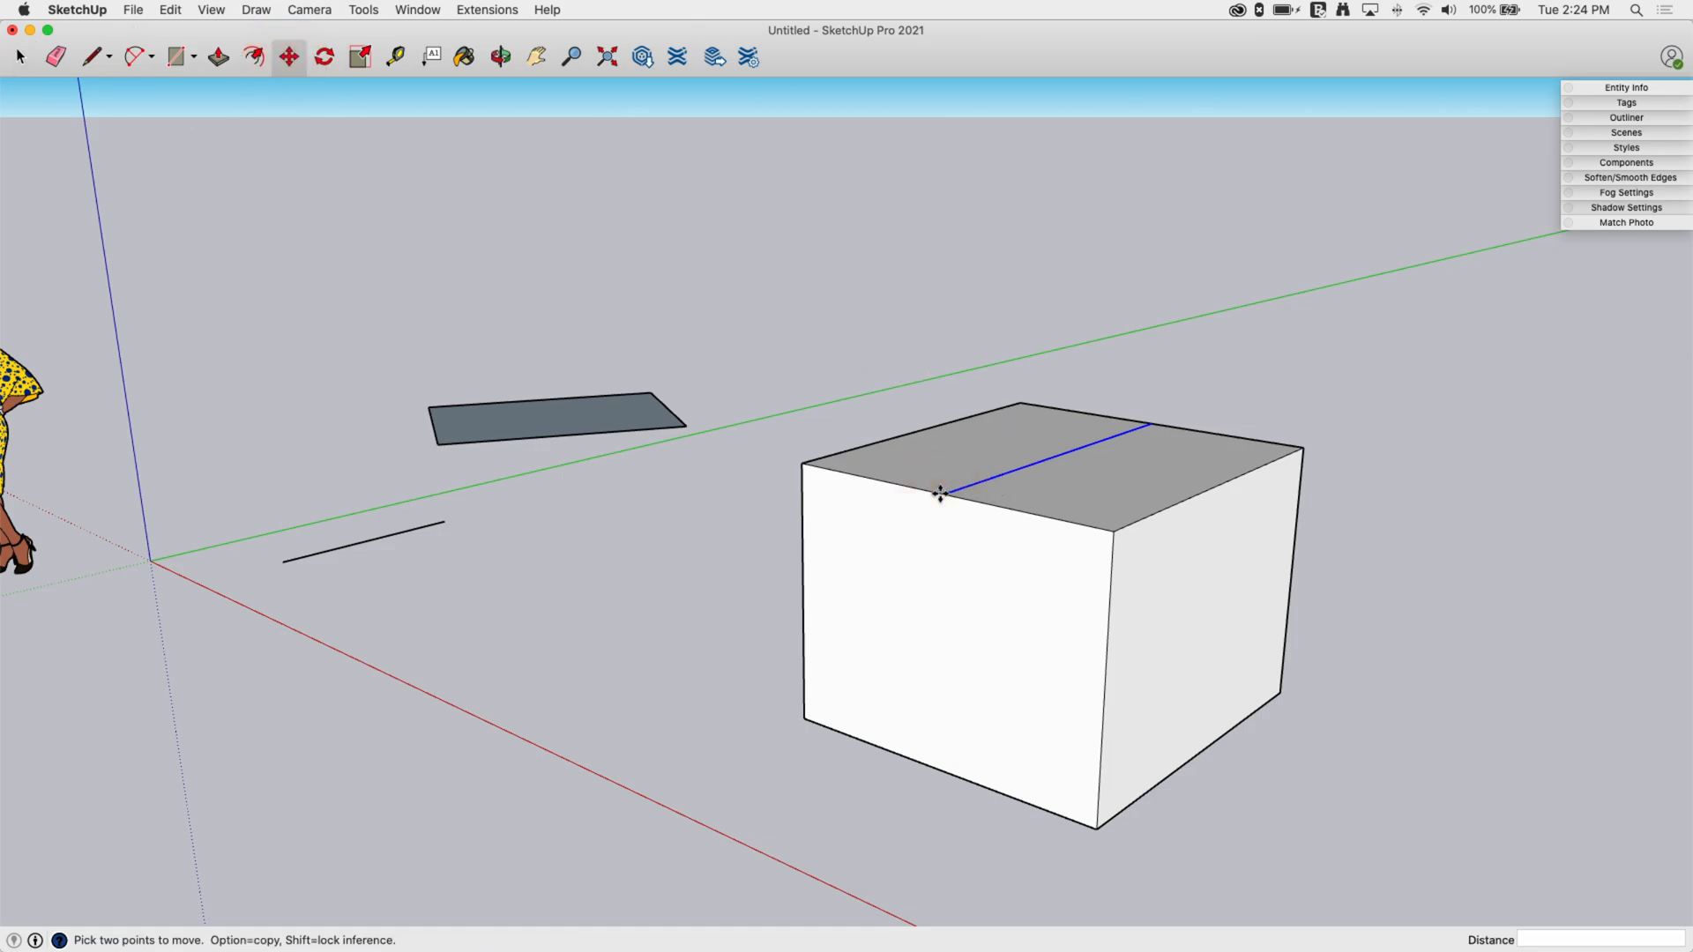
Step: Lift the box's top center line straight up along the blue axis into a roof ridge
left_click_drag(940, 492, 904, 362)
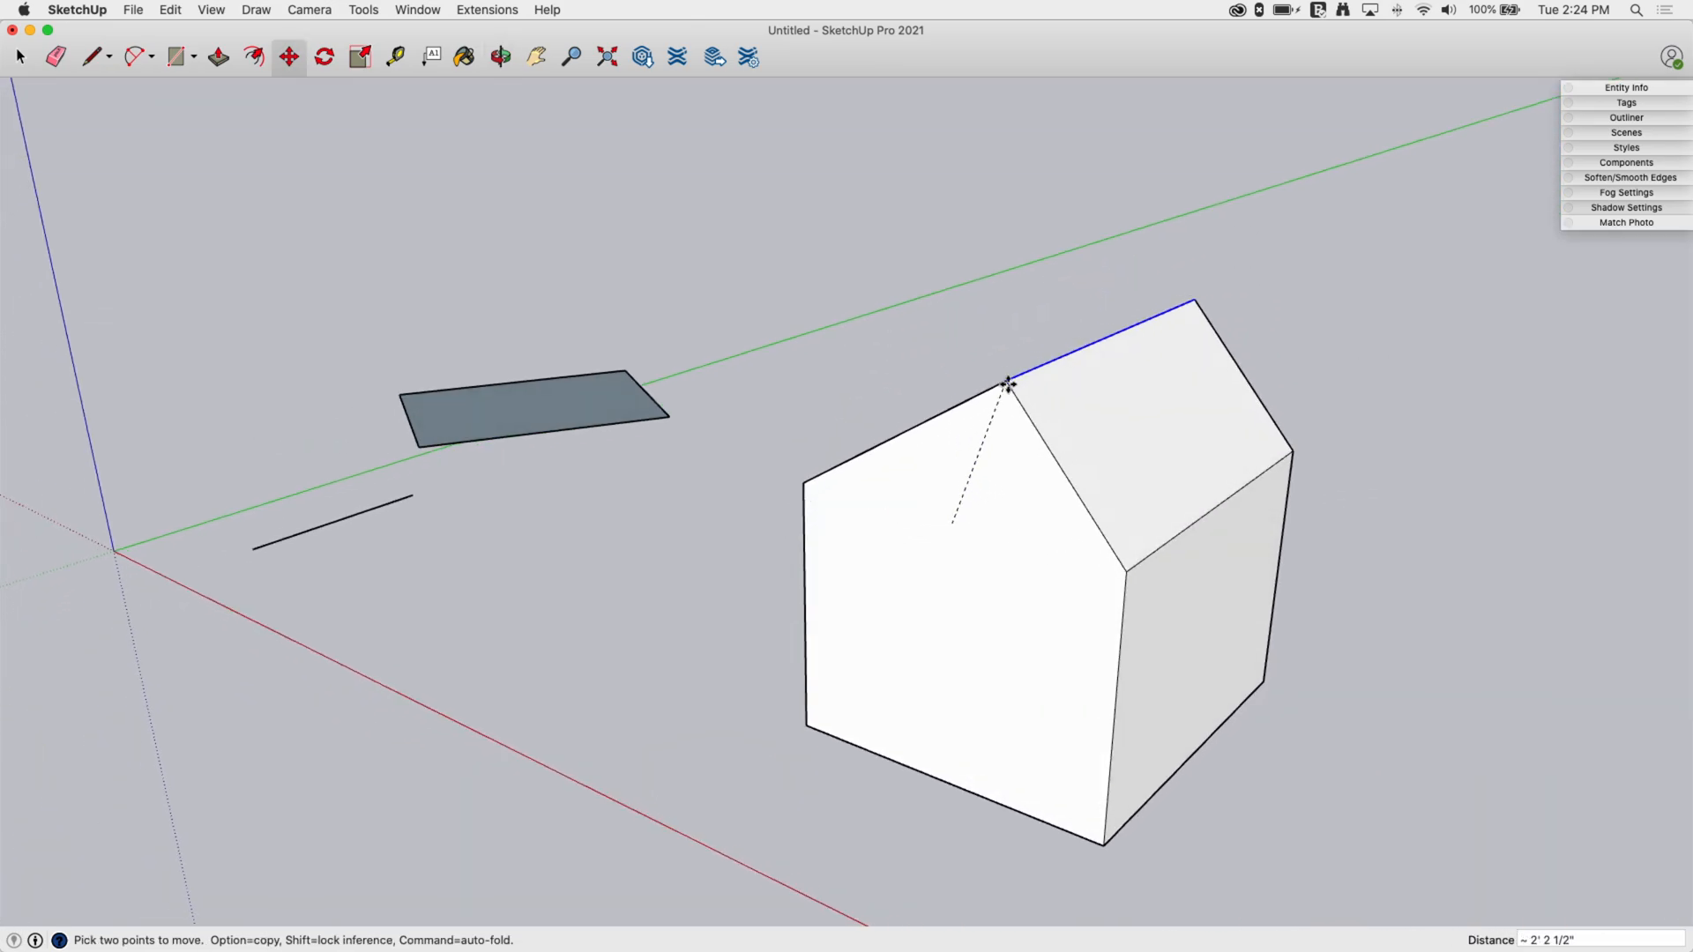
left_click_drag(1009, 383, 952, 466)
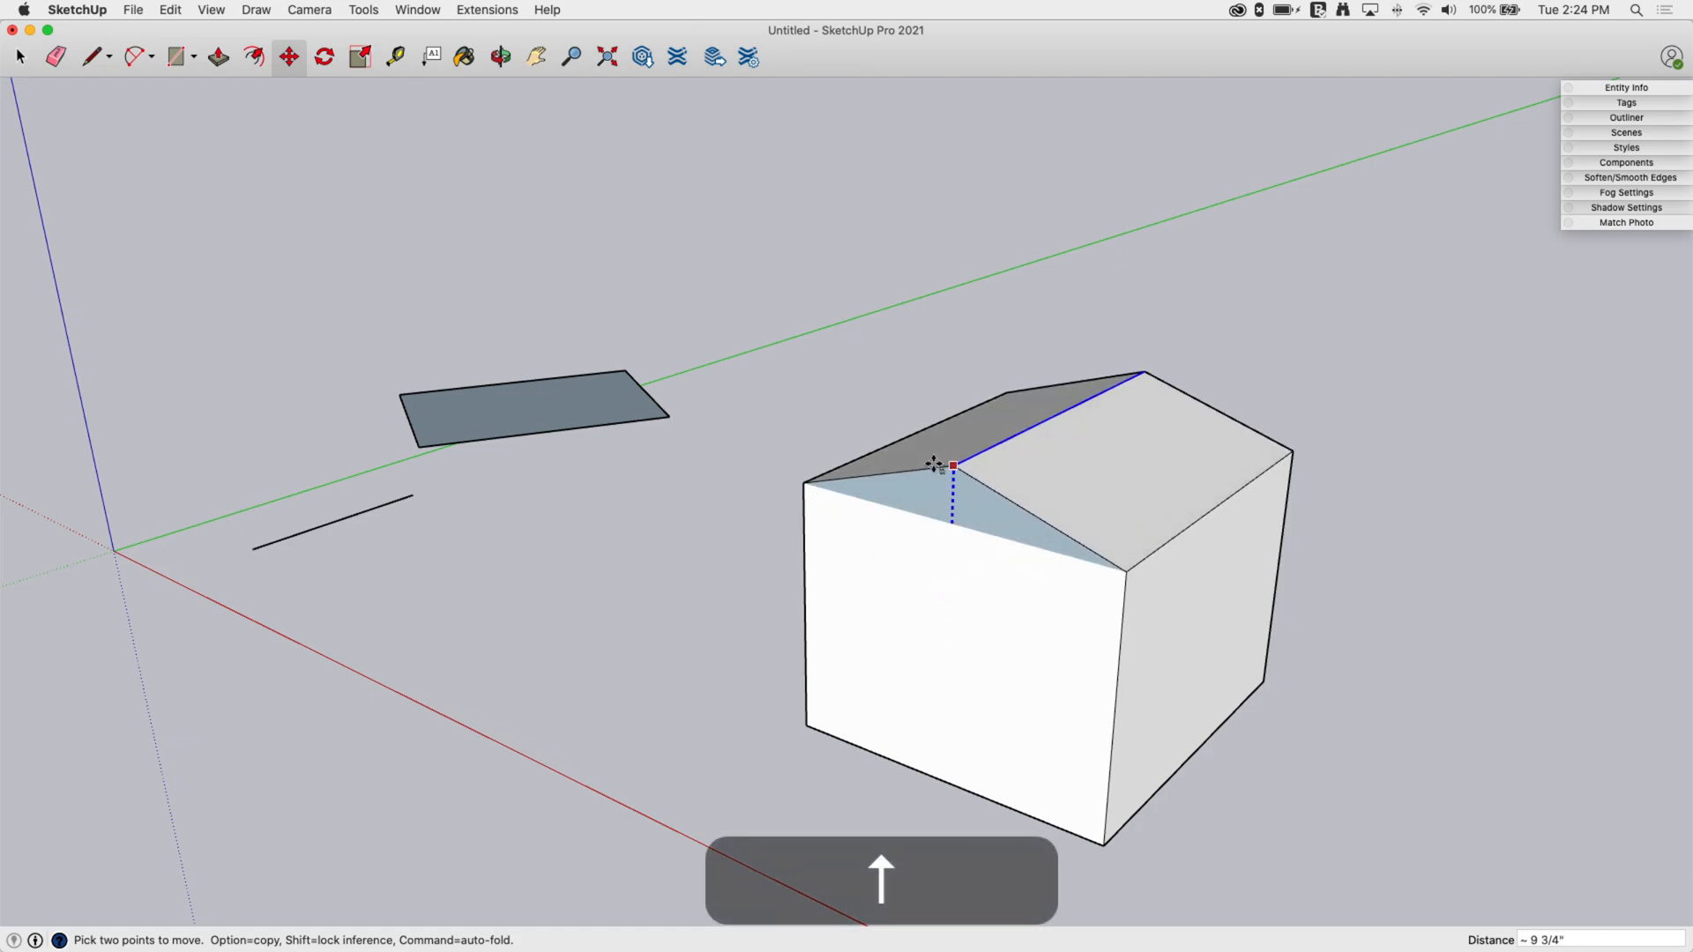
left_click_drag(953, 465, 964, 92)
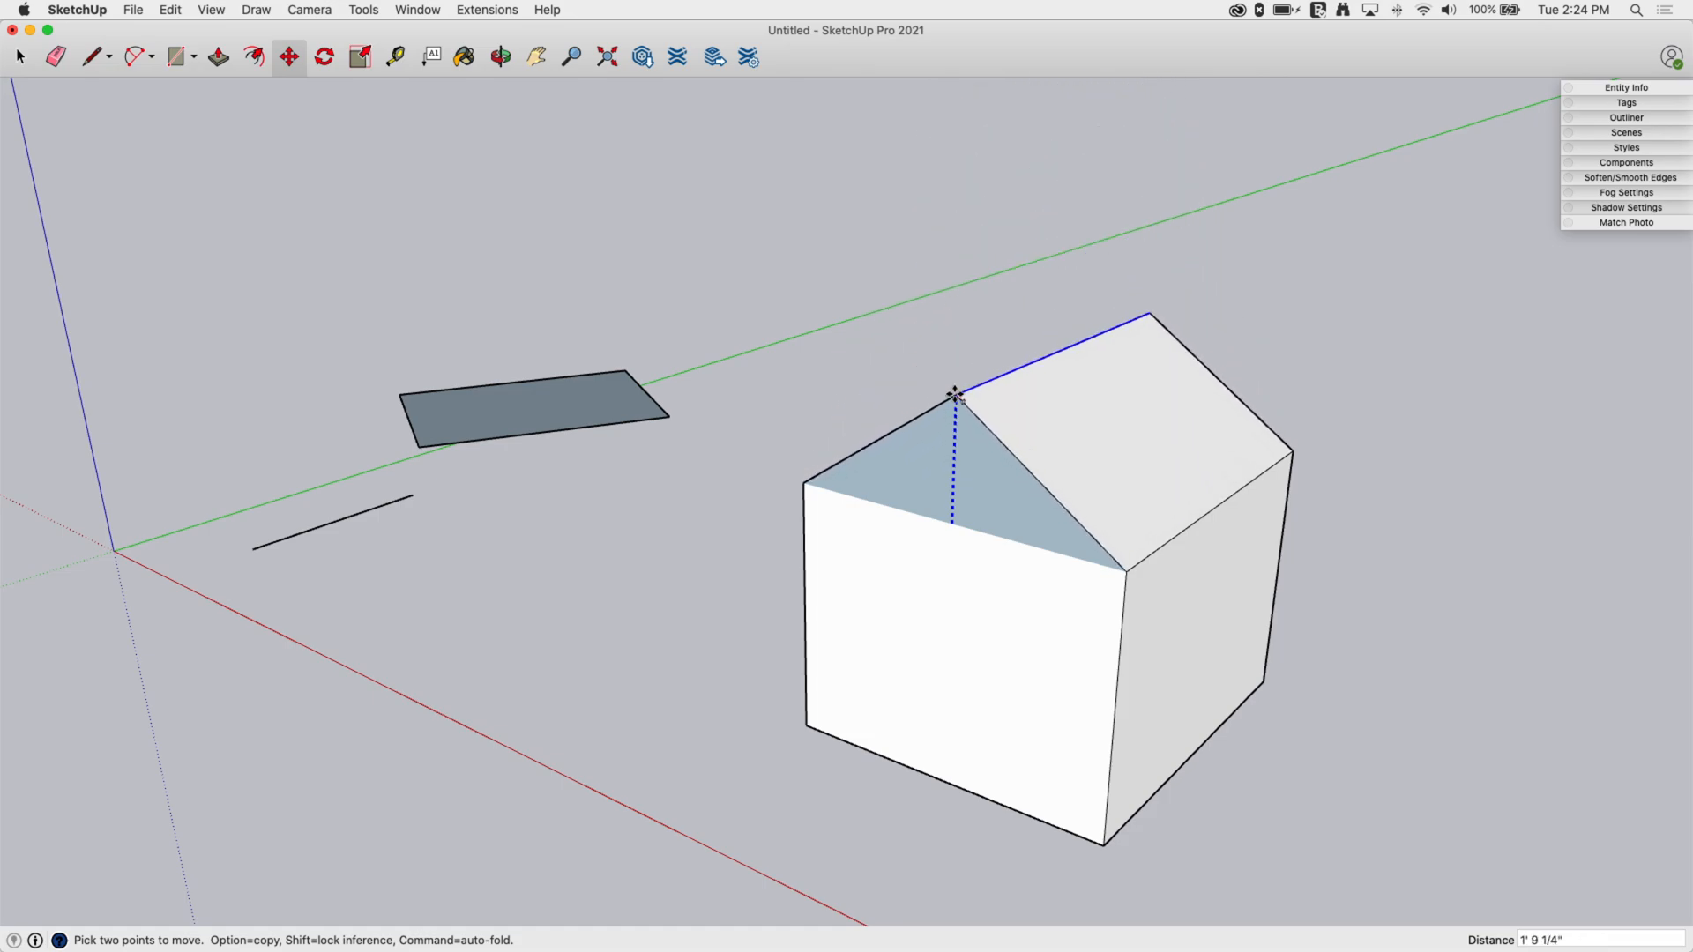
left_click_drag(952, 393, 962, 340)
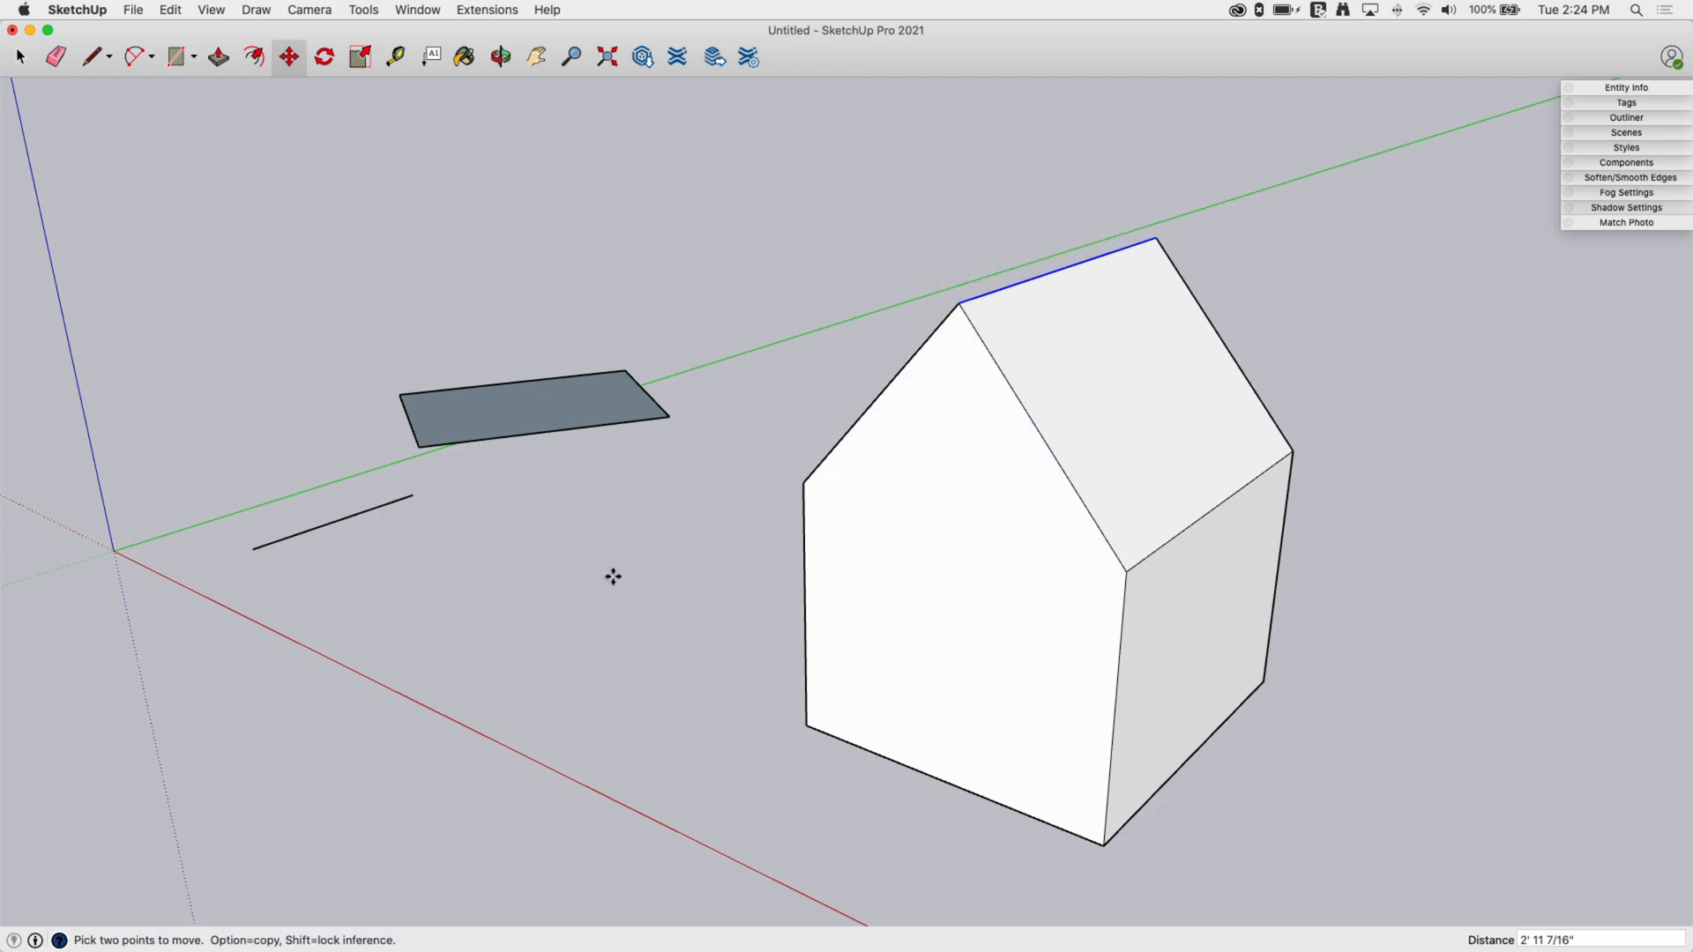
left_click(498, 56)
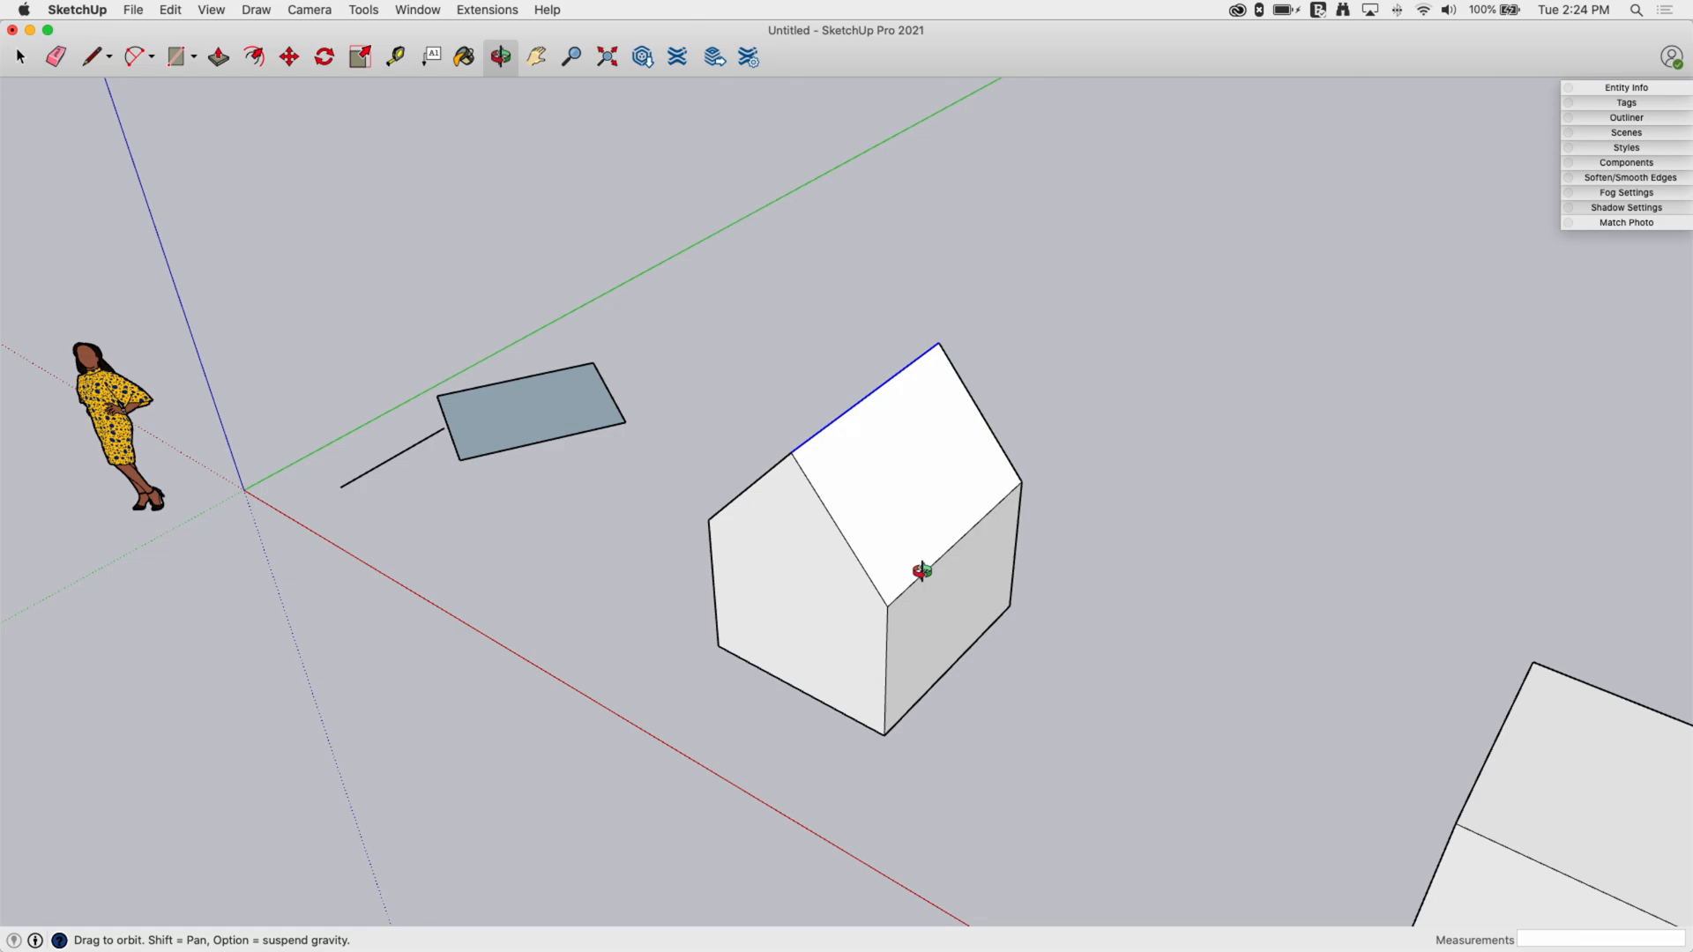
left_click(287, 56)
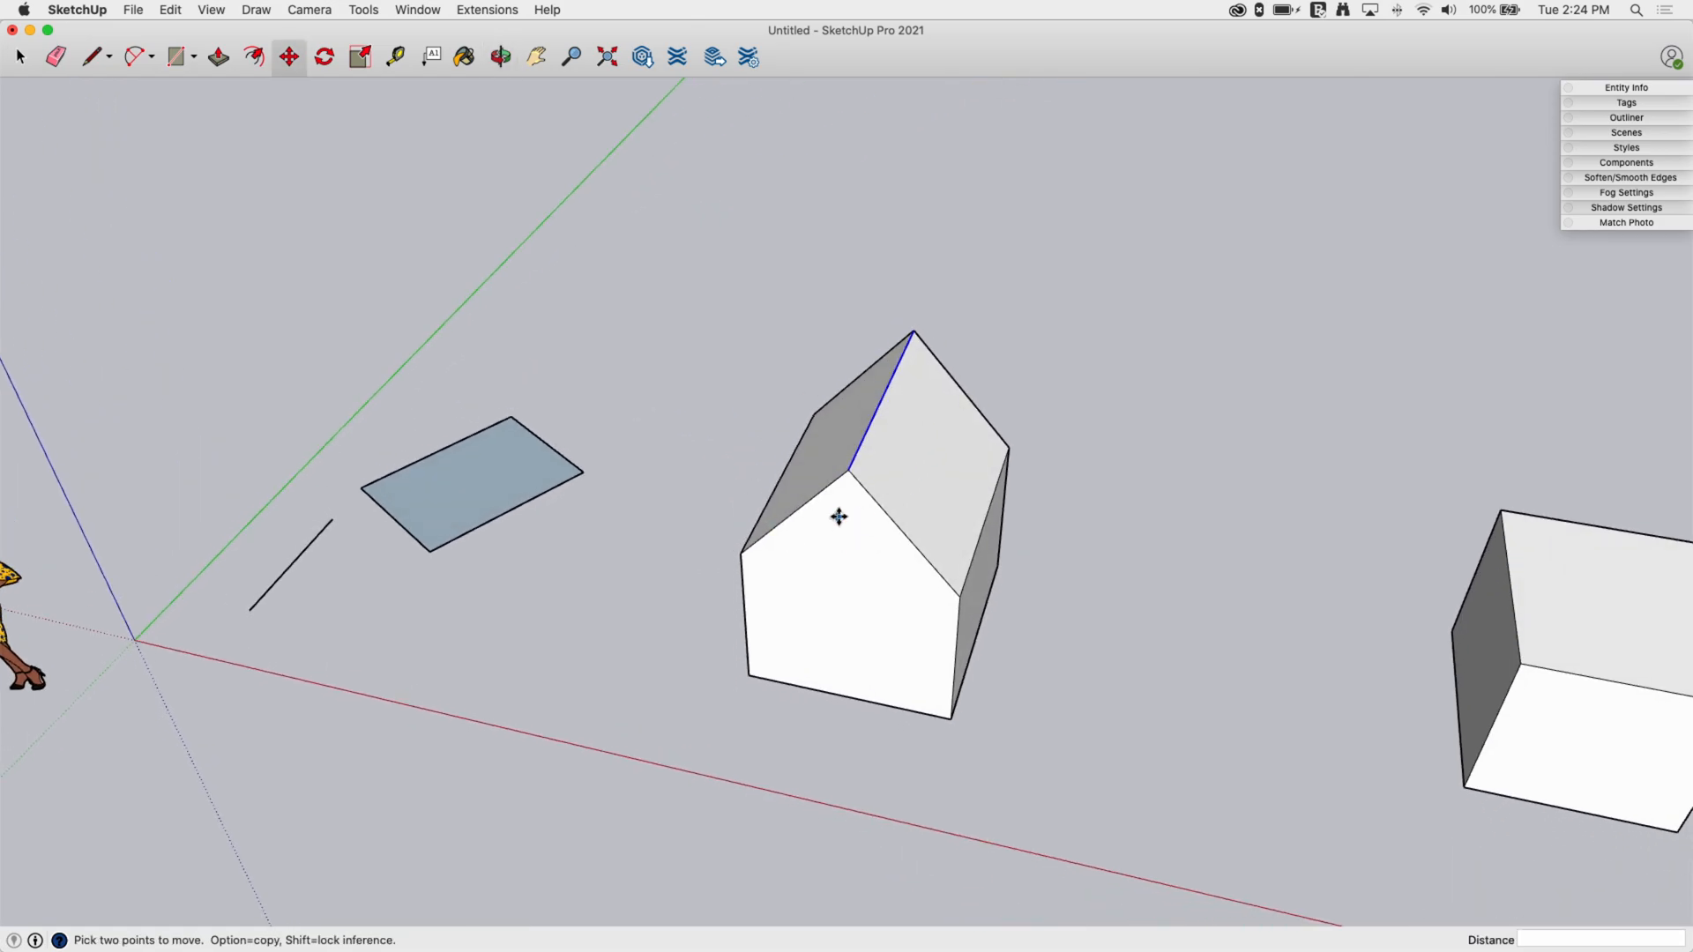
mouse_move(267, 522)
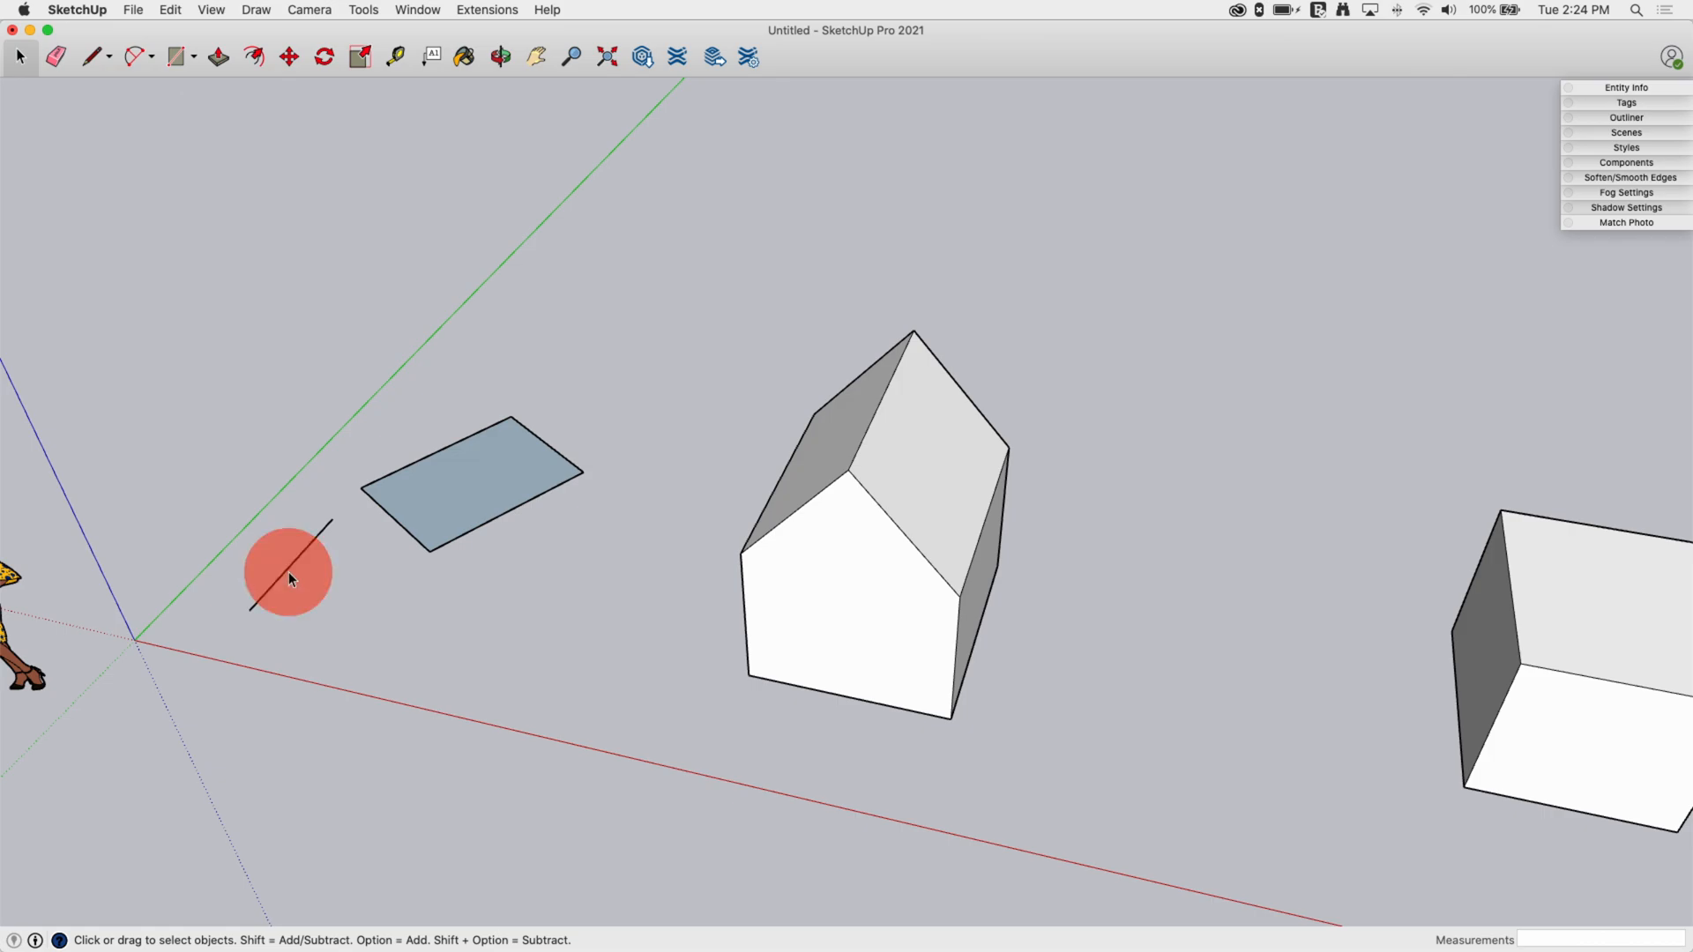
left_click(322, 56)
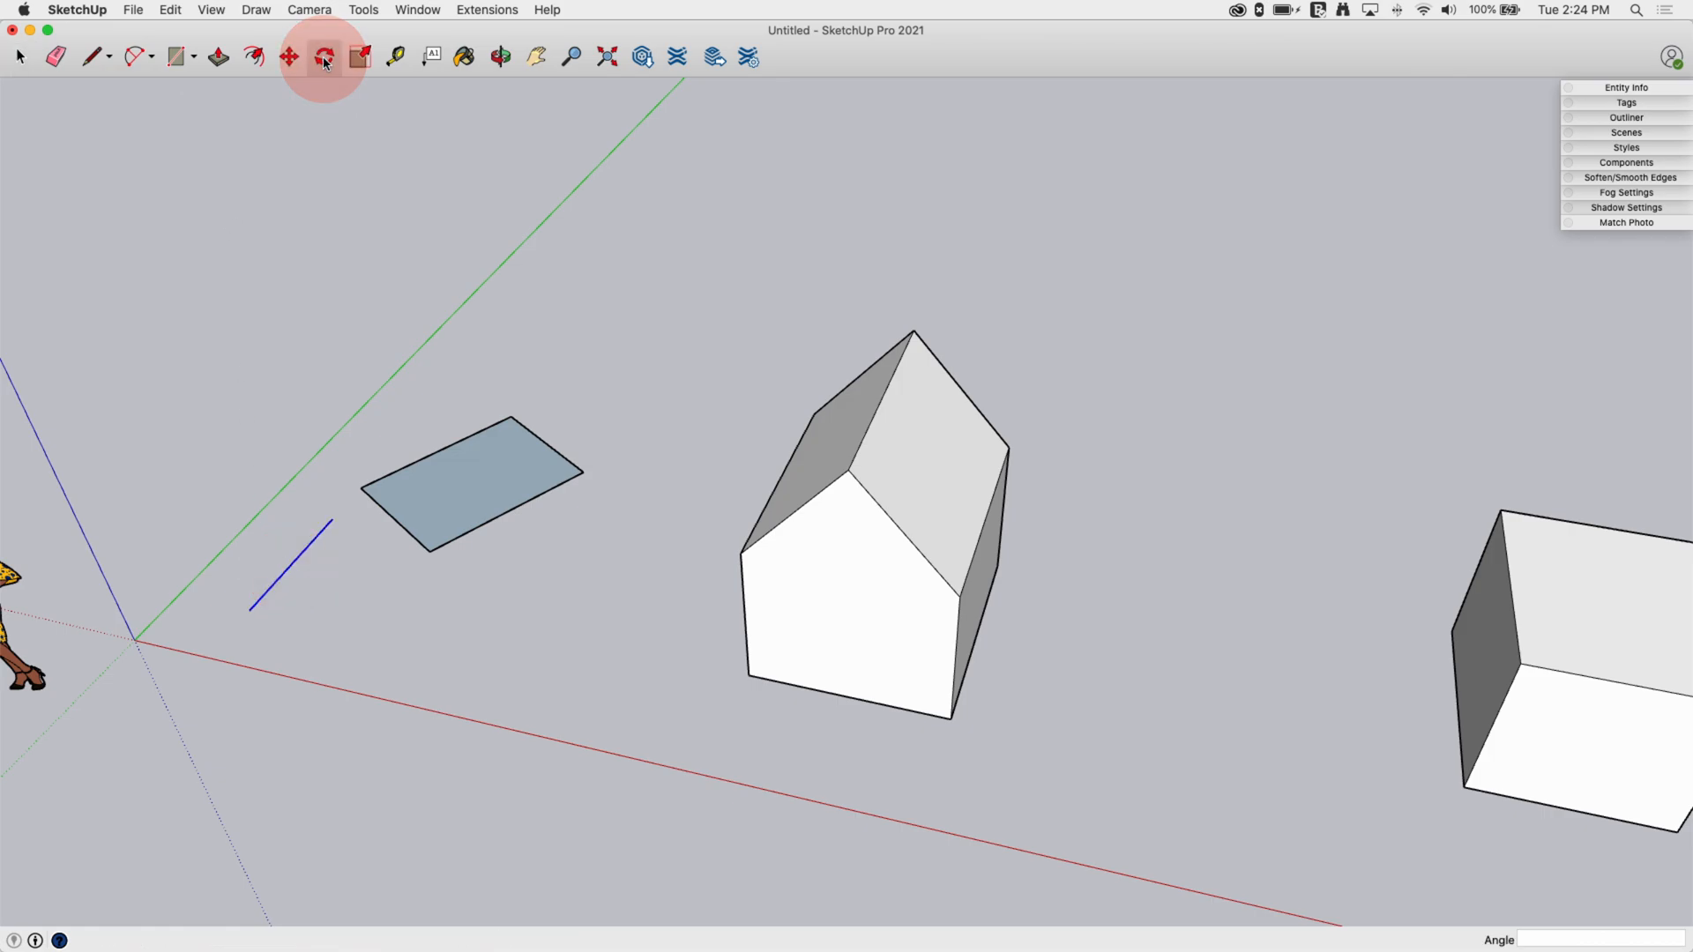
left_click(323, 57)
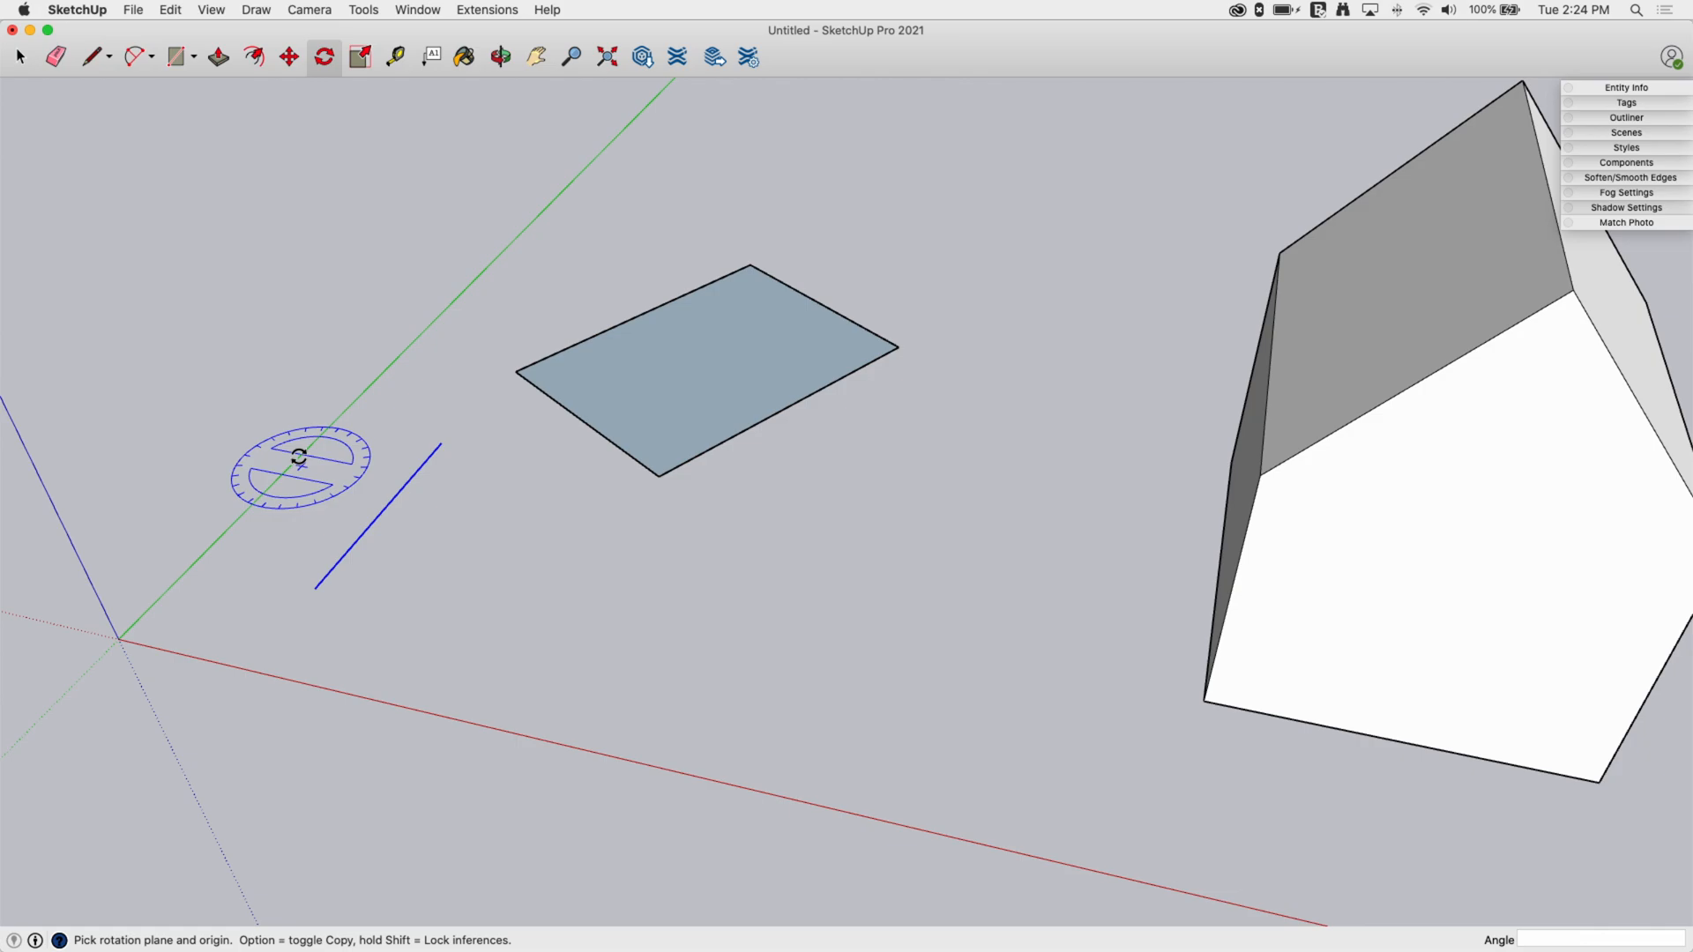
mouse_move(469, 585)
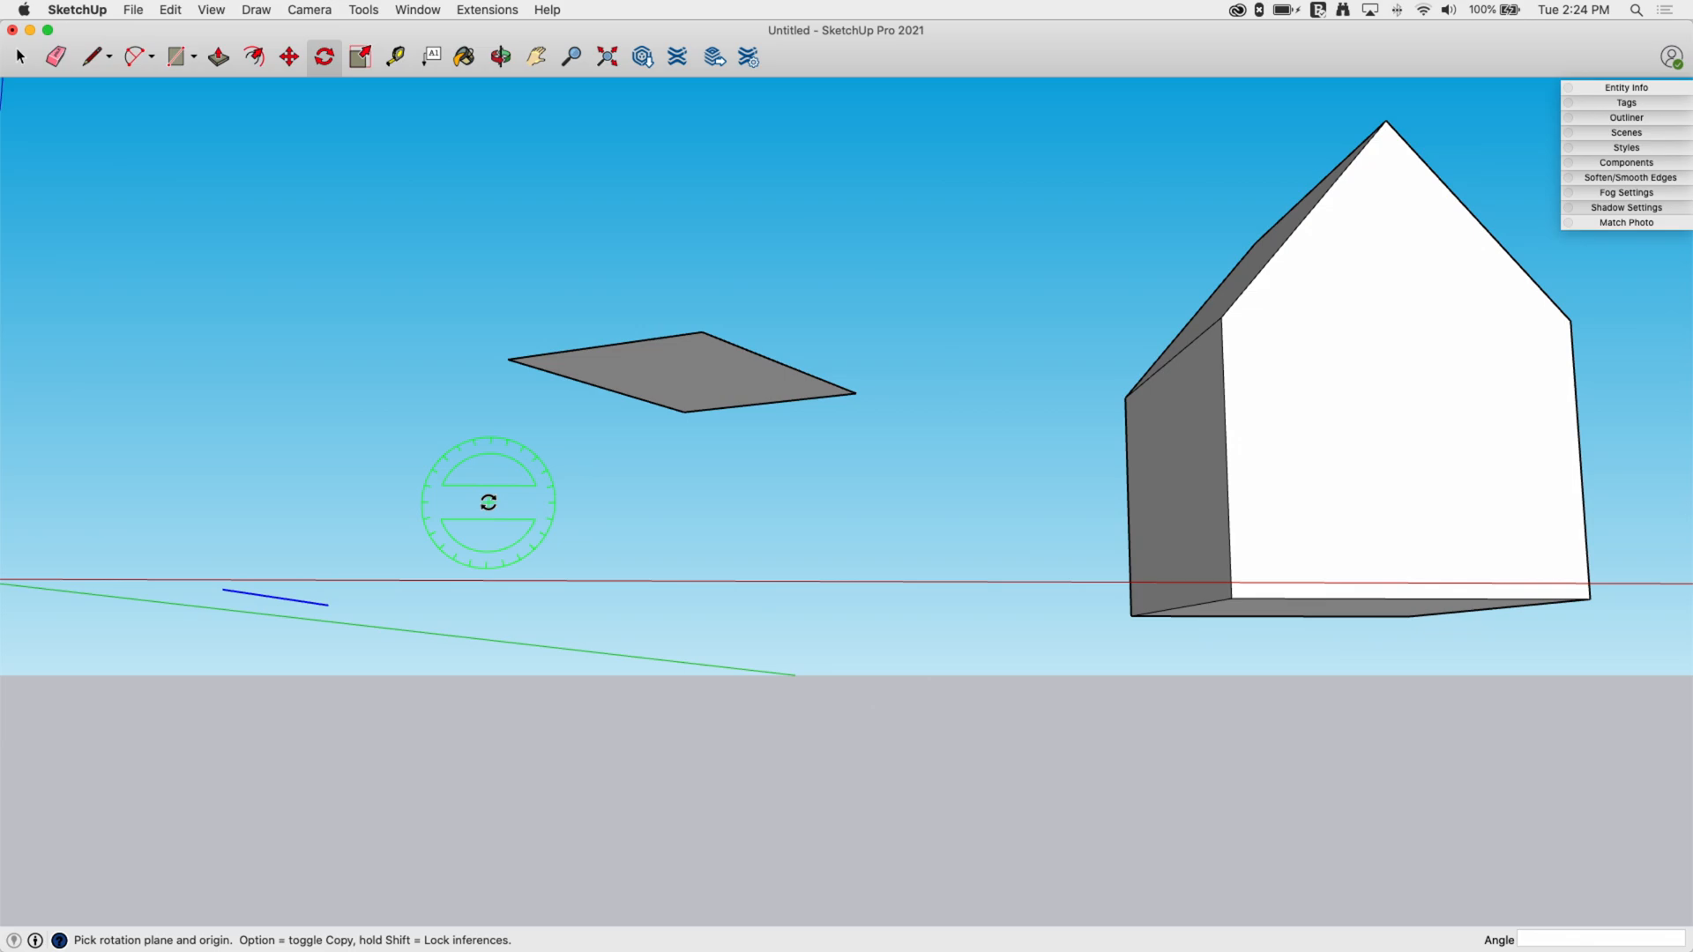
left_click(500, 56)
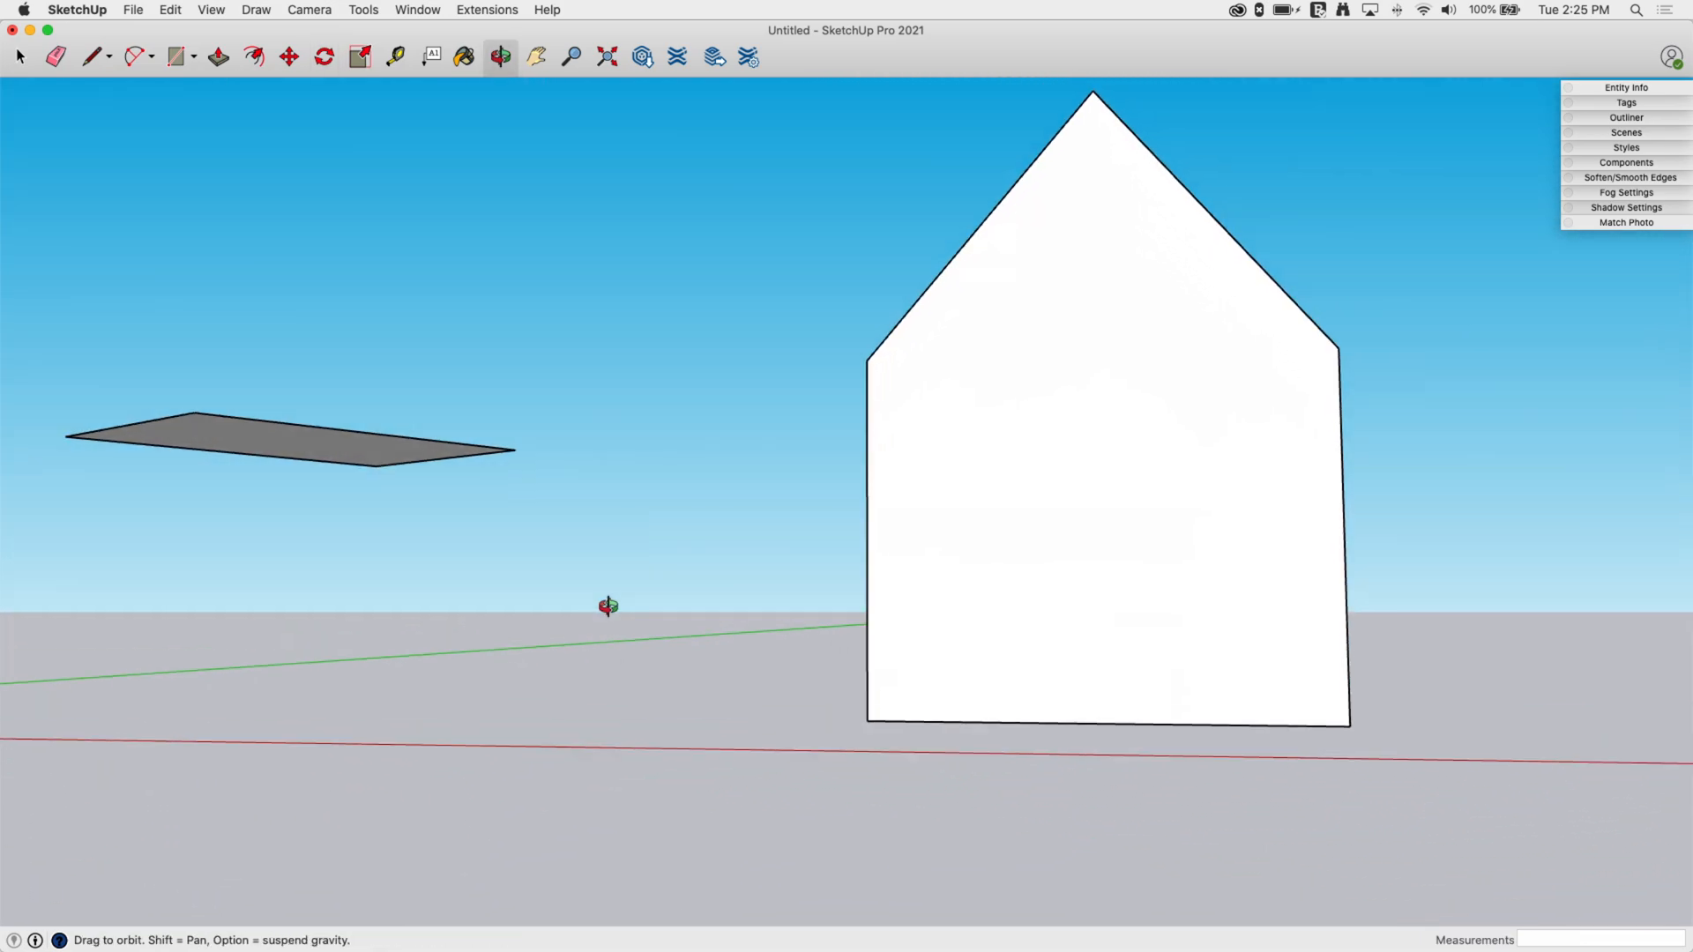
left_click(322, 57)
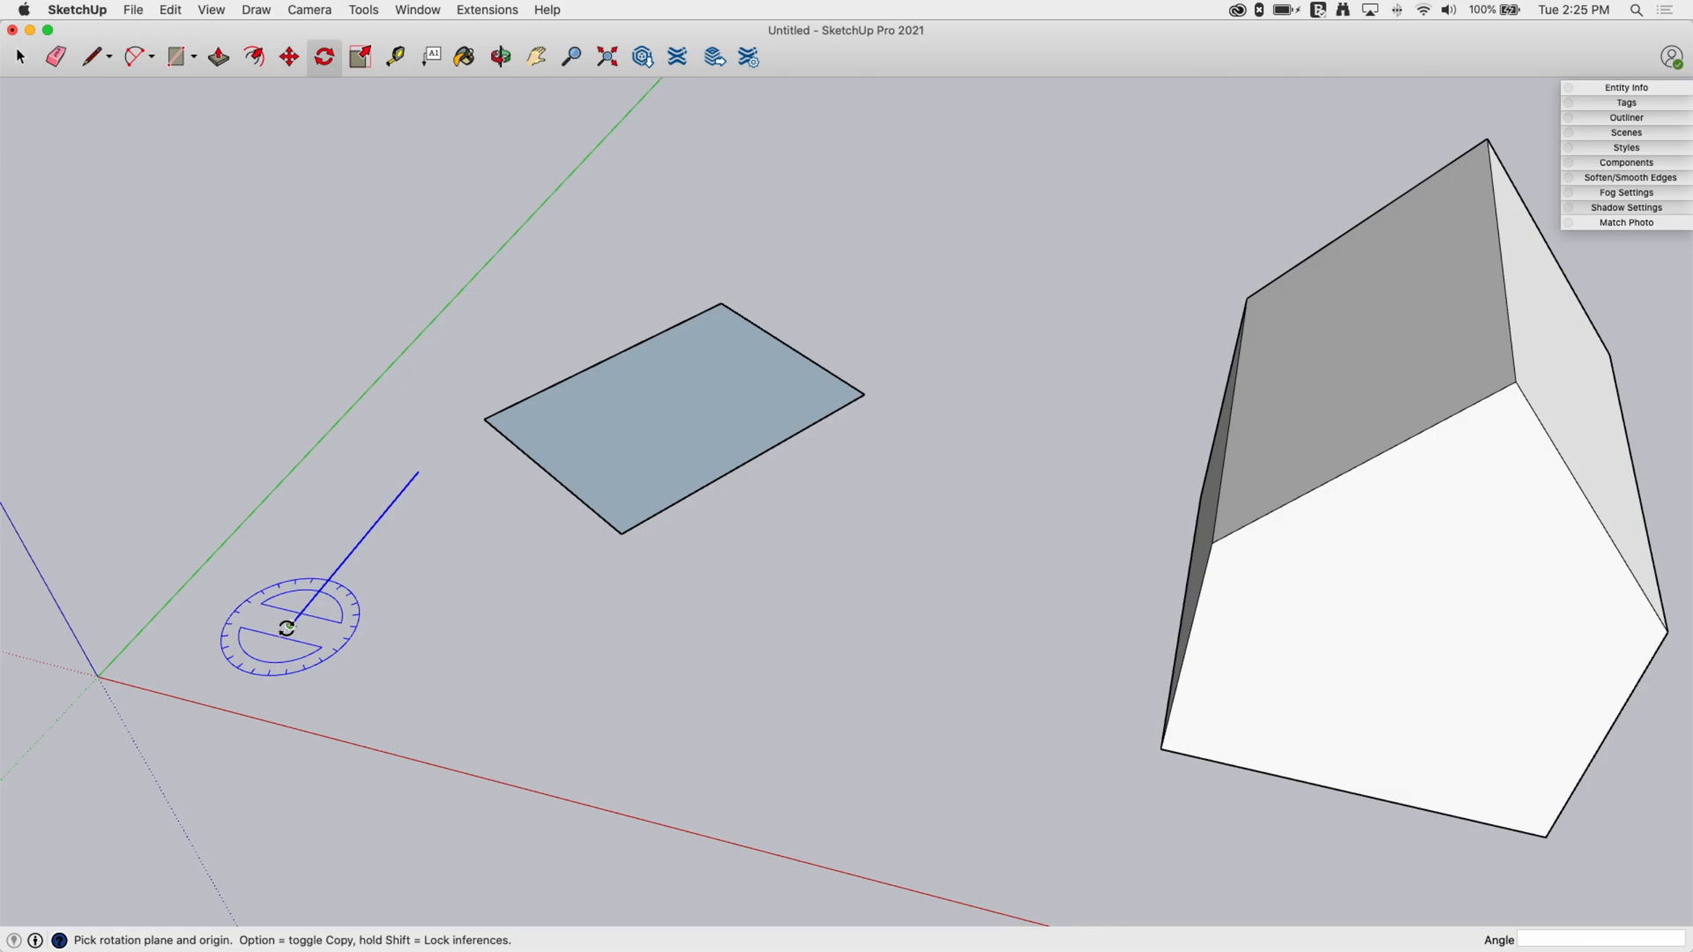
Step: Pivot the loose line at its endpoint and start turning it about the vertical axis
left_click(286, 626)
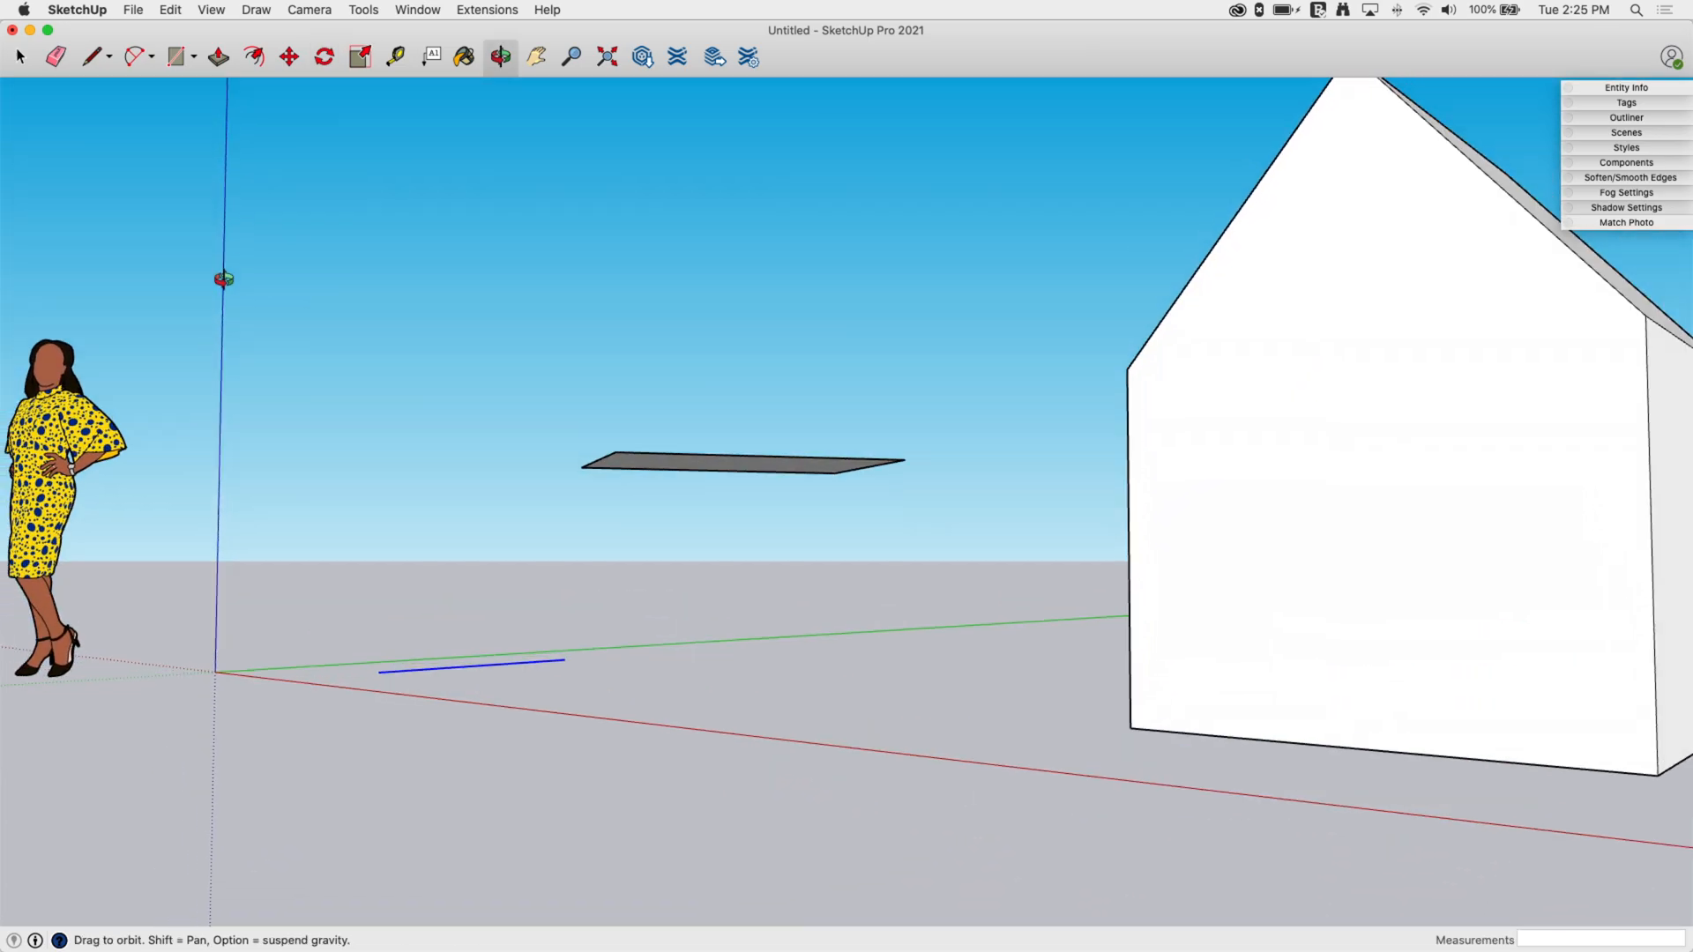
left_click(323, 56)
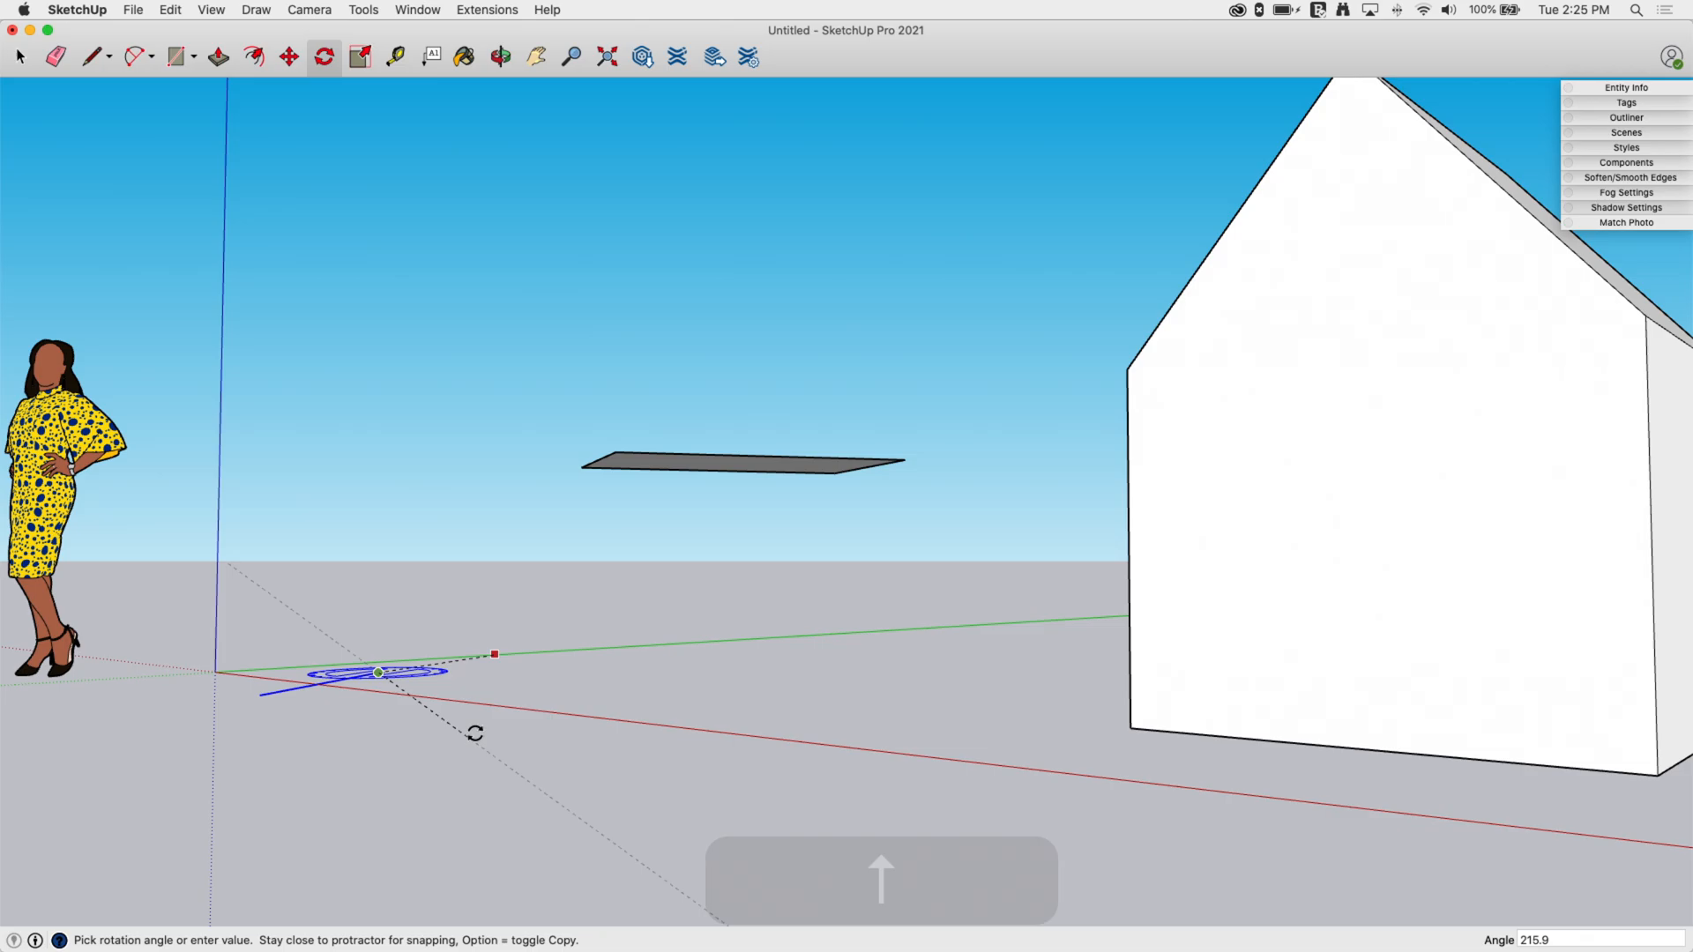
mouse_move(378, 672)
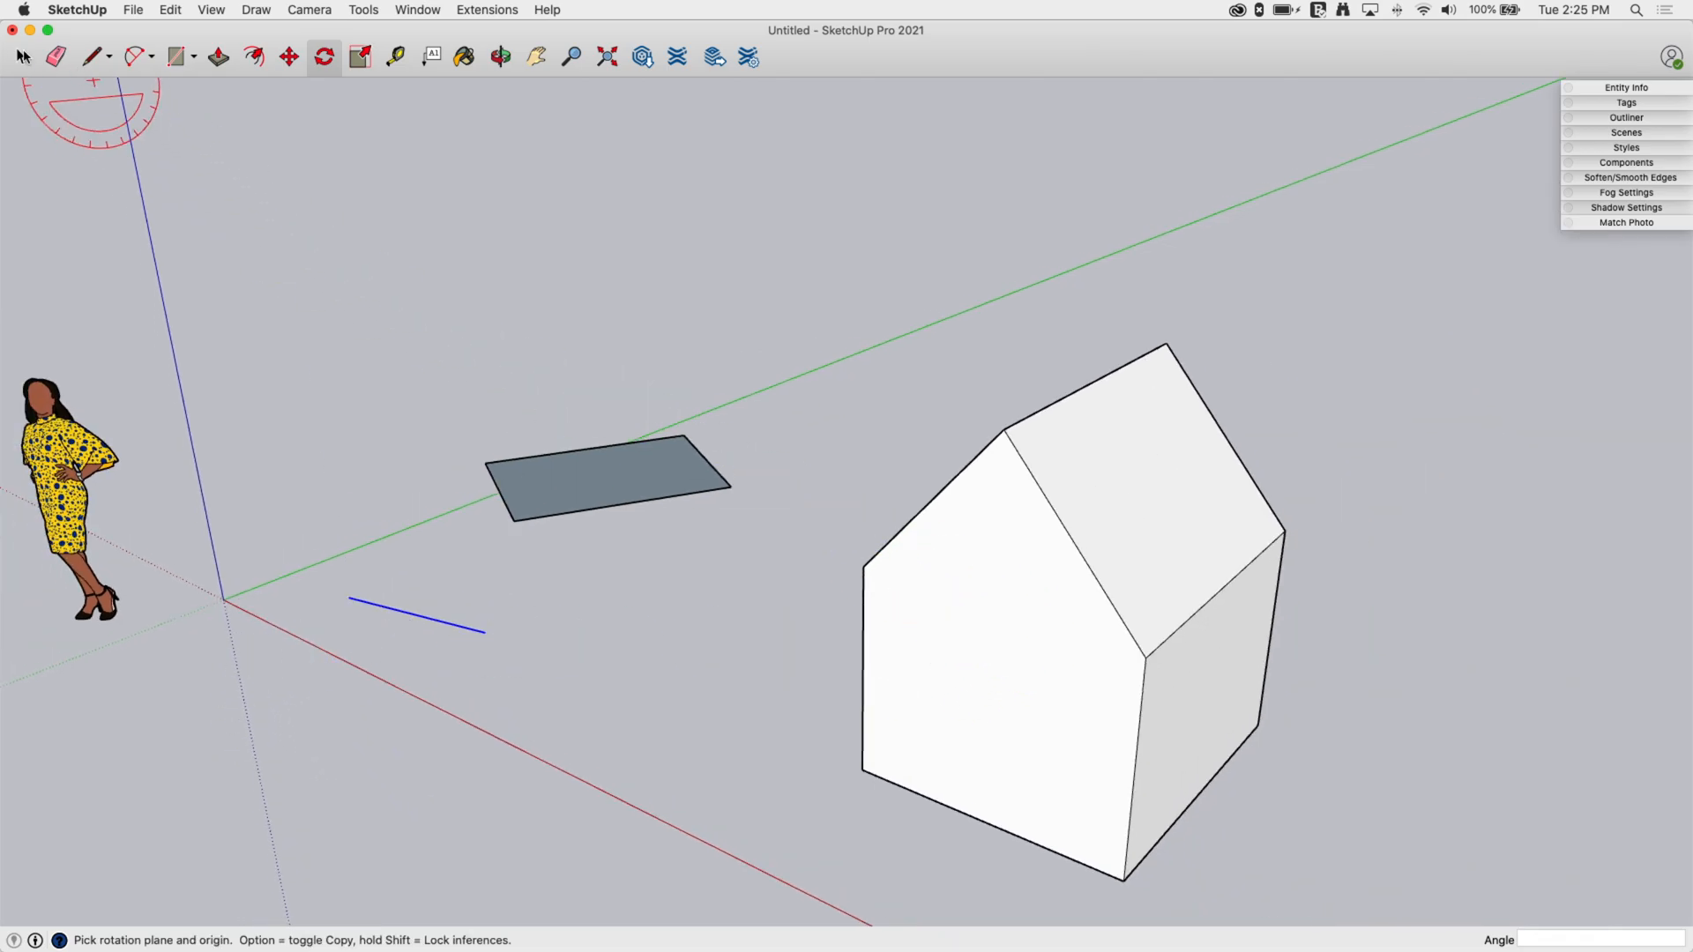
Step: Select the whole house and set the Rotate pivot at its bottom corner
left_click(20, 56)
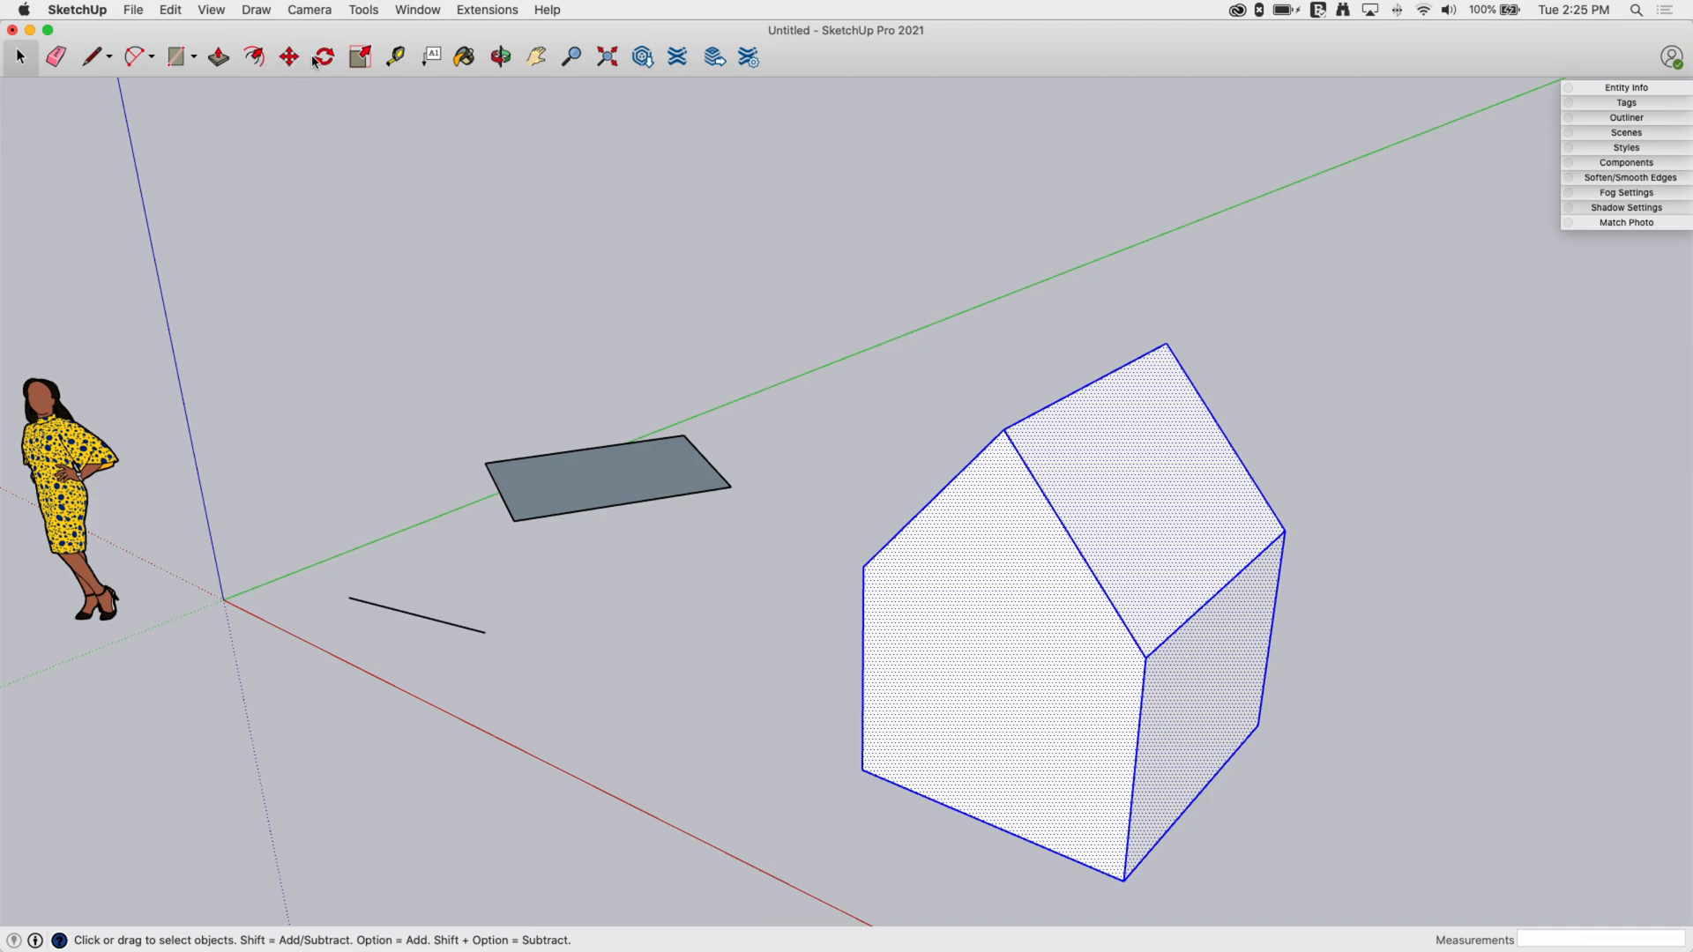
left_click(322, 57)
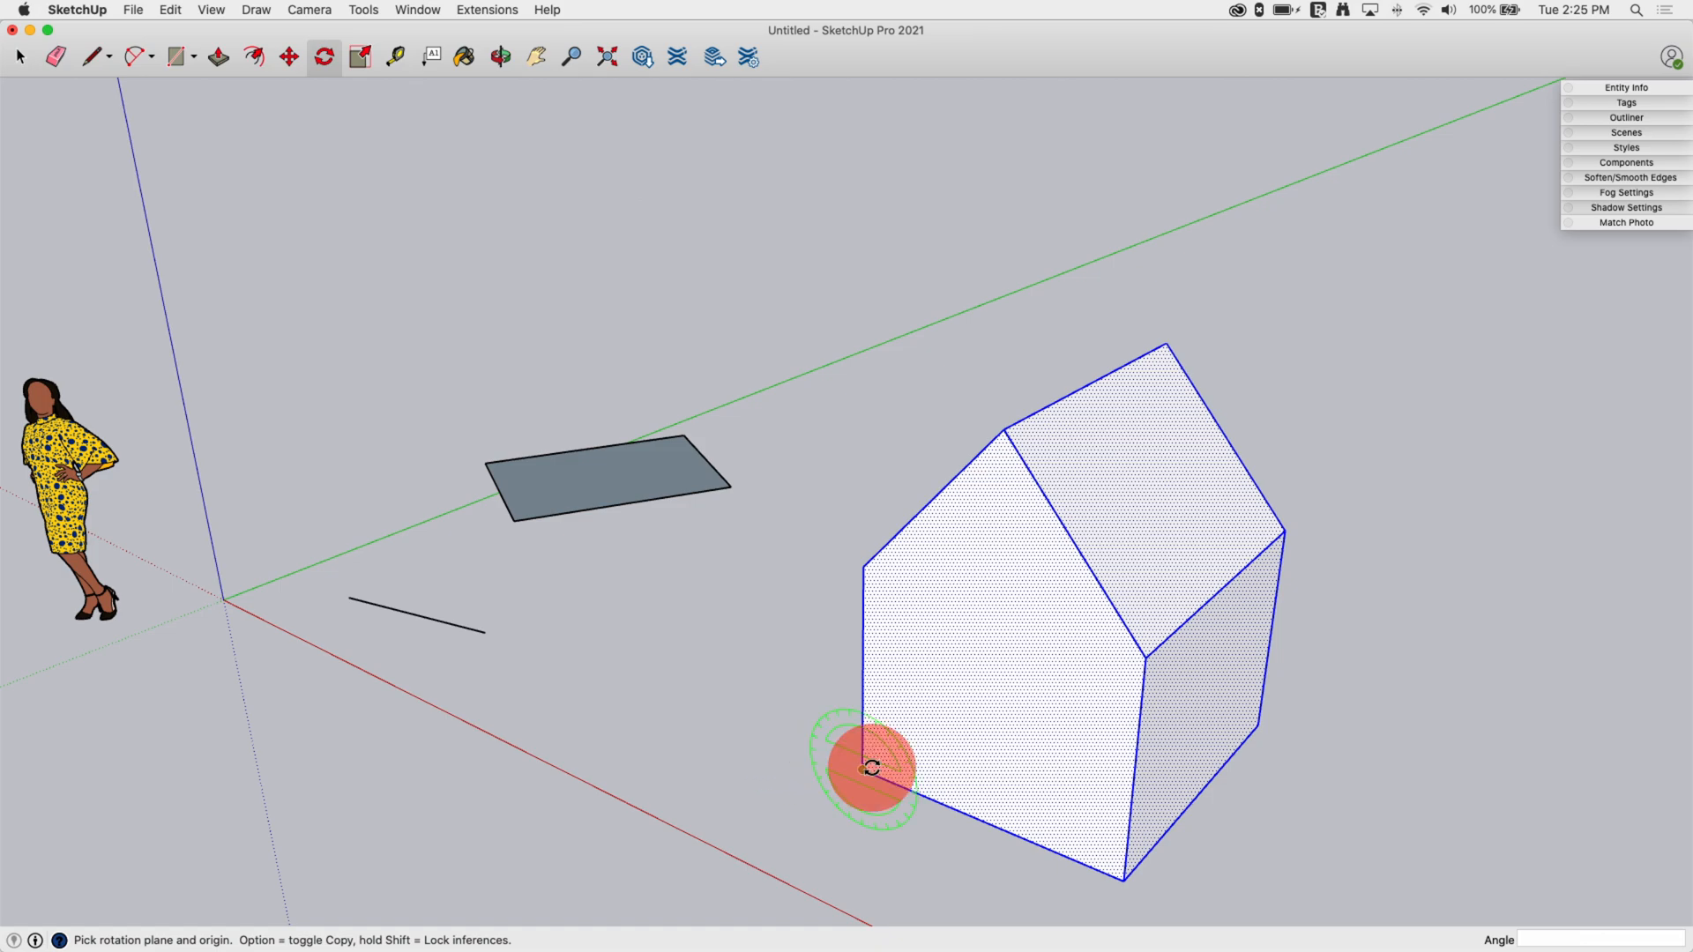
left_click(873, 767)
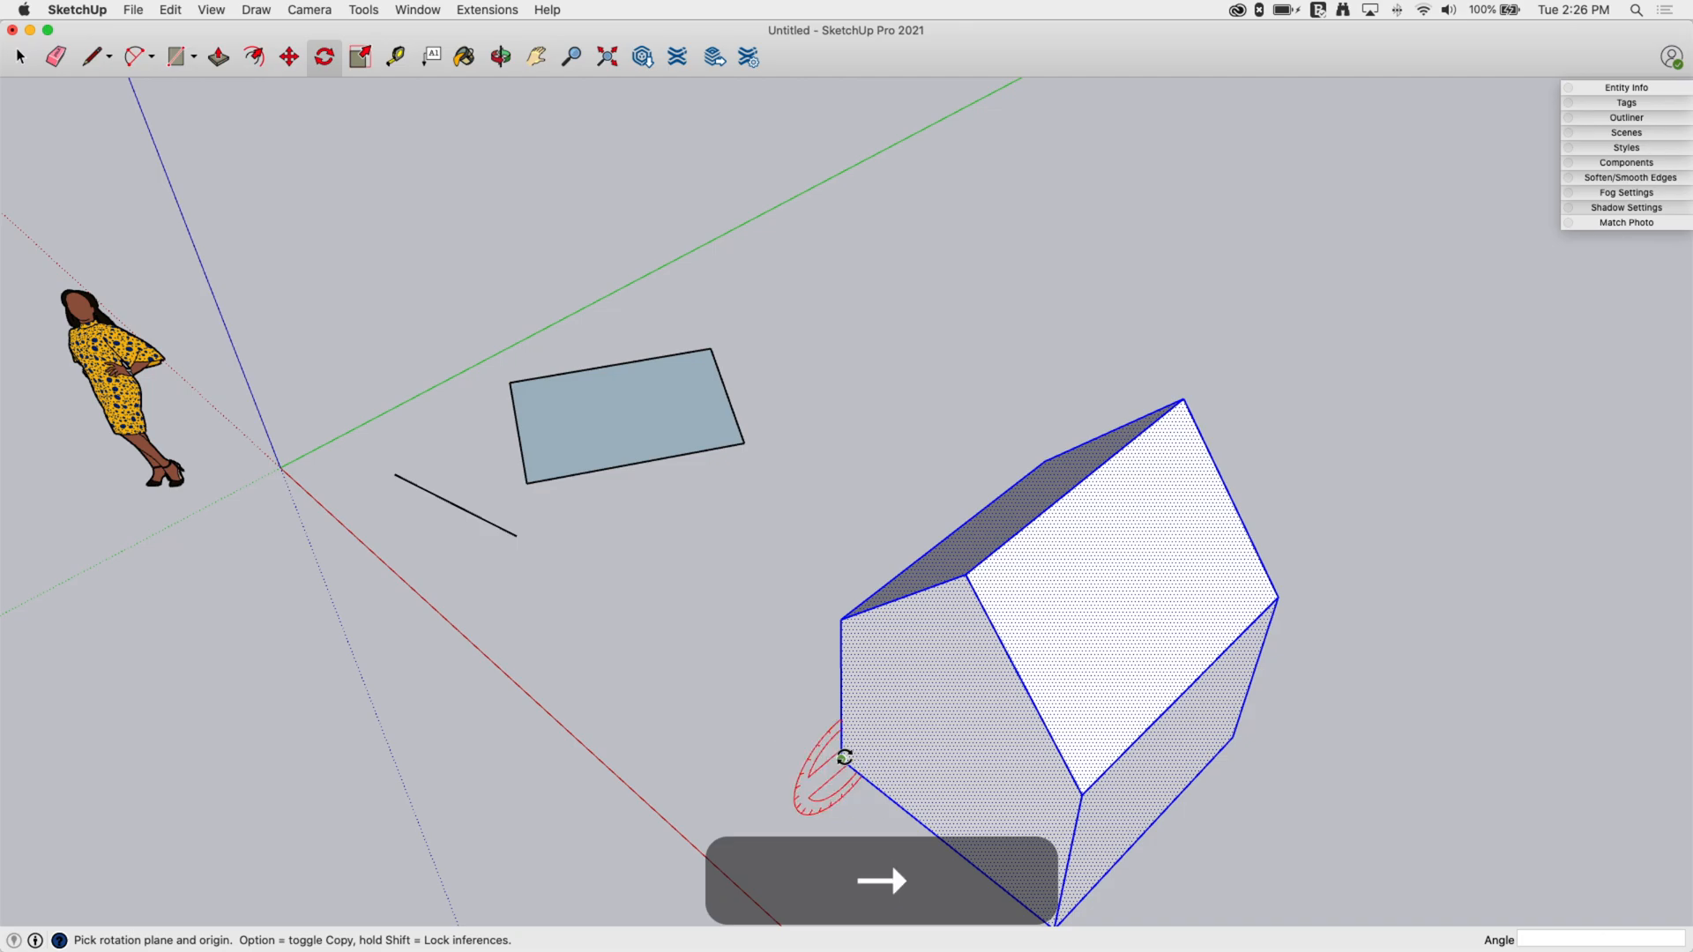
mouse_move(845, 756)
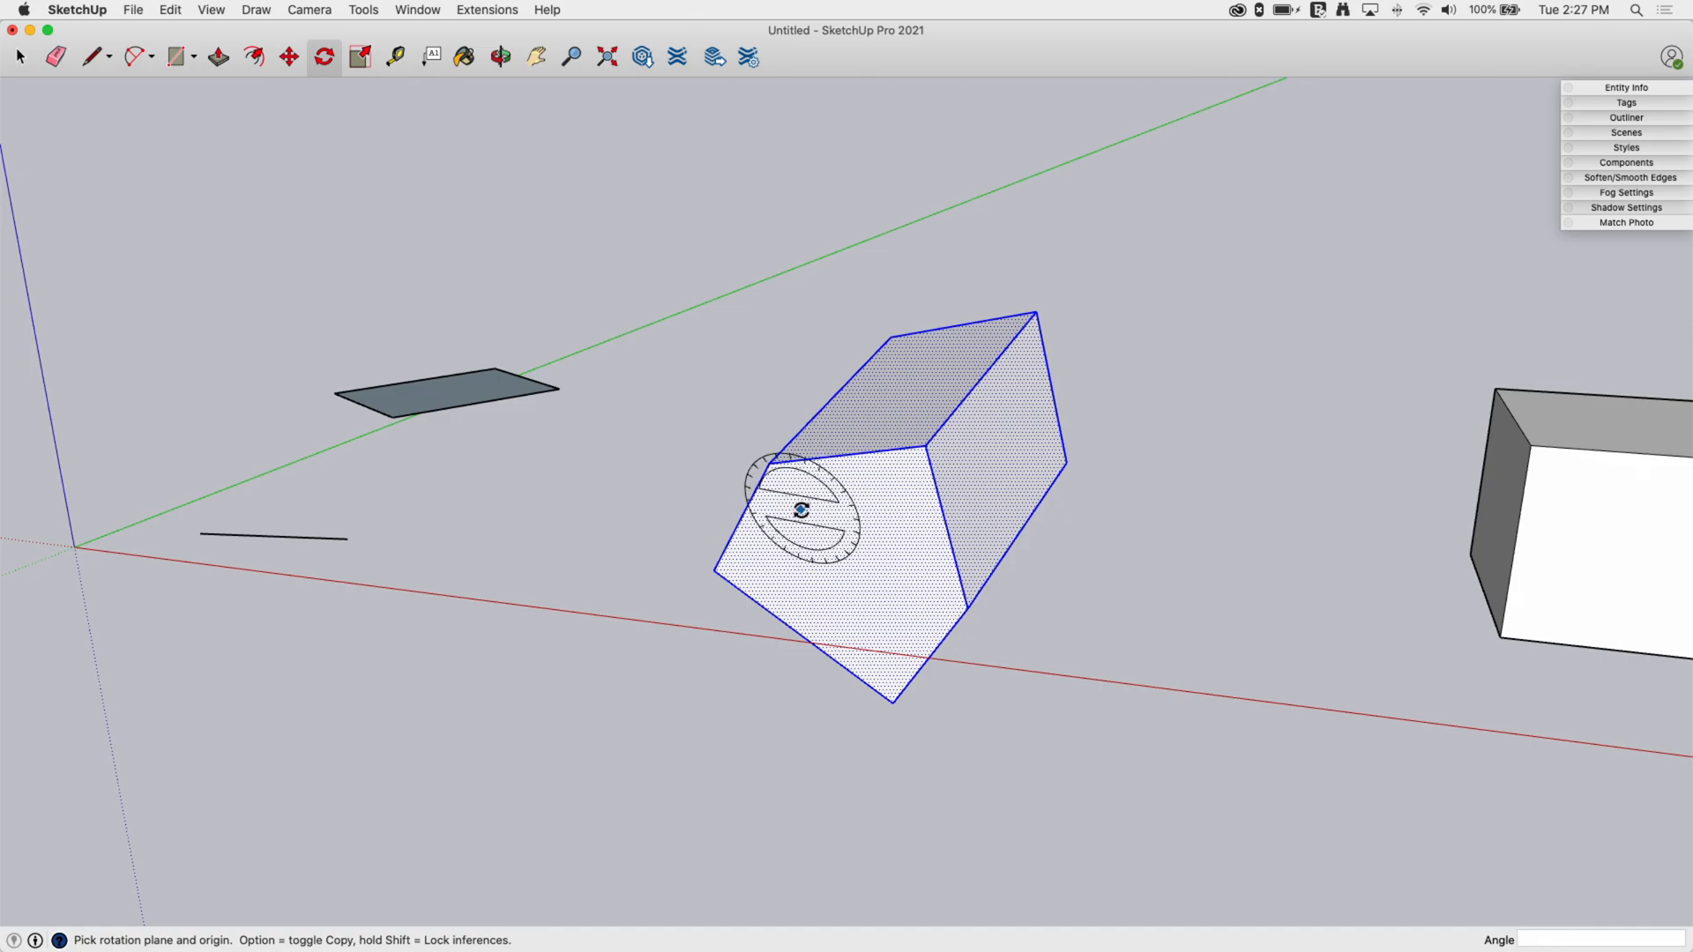
left_click(499, 56)
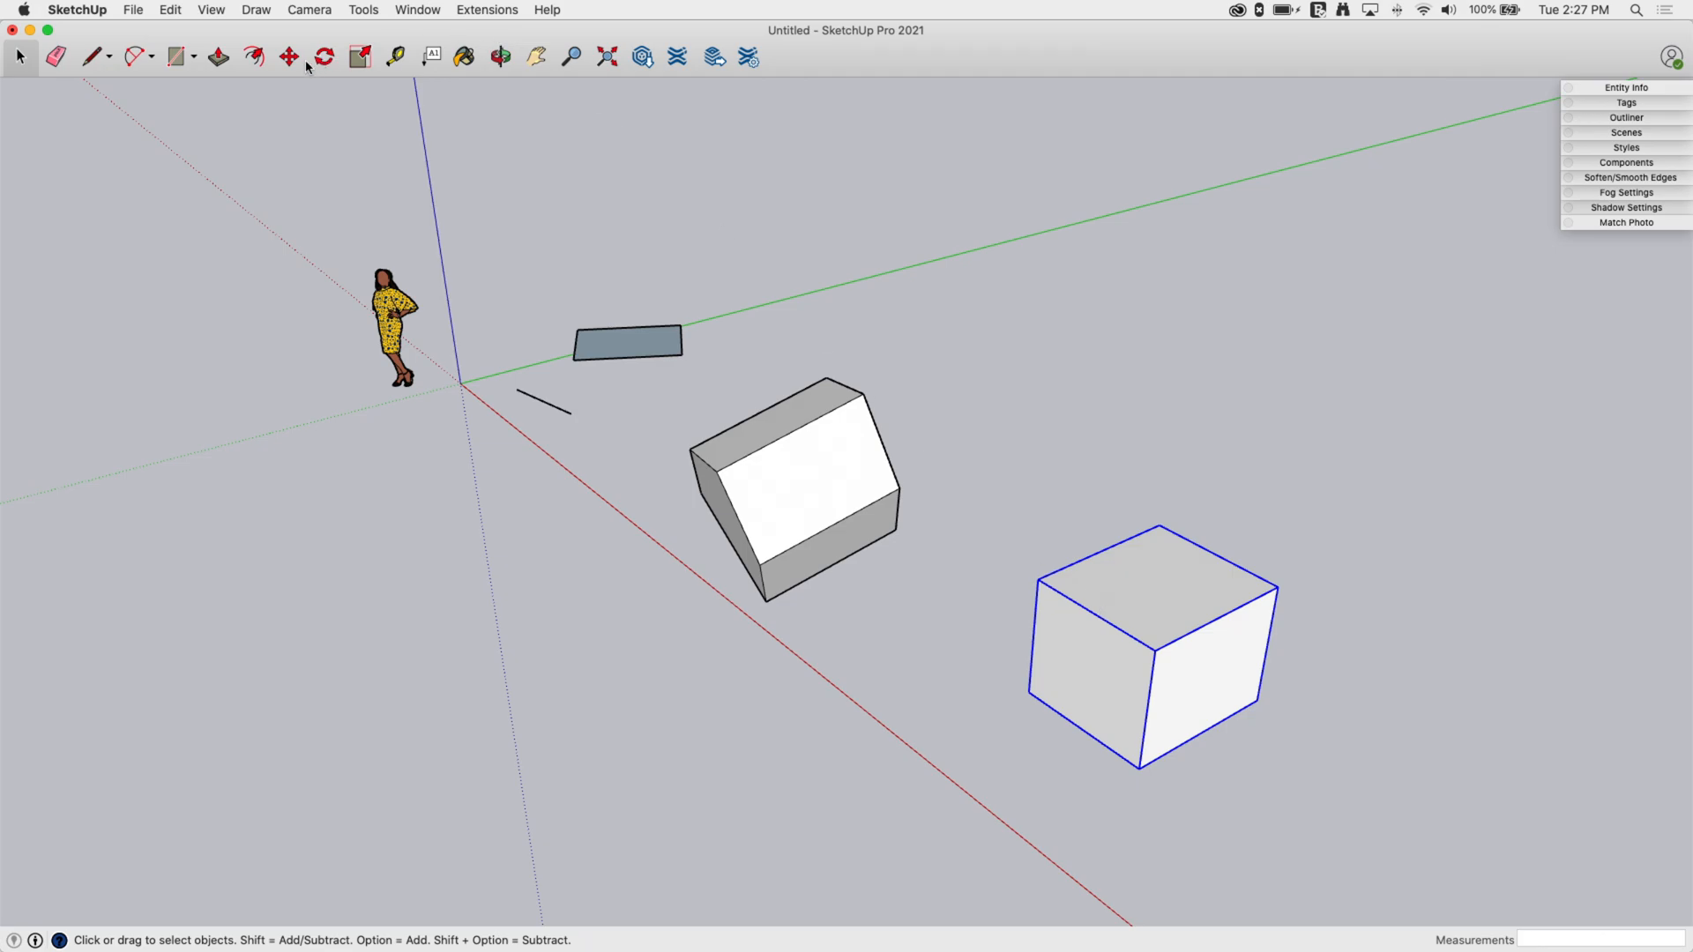
left_click(288, 57)
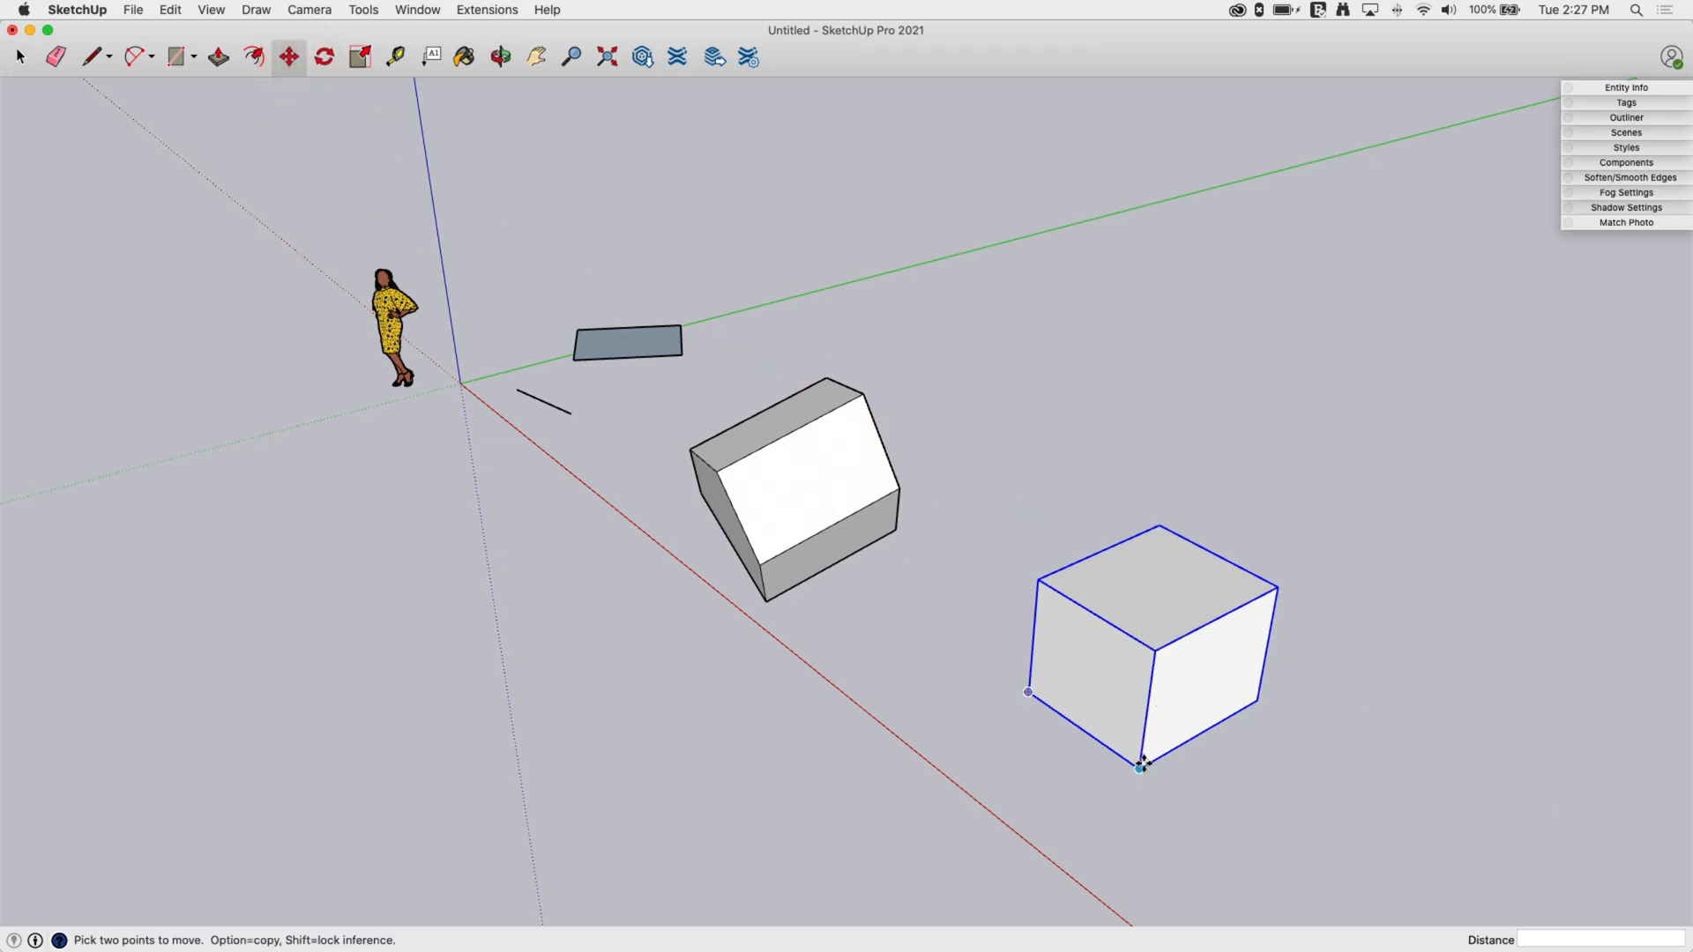
left_click_drag(1143, 764, 1060, 536)
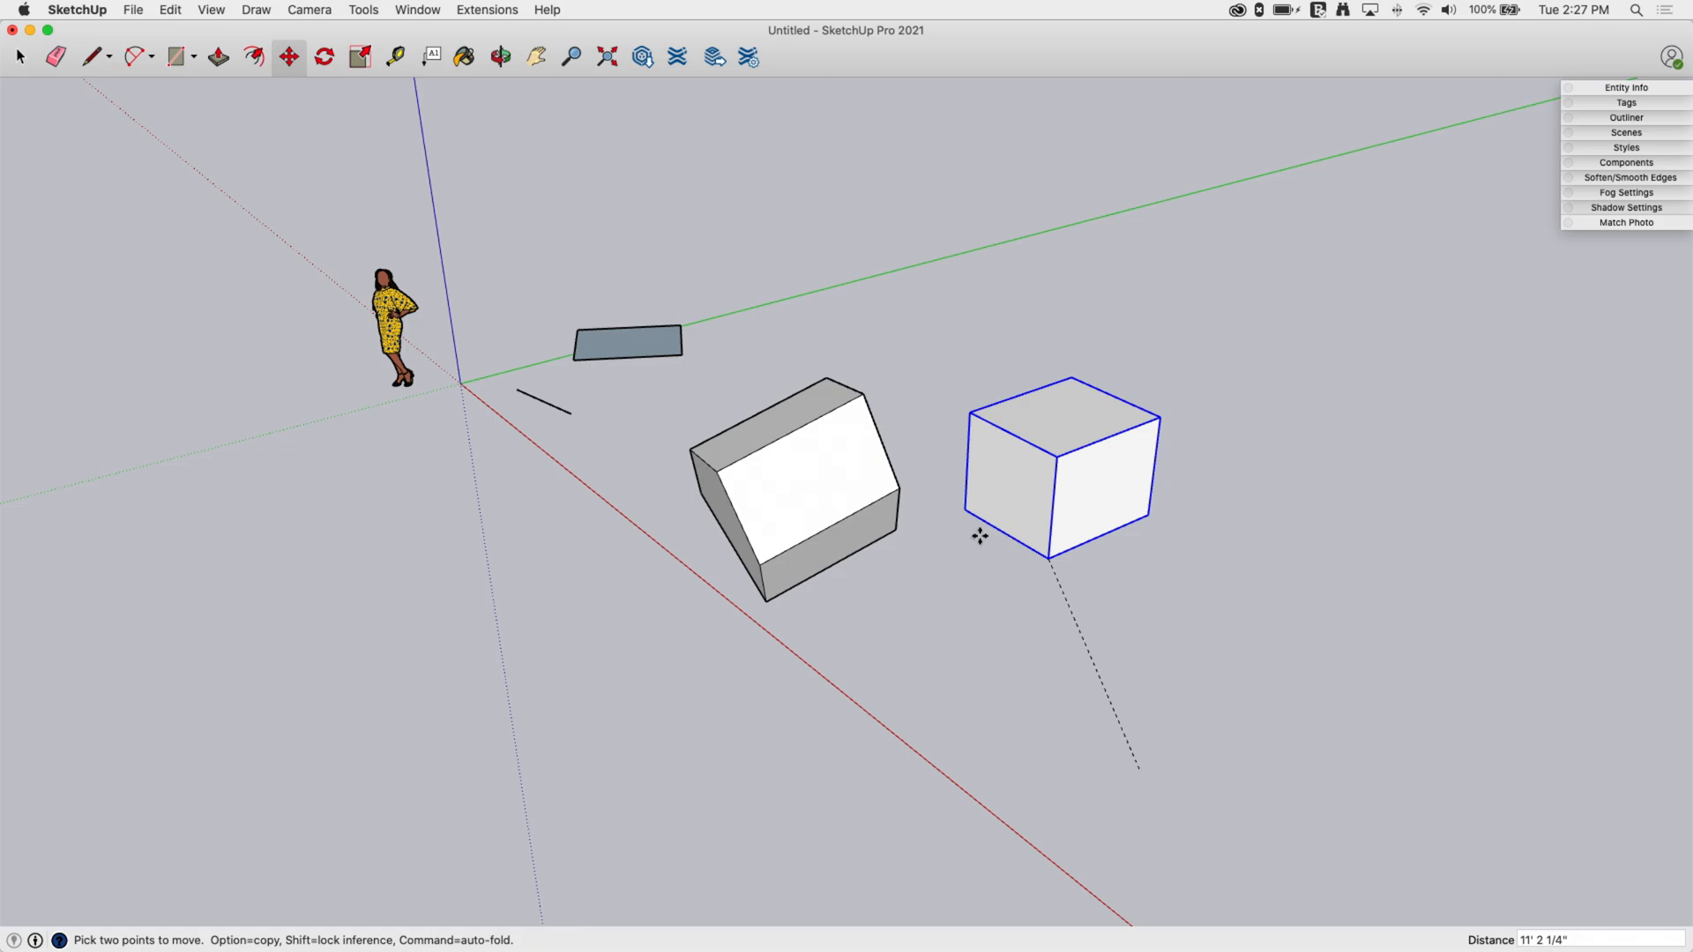
left_click_drag(977, 536, 1114, 639)
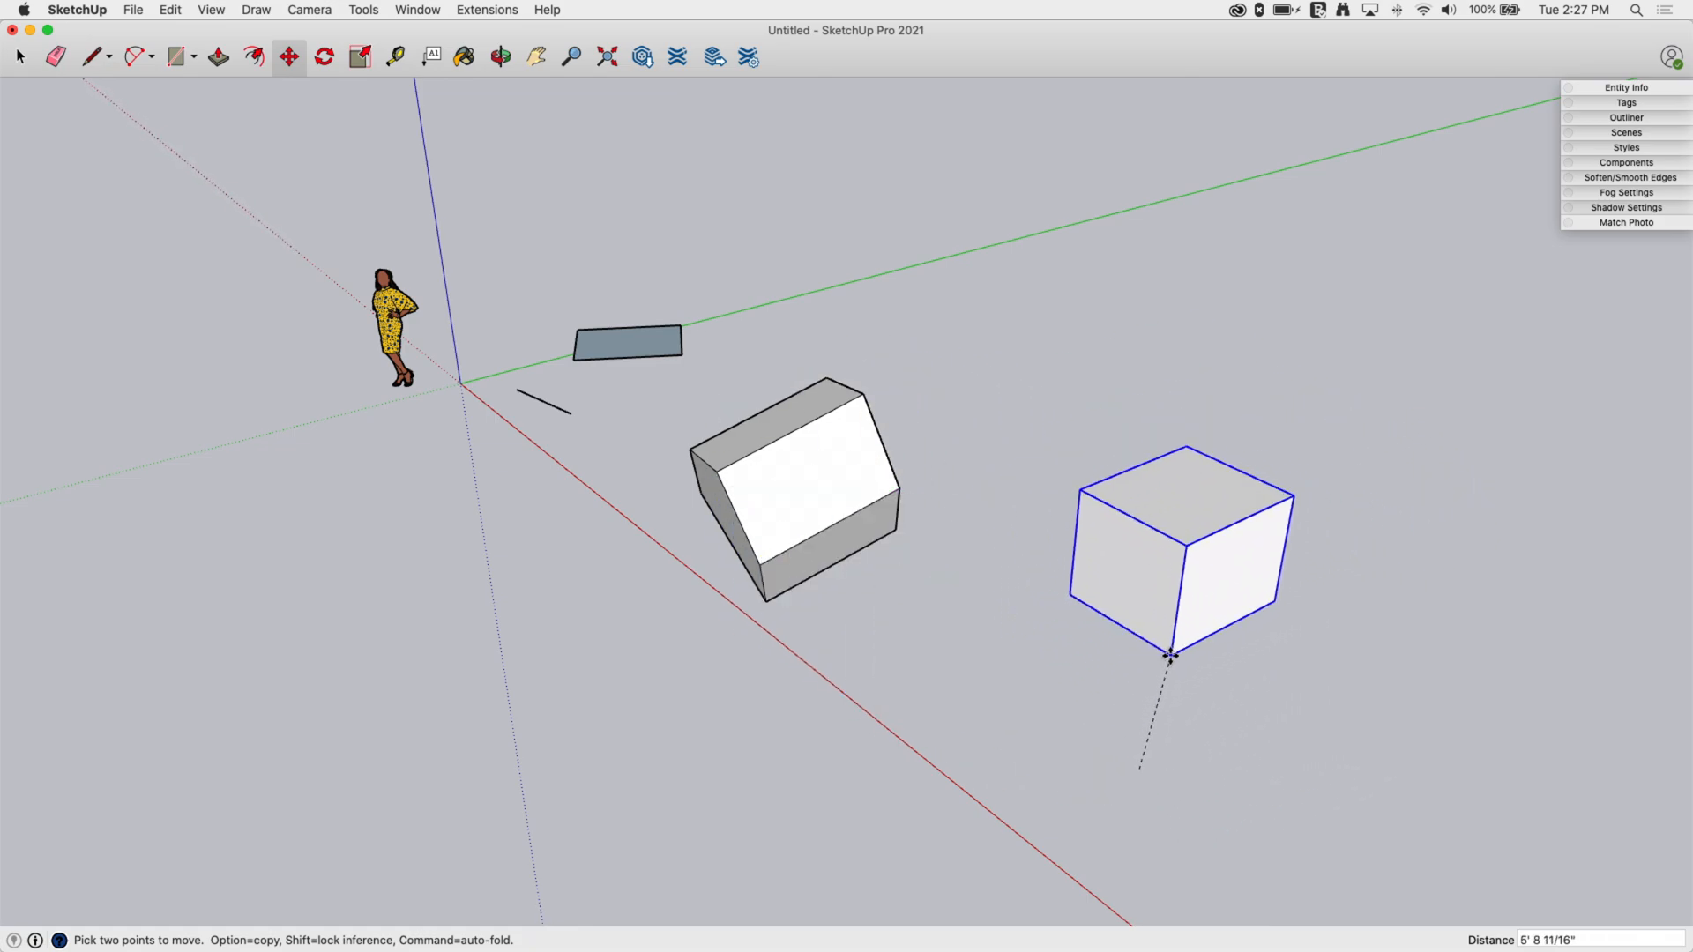
left_click_drag(1171, 653, 1022, 689)
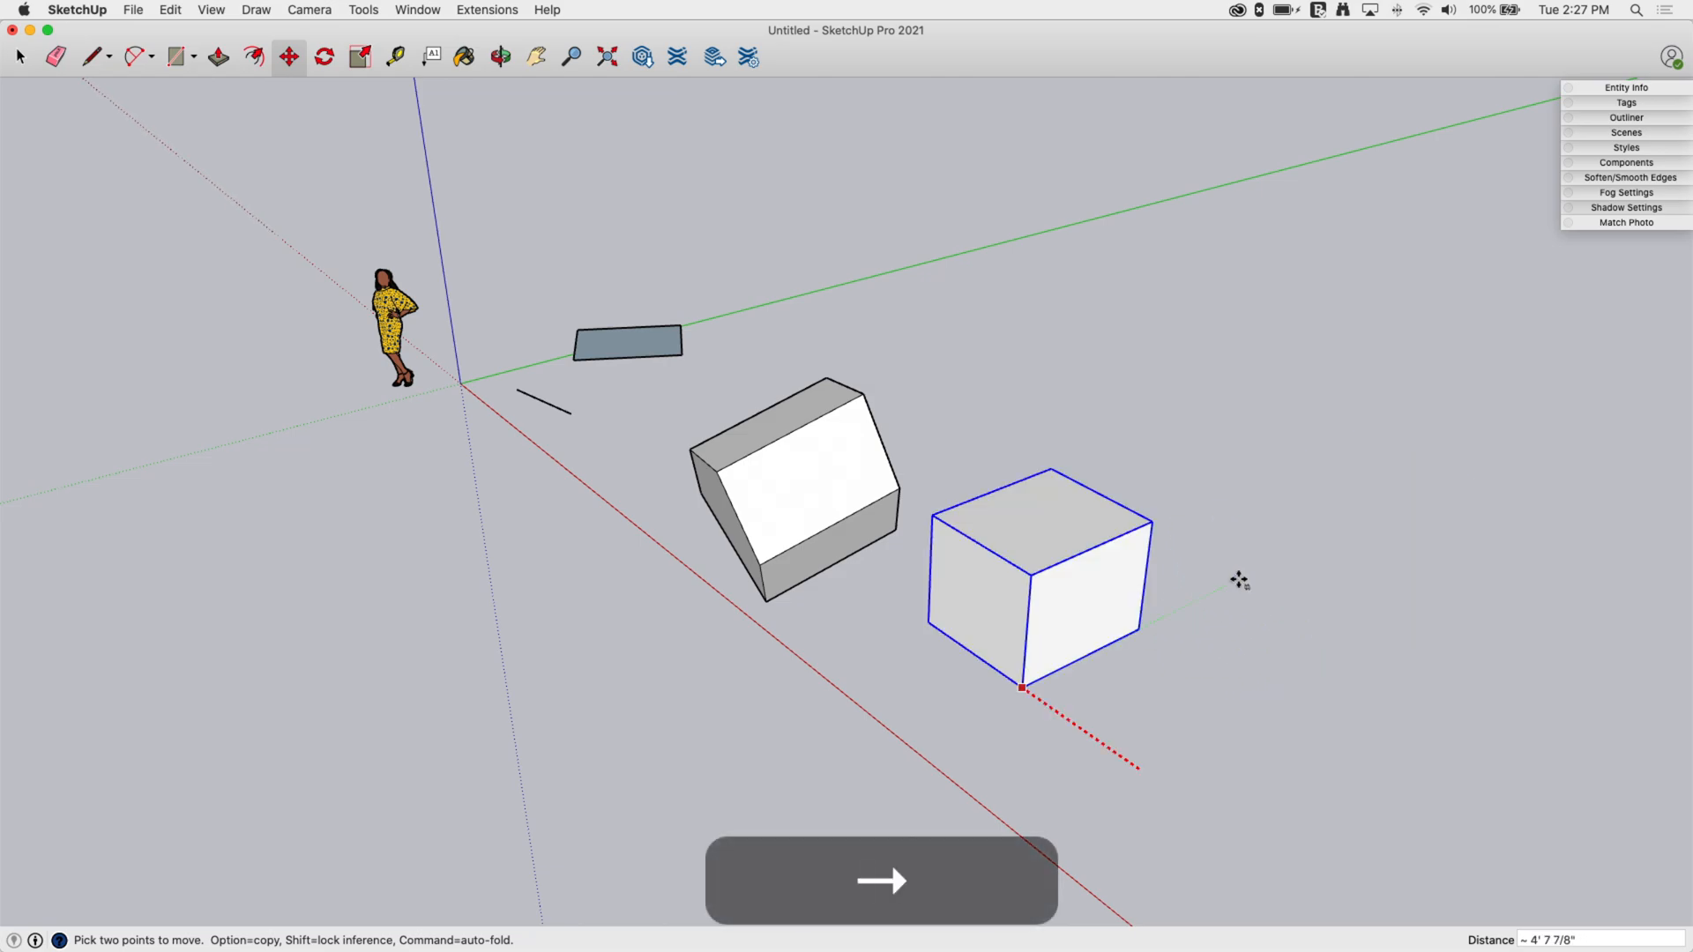
mouse_move(1239, 580)
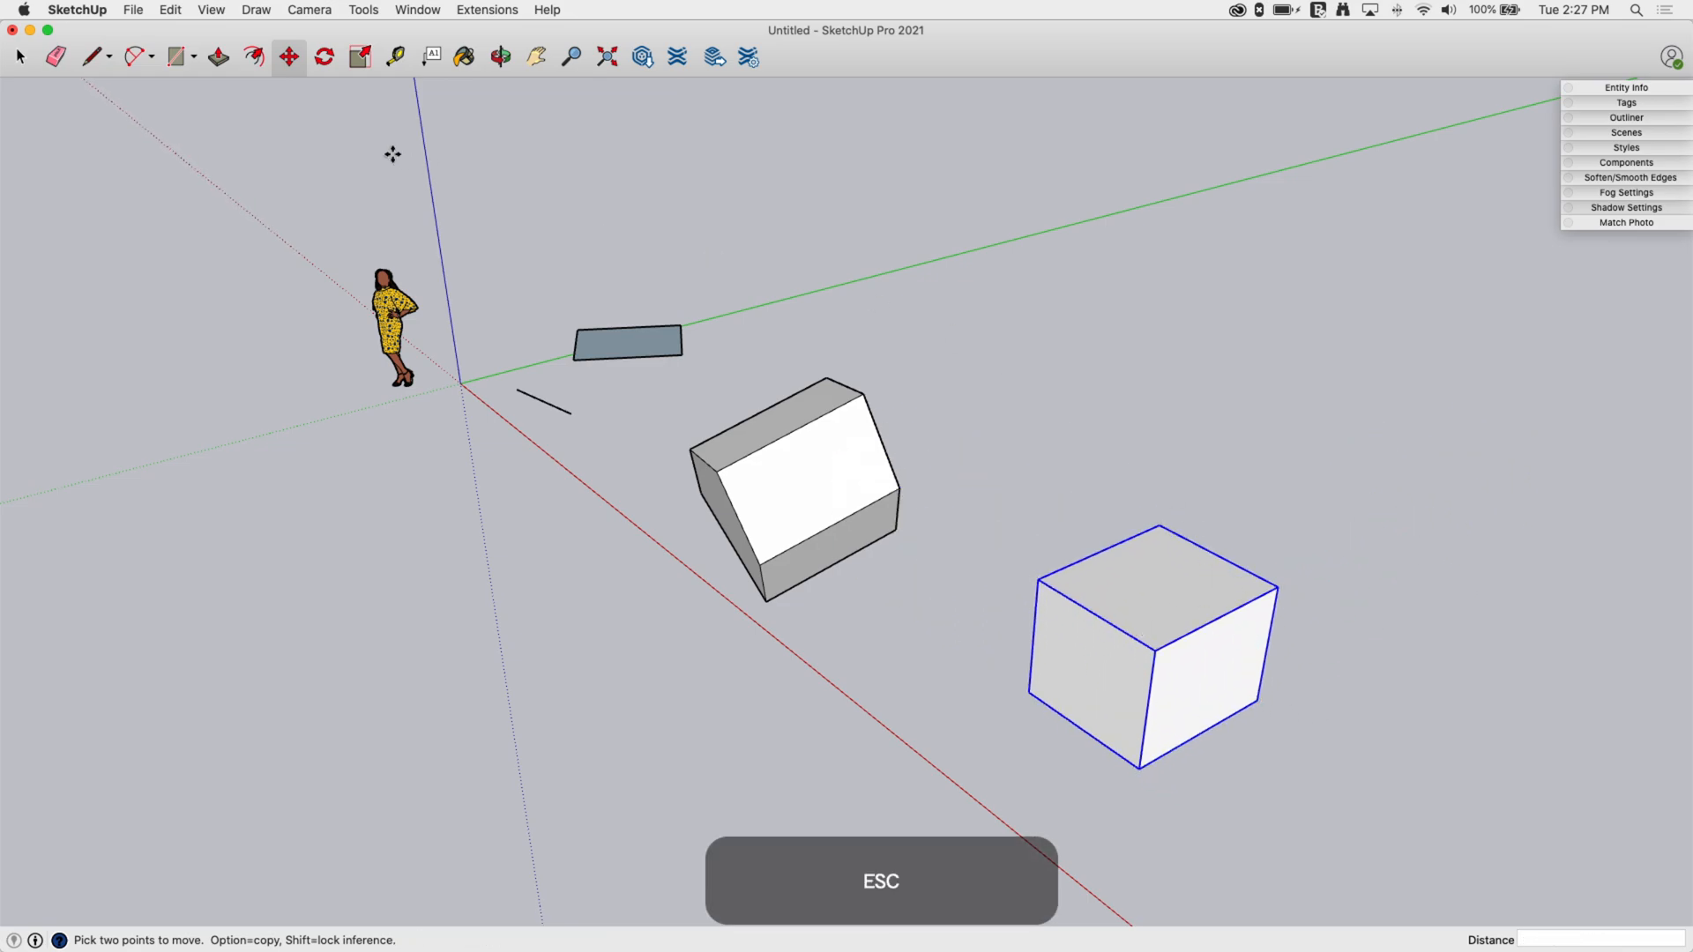
Step: Rotate the grouped cube off-axis on an unlocked plane, orbiting to check it beside the house
left_click(323, 56)
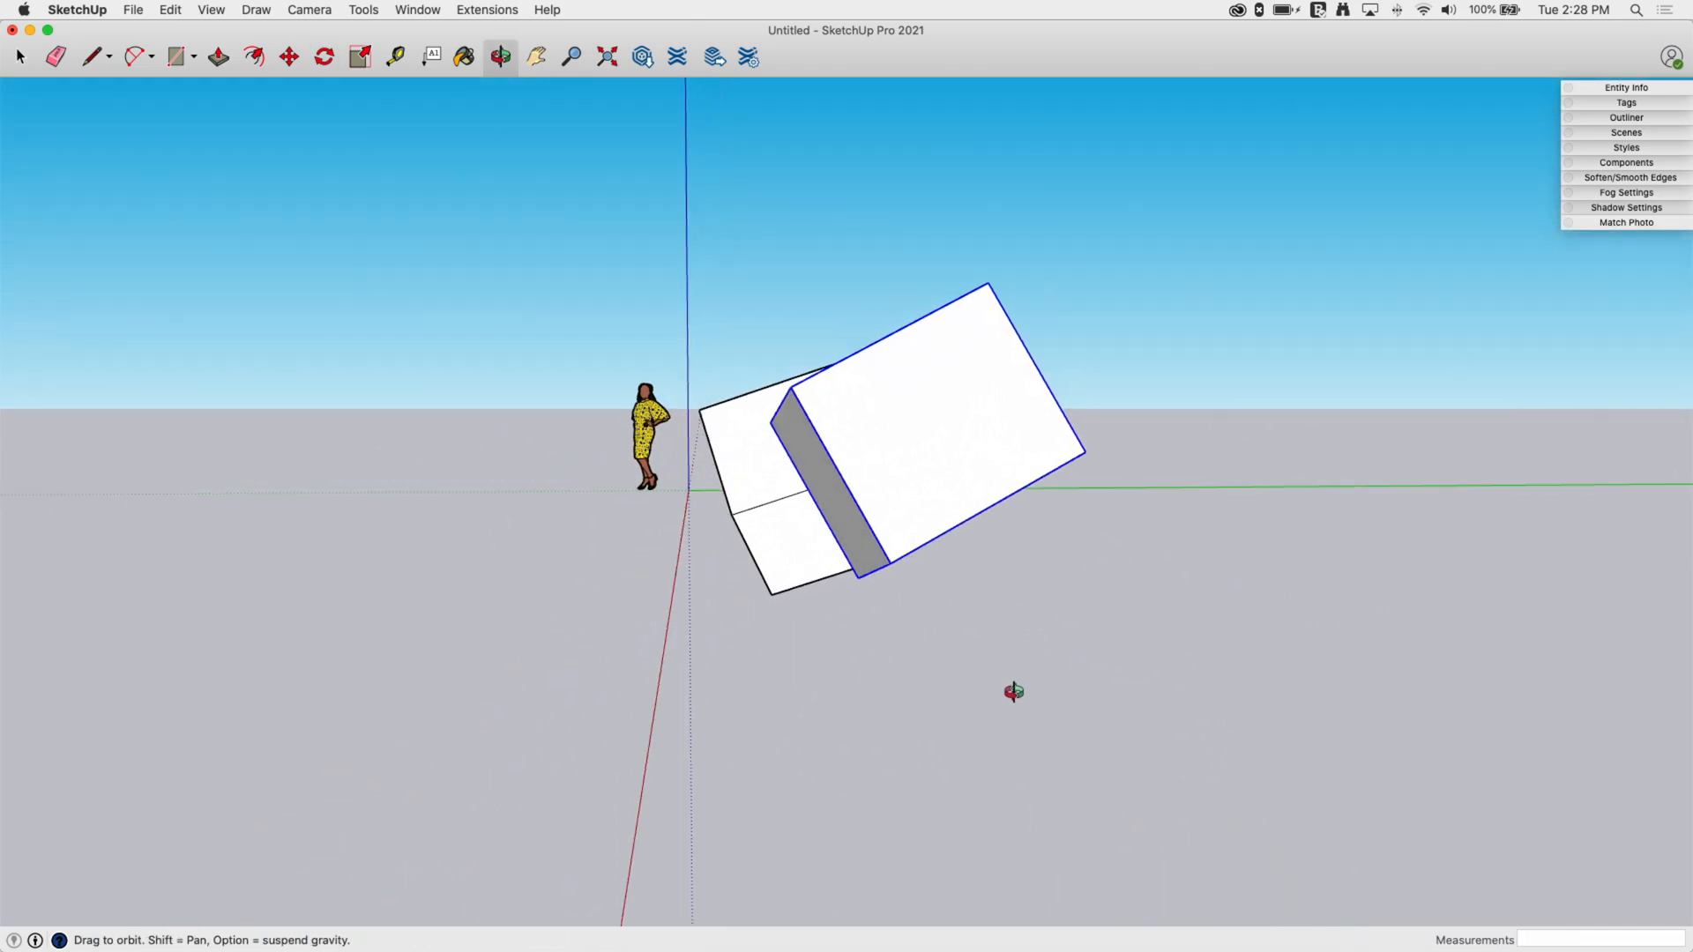
left_click_drag(1013, 691, 1579, 850)
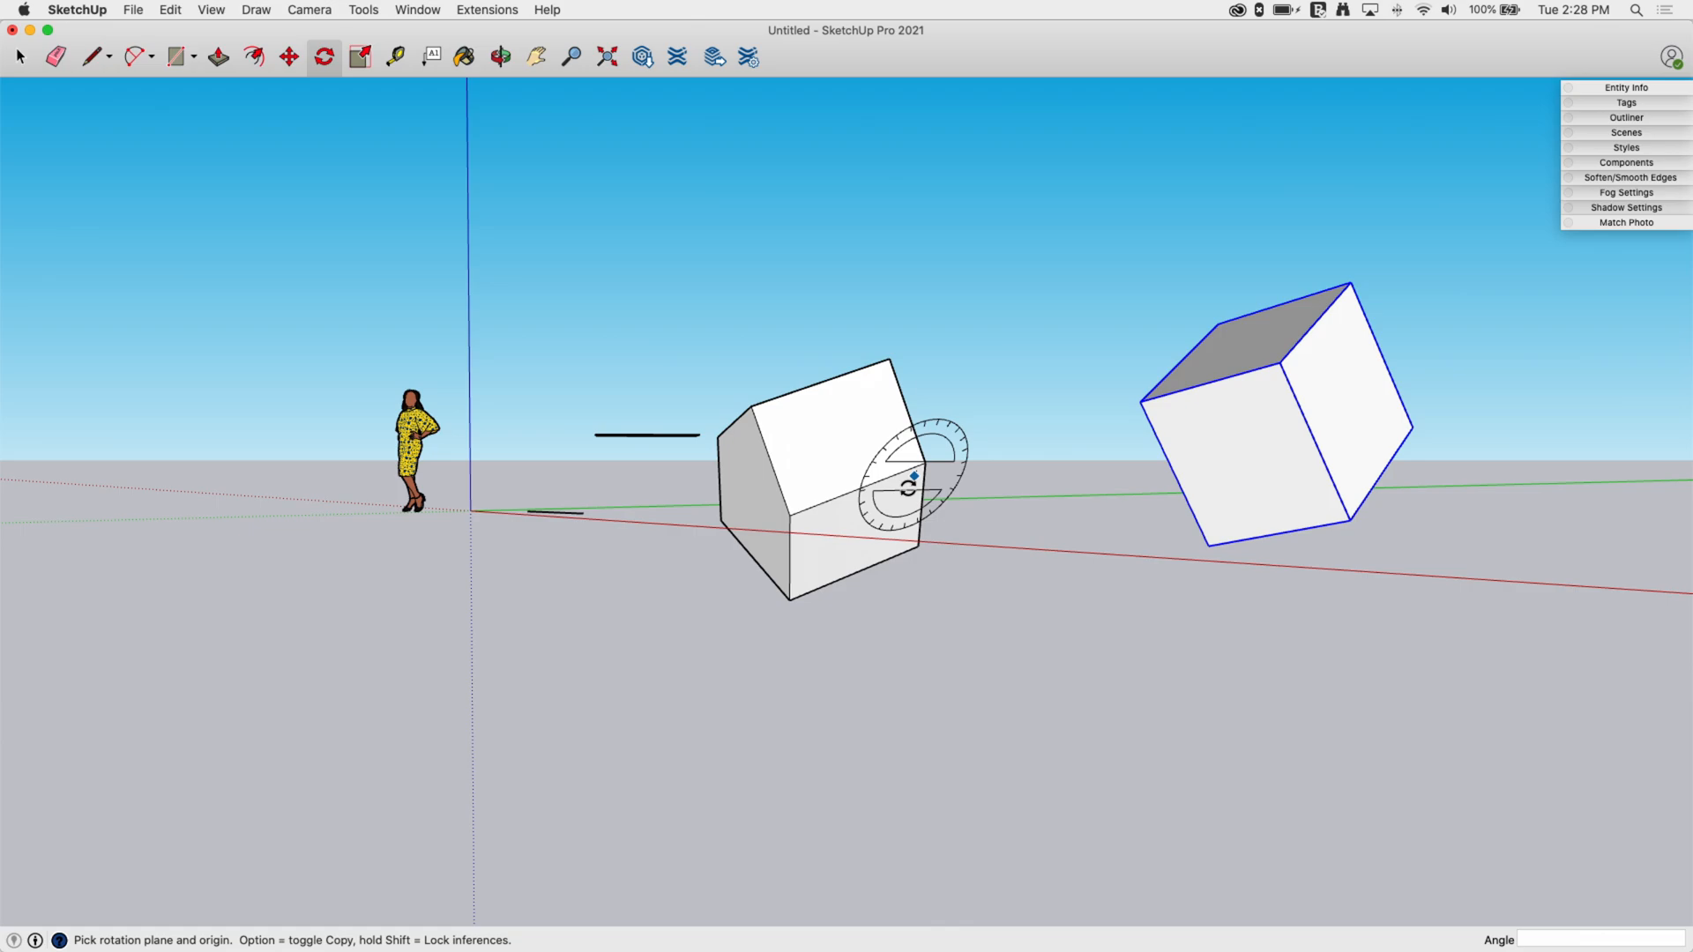
left_click(499, 56)
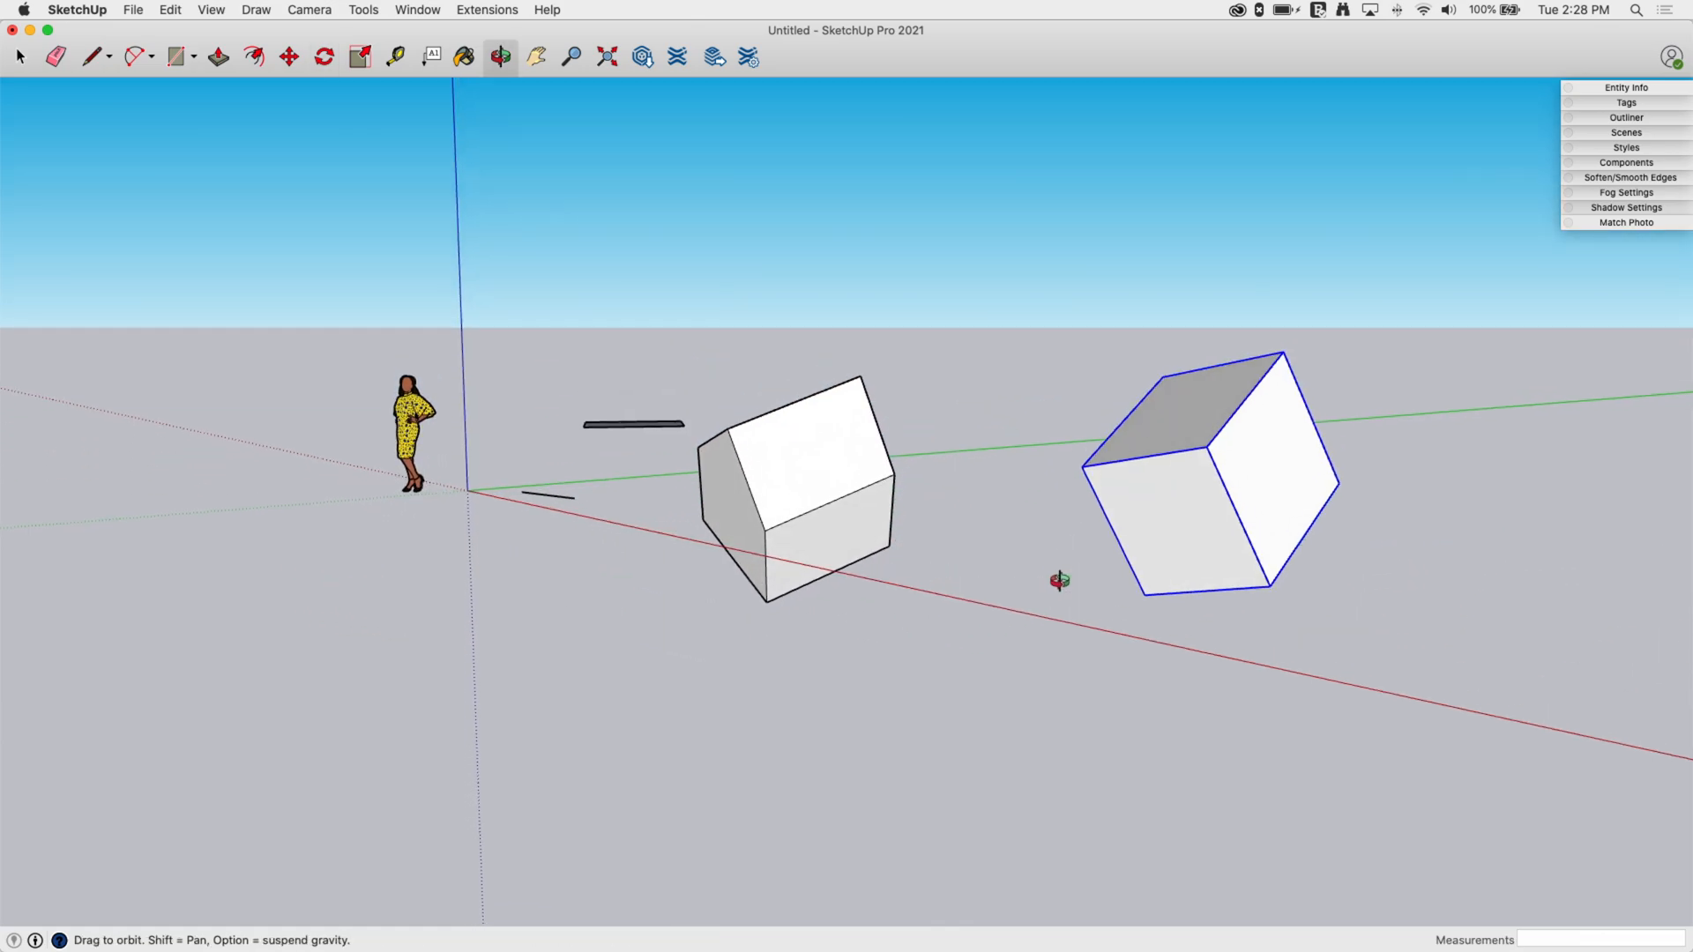
left_click(322, 57)
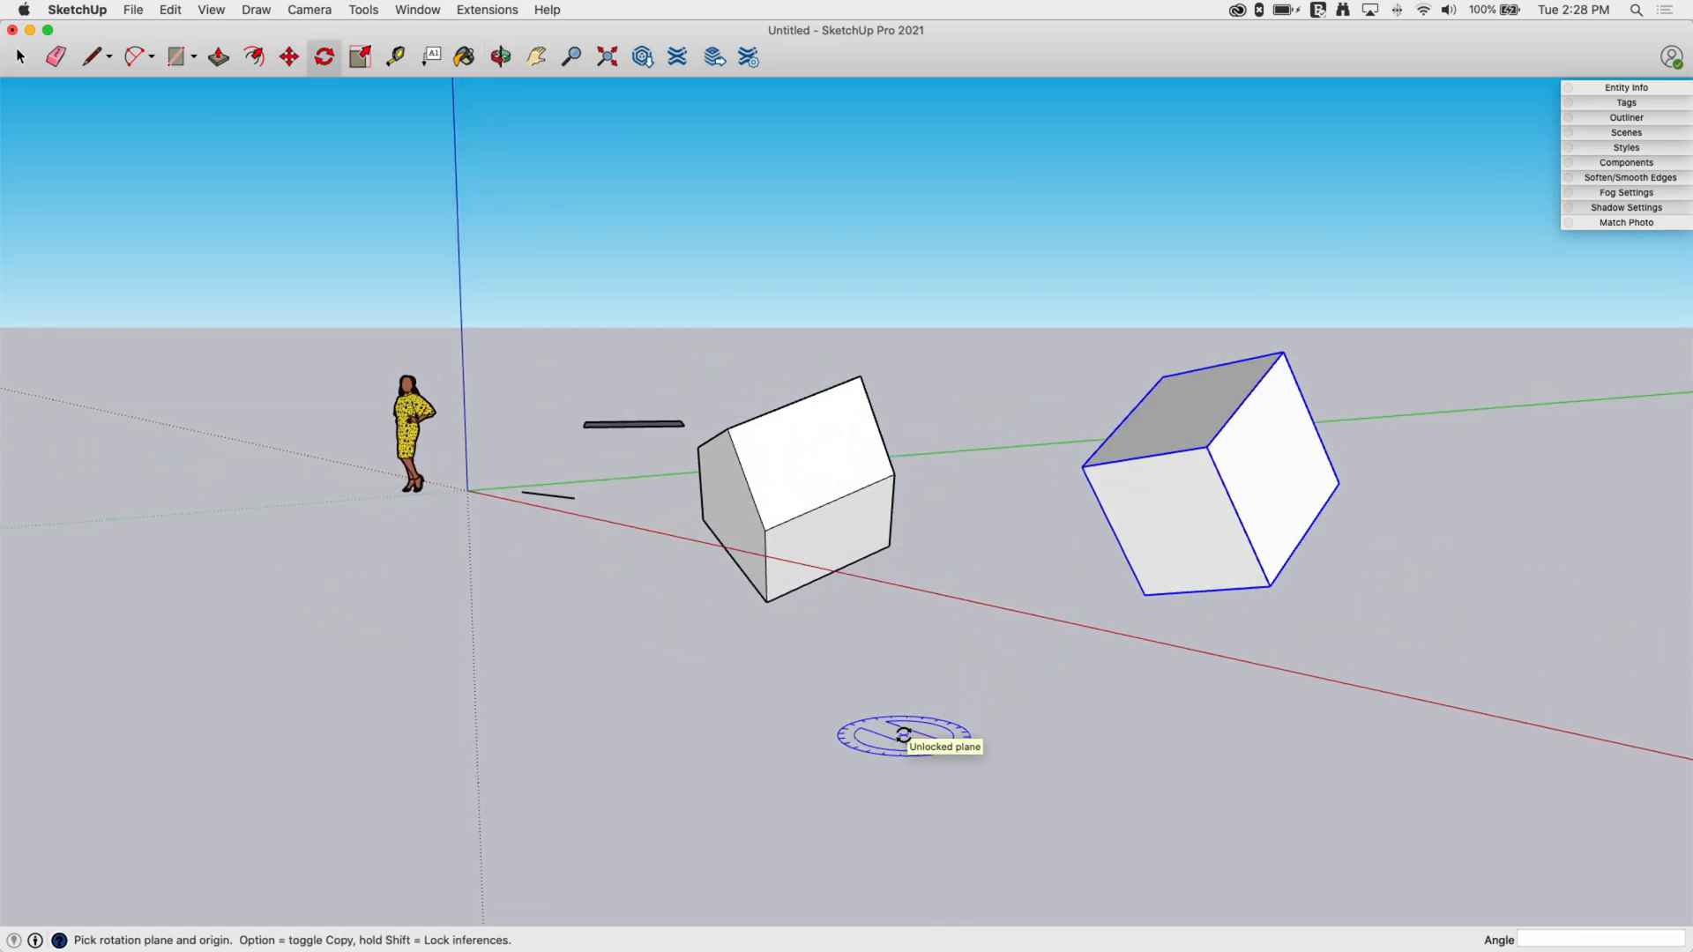